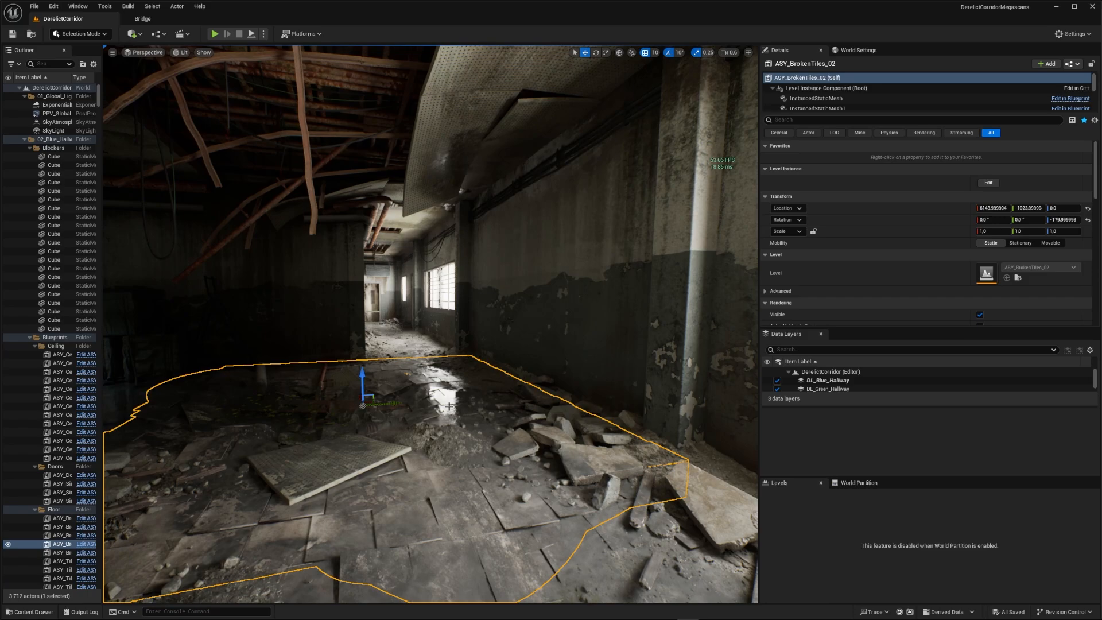
Step: Bring up the project's content browser at the root Content folder
{"action": "left_click", "coordinate": [214, 34]}
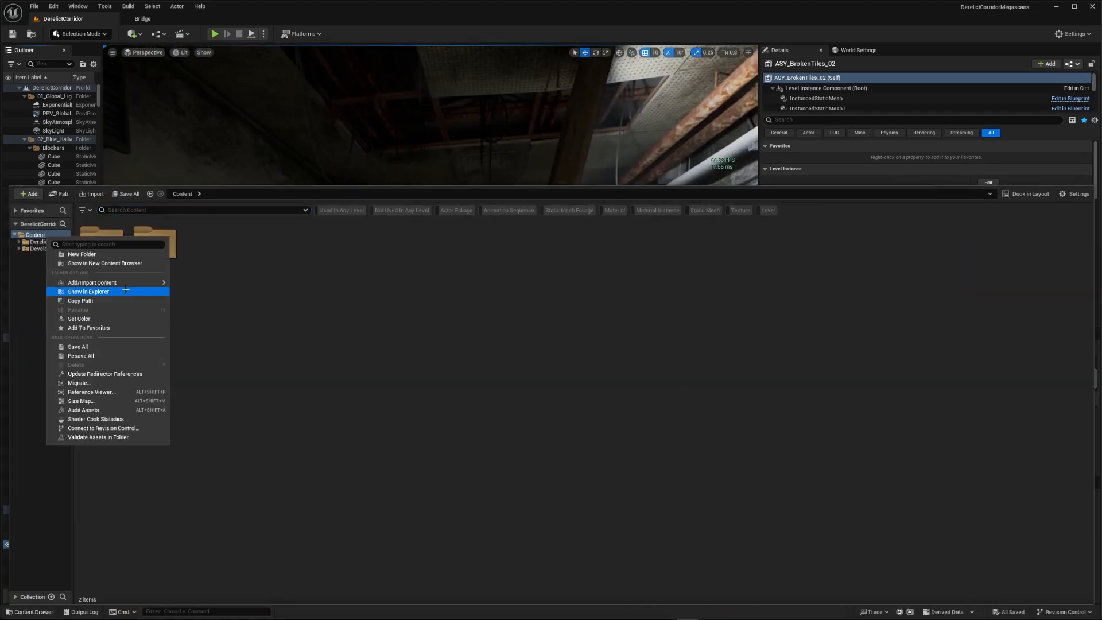
Step: Show the Content folder in File Explorer and check its size (about 6.4 GB)
{"action": "left_click", "coordinate": [89, 292]}
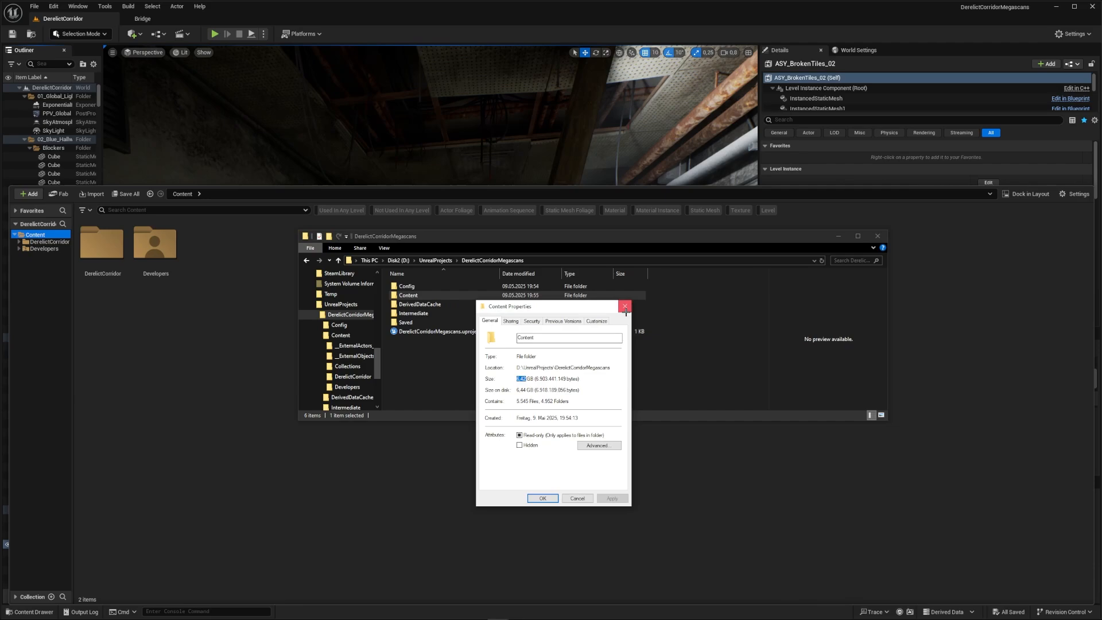
{"action": "left_click", "coordinate": [625, 306]}
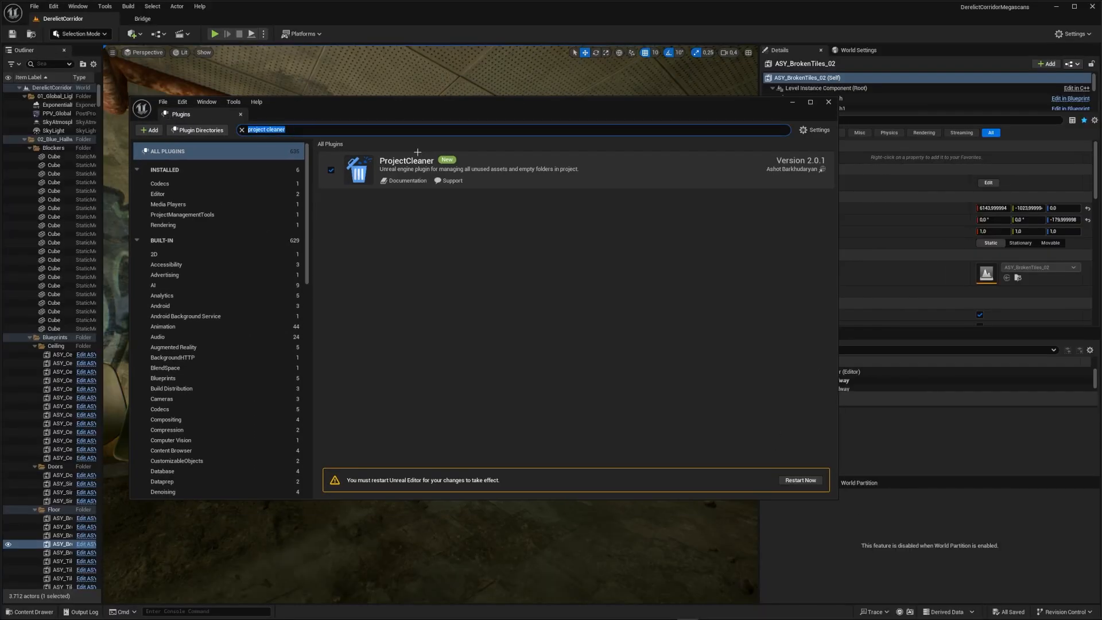
Step: Search the content browser for 'texture' to find the electric box texture
{"action": "type", "text": "texture"}
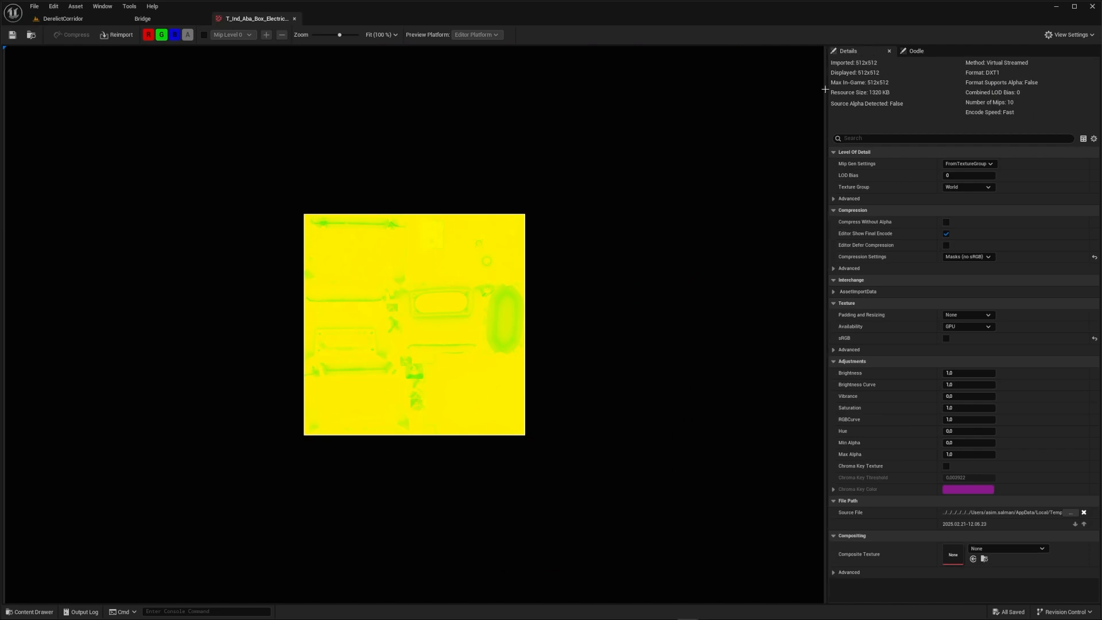
{"action": "left_click_drag", "start_coordinate": [825, 92], "coordinate": [500, 91]}
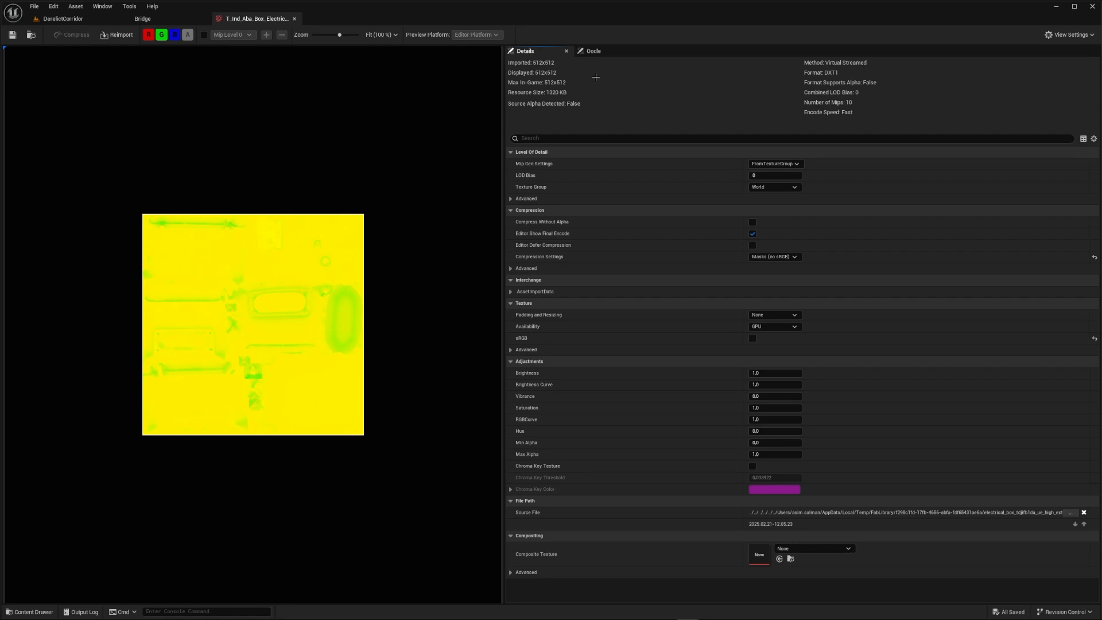
{"action": "mouse_move", "coordinate": [553, 64]}
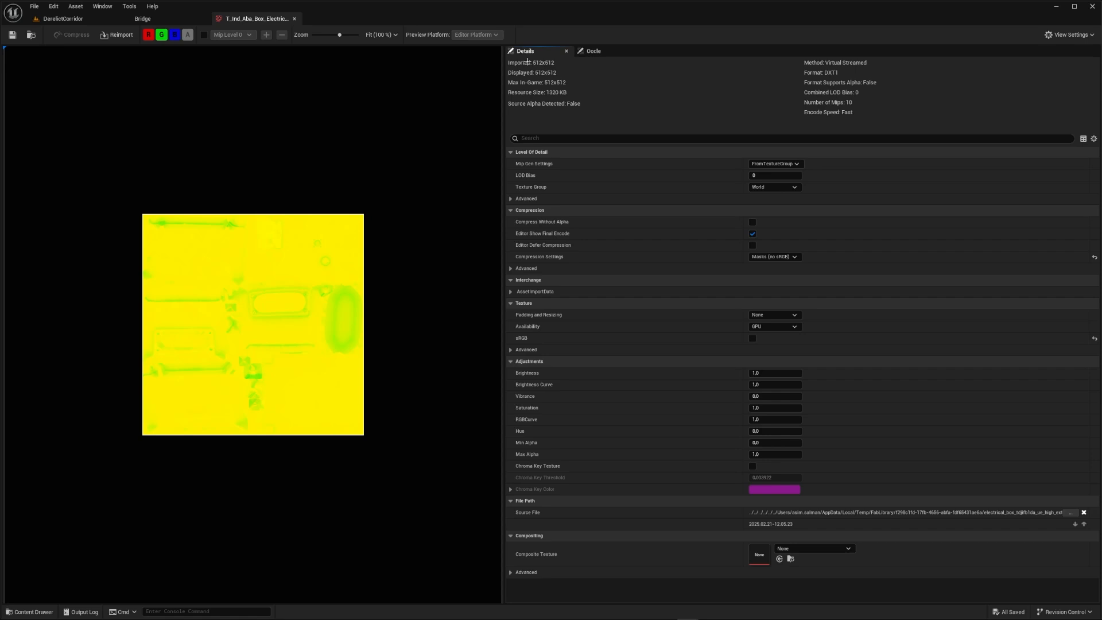
{"action": "mouse_move", "coordinate": [565, 133]}
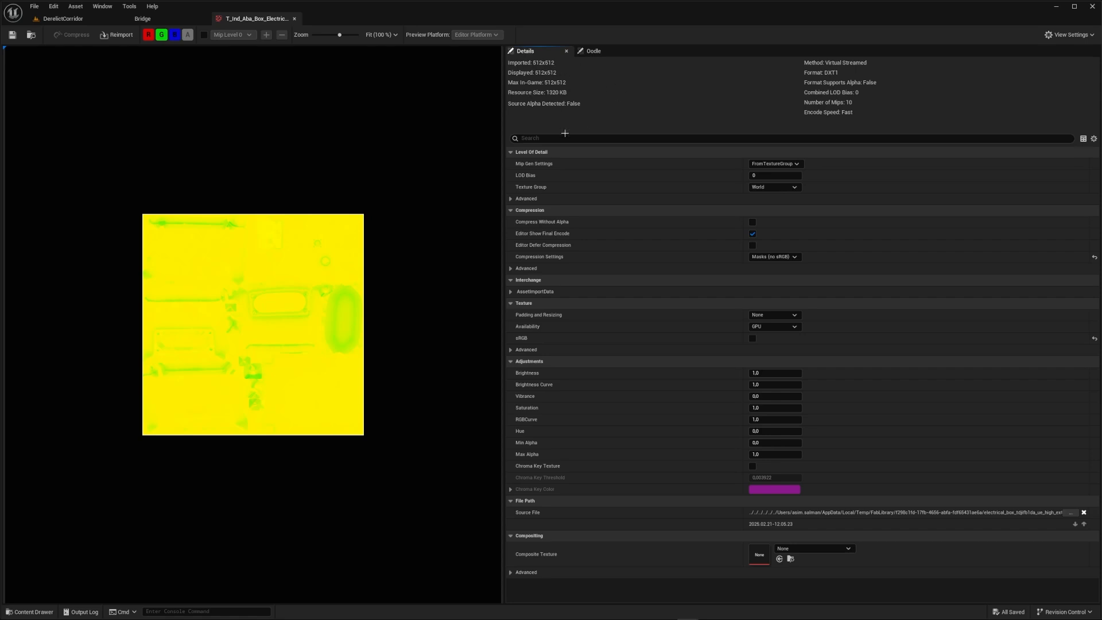
{"action": "left_click", "coordinate": [595, 137]}
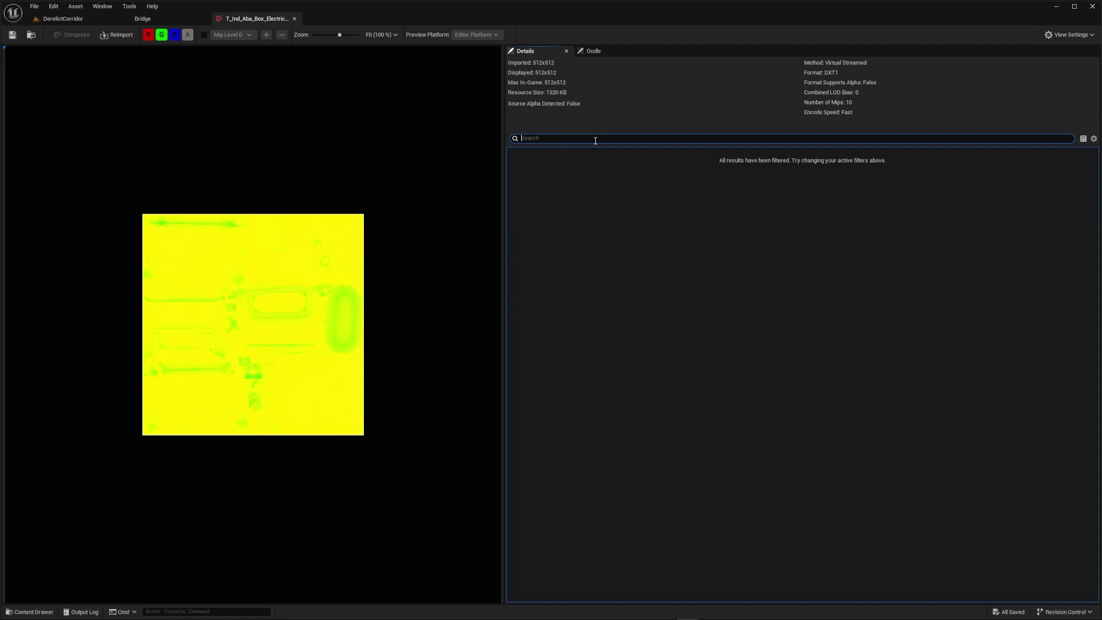
{"action": "type", "text": "texture"}
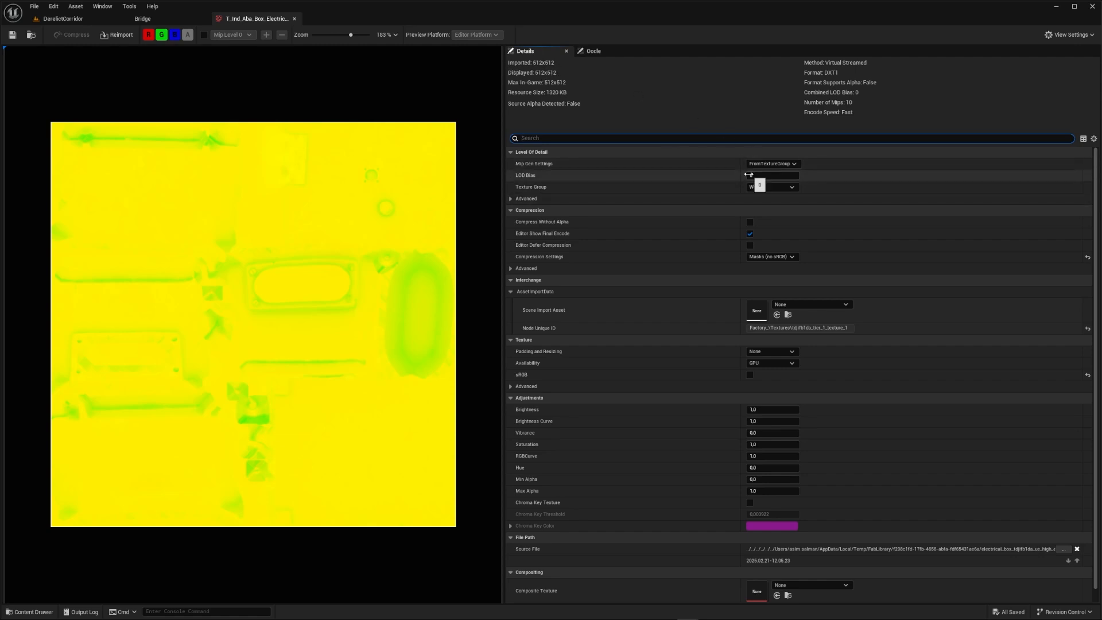
{"action": "left_click", "coordinate": [773, 163]}
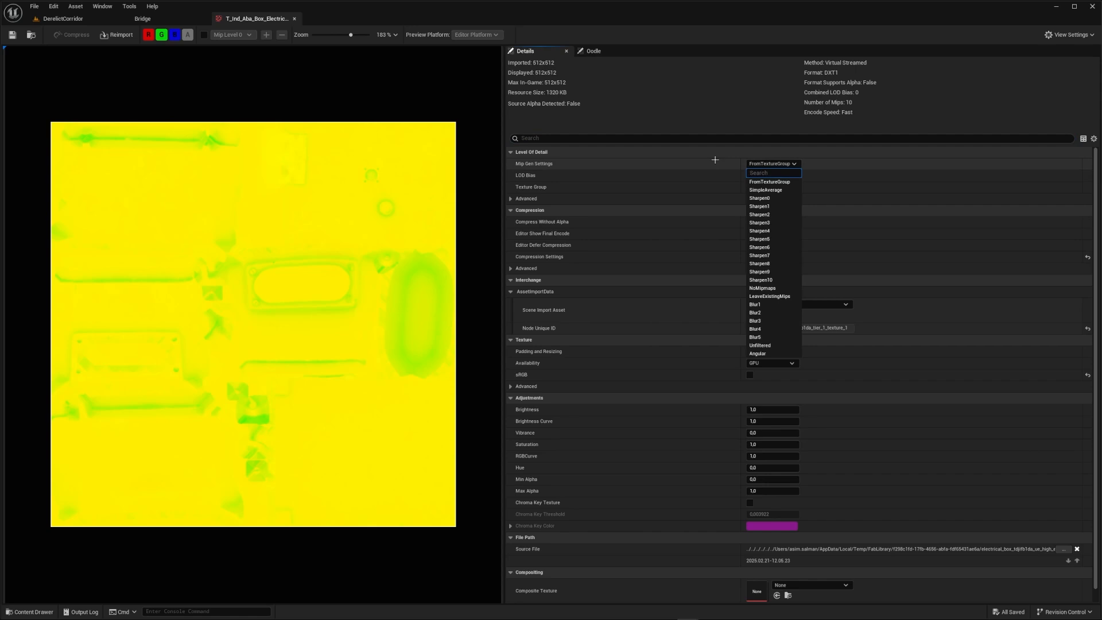
{"action": "left_click", "coordinate": [767, 181]}
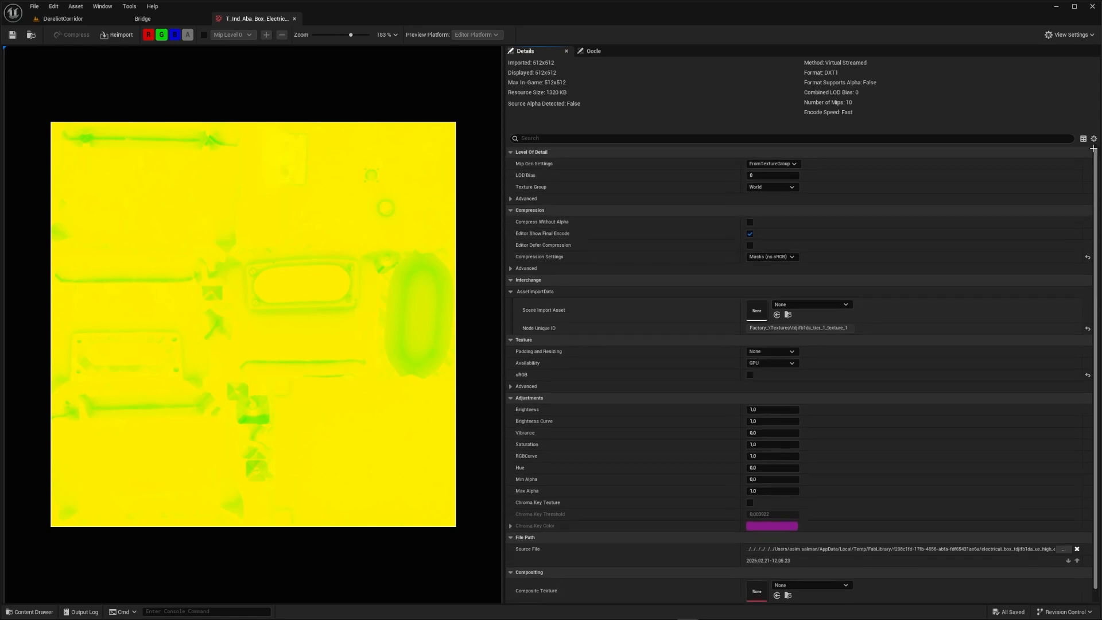
{"action": "mouse_move", "coordinate": [427, 434]}
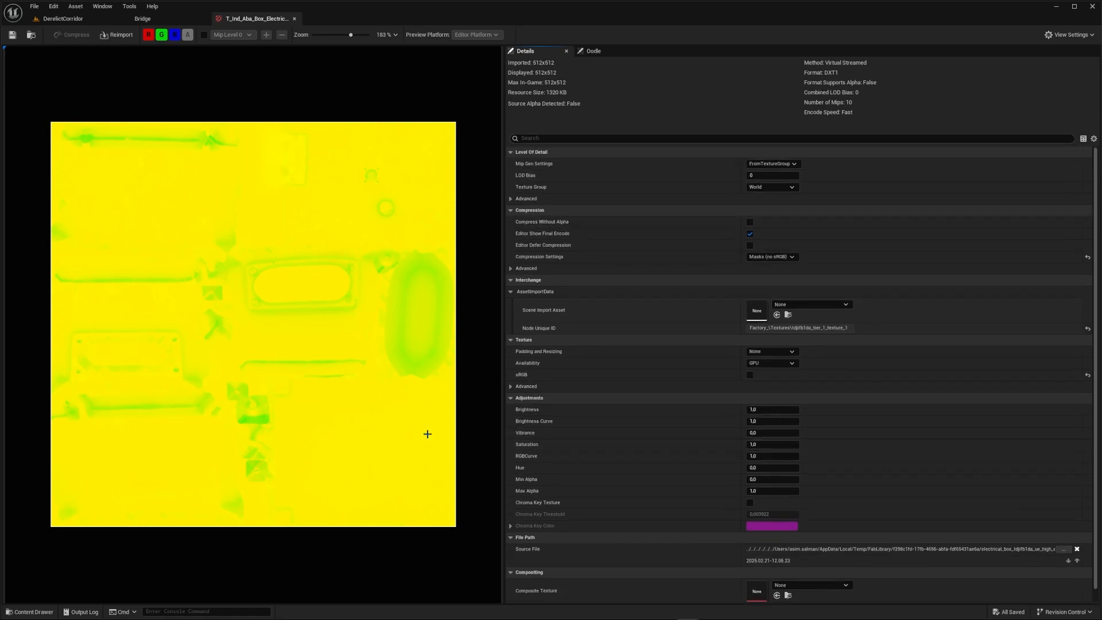
{"action": "mouse_move", "coordinate": [264, 217]}
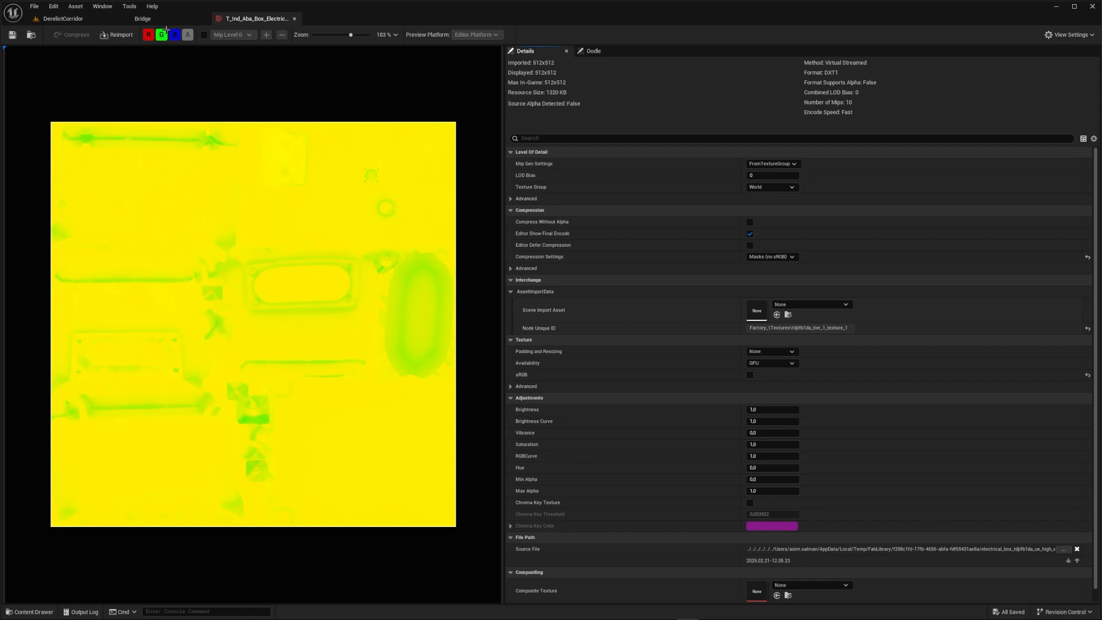
{"action": "mouse_move", "coordinate": [585, 163]}
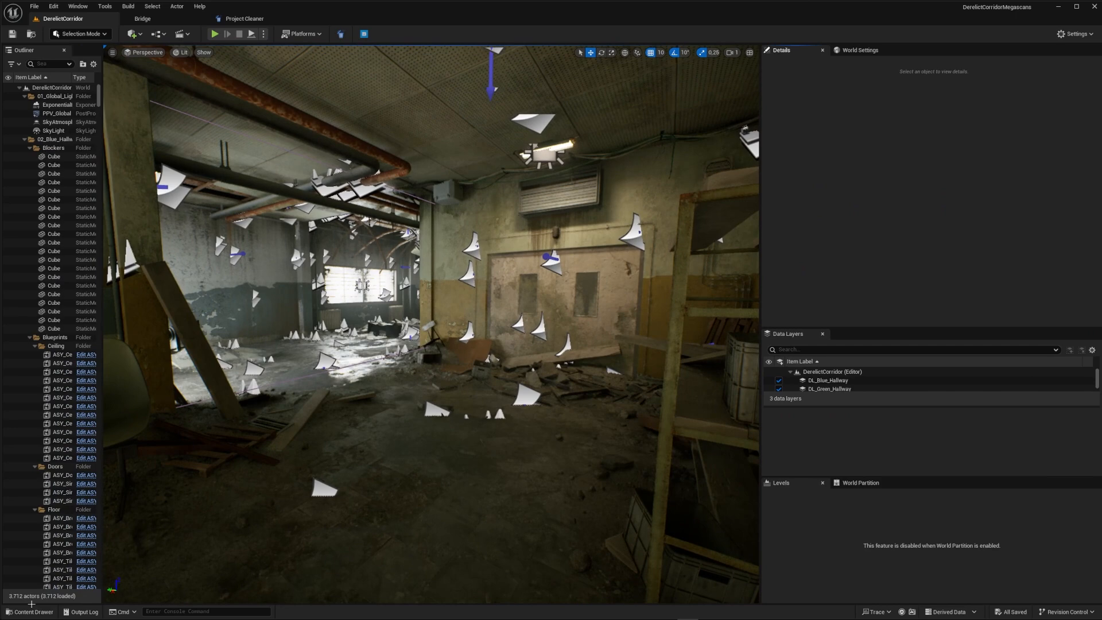
Step: Resize the ORM electric box texture to 1024 via Scripted Asset Actions
{"action": "right_click", "coordinate": [340, 243]}
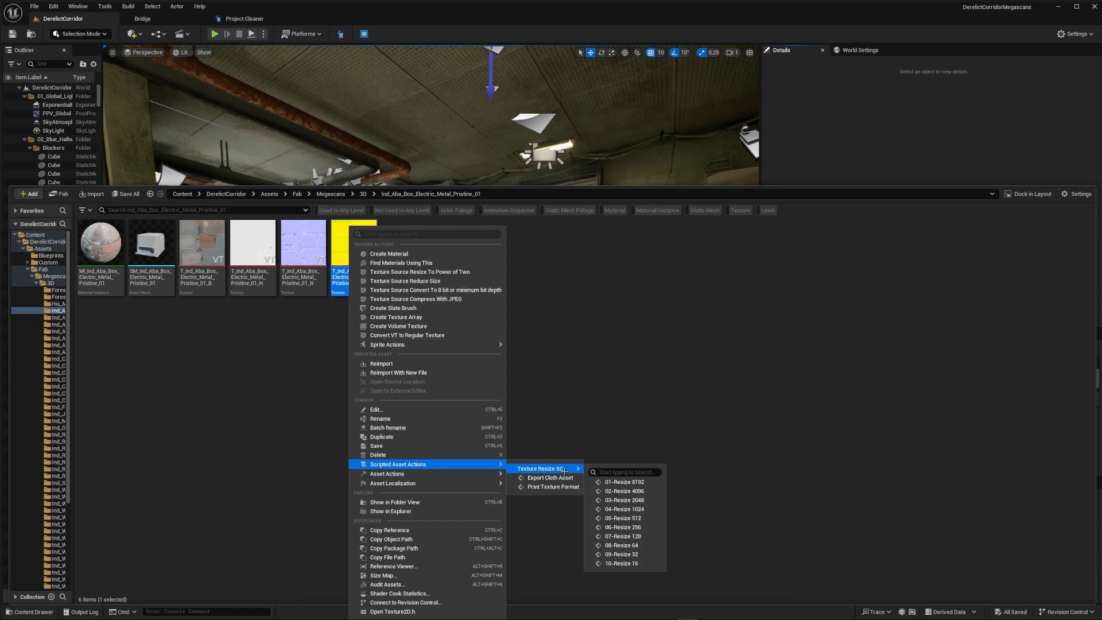
{"action": "mouse_move", "coordinate": [622, 536]}
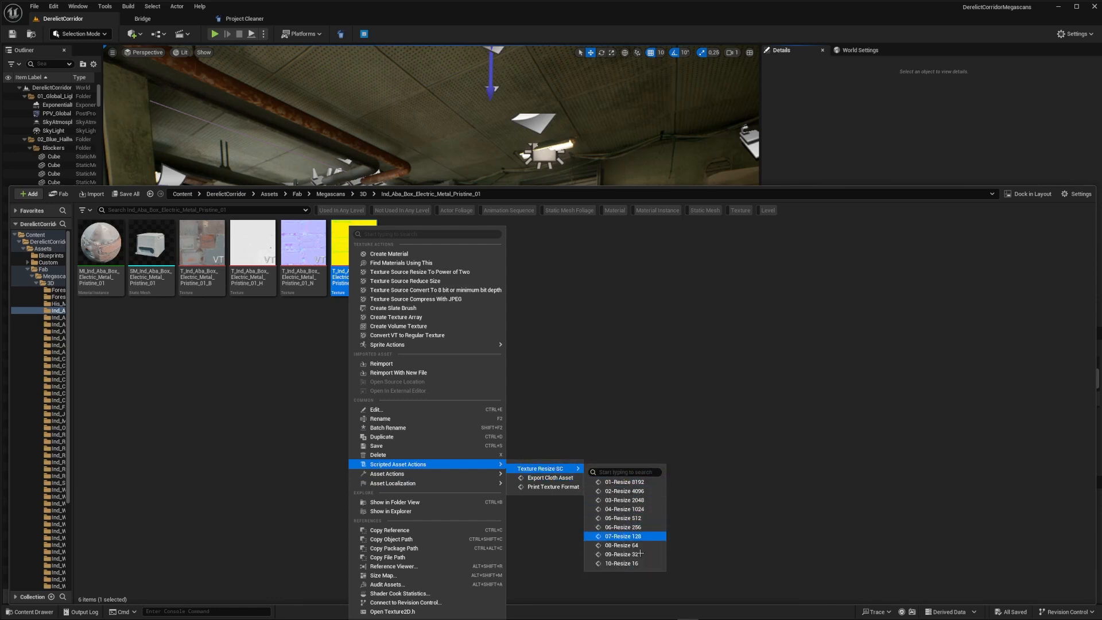
{"action": "mouse_move", "coordinate": [625, 517]}
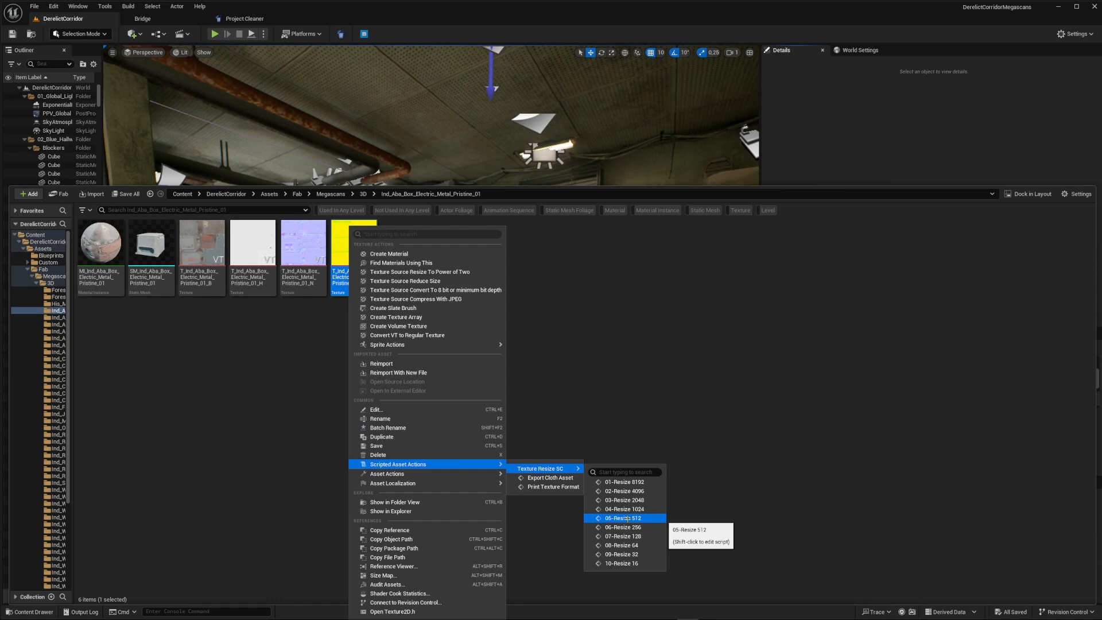
{"action": "mouse_move", "coordinate": [624, 509]}
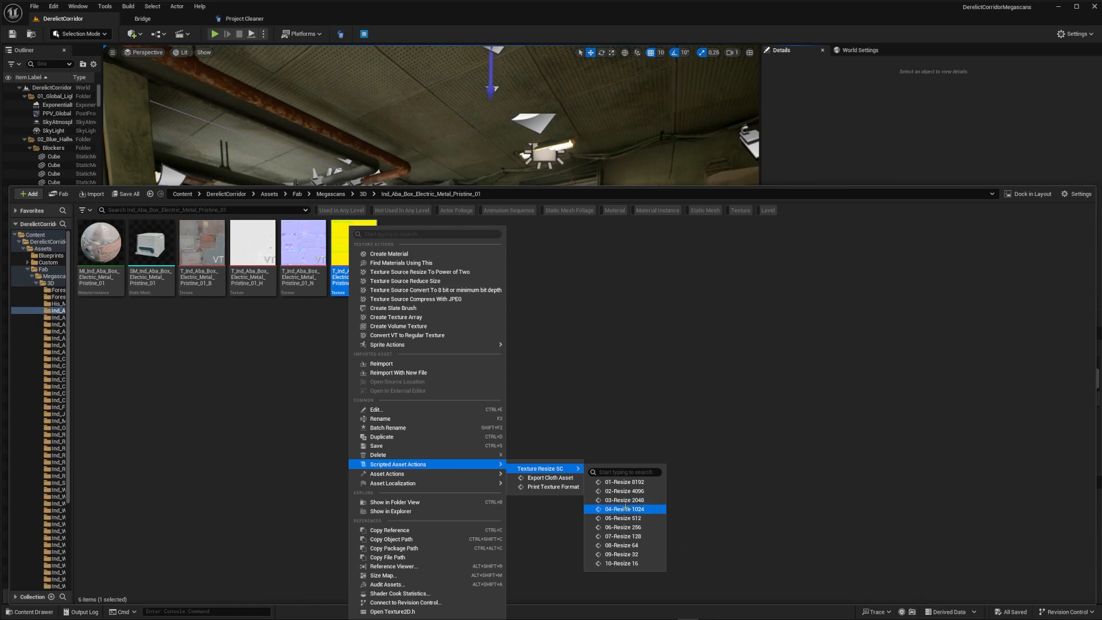
{"action": "left_click", "coordinate": [623, 509]}
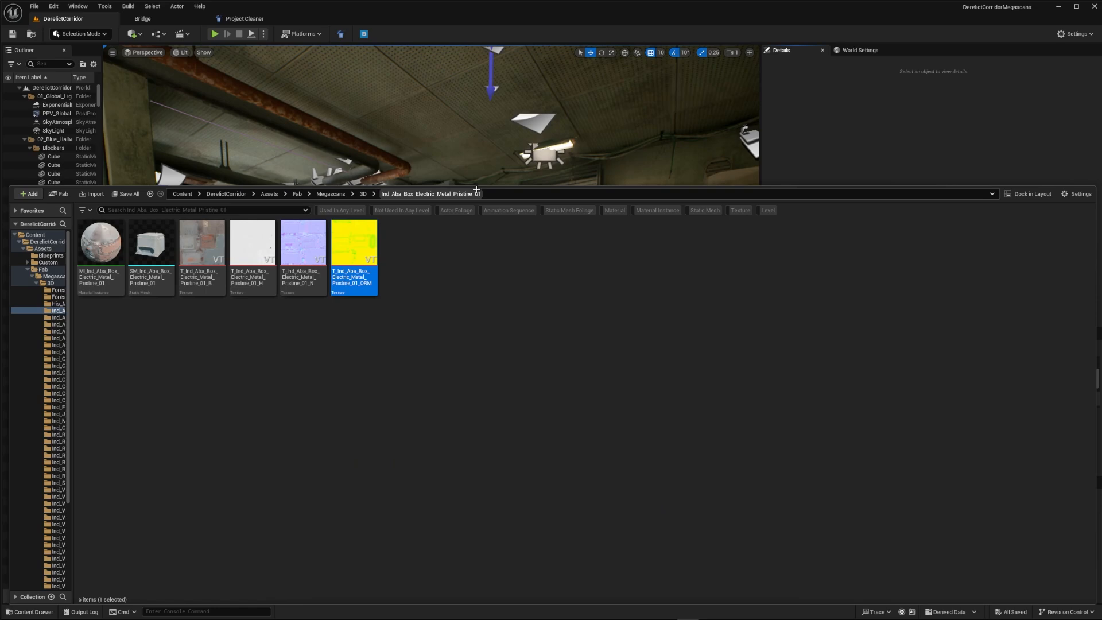
{"action": "mouse_move", "coordinate": [461, 188]}
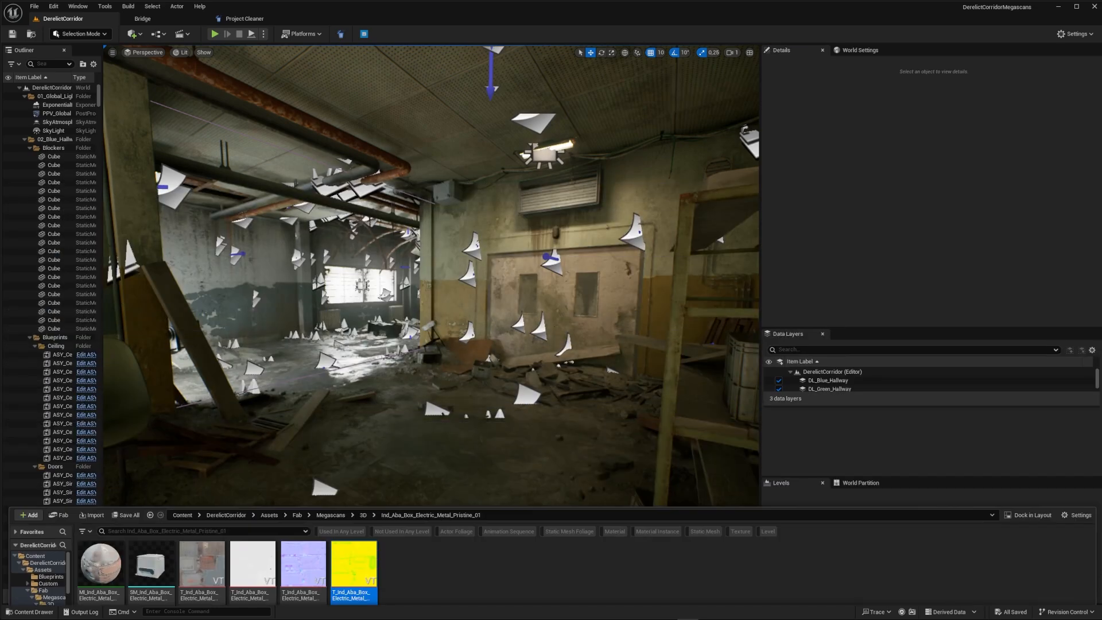
Step: Check the Plugins window from the Edit menu and close it again
{"action": "left_click", "coordinate": [44, 6]}
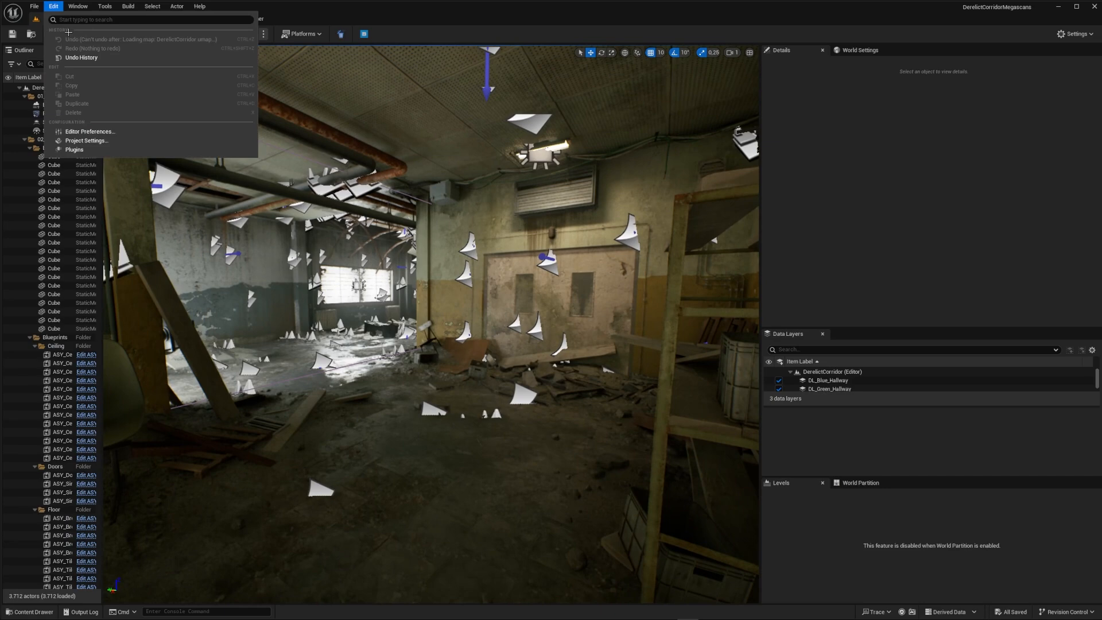
{"action": "left_click", "coordinate": [73, 149]}
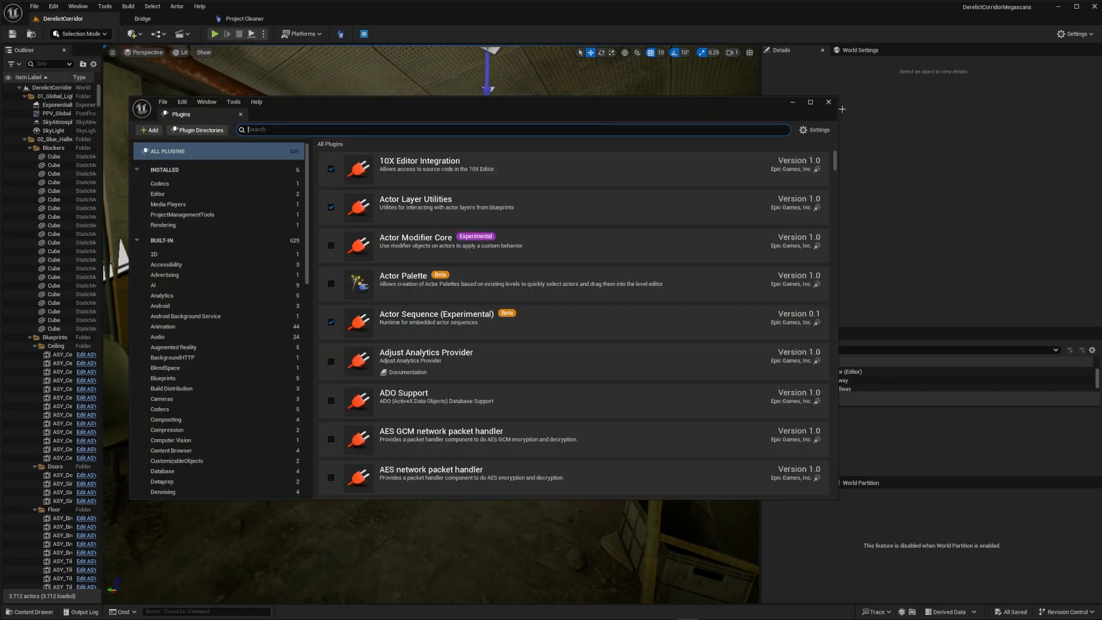
{"action": "left_click", "coordinate": [829, 101]}
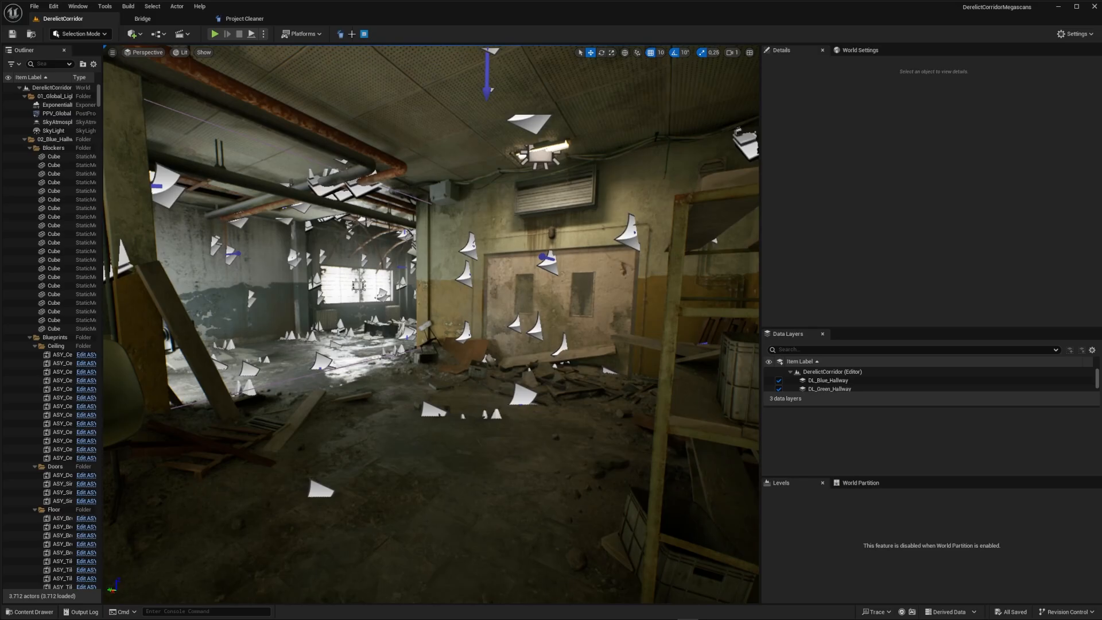
Step: Scan the project for unused assets in Project Cleaner
{"action": "left_click", "coordinate": [239, 18]}
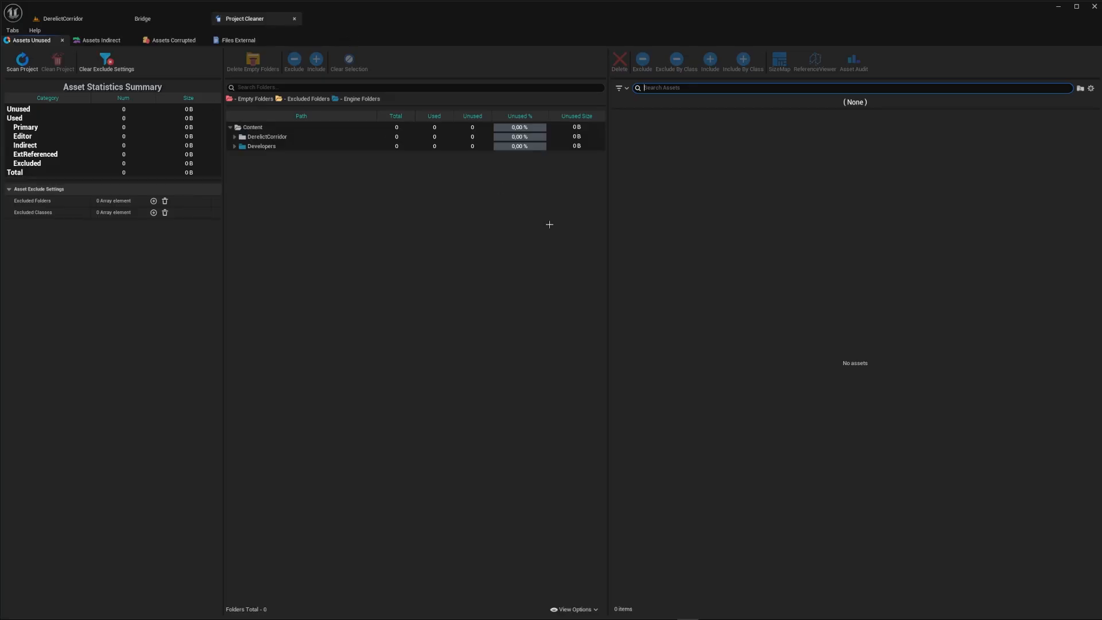
{"action": "mouse_move", "coordinate": [271, 242]}
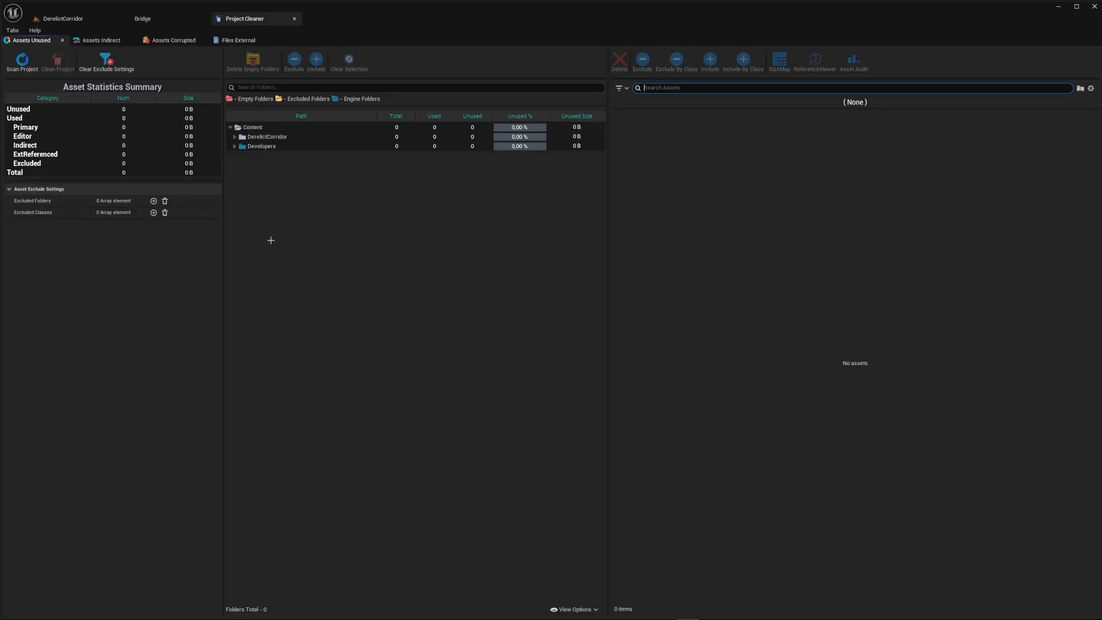
{"action": "mouse_move", "coordinate": [20, 61]}
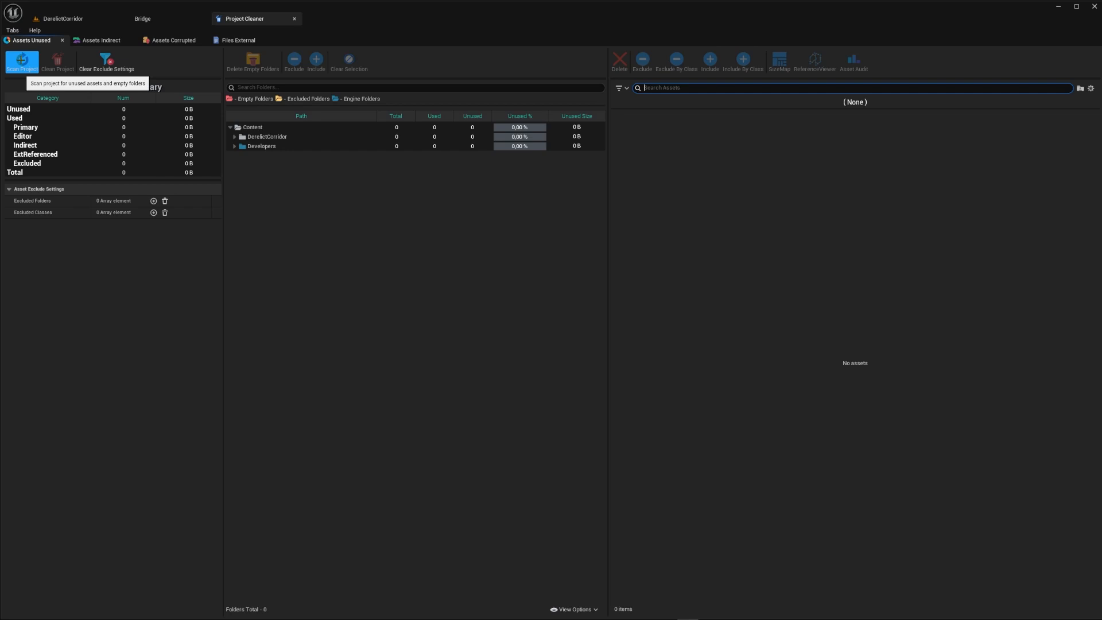
{"action": "left_click", "coordinate": [22, 60]}
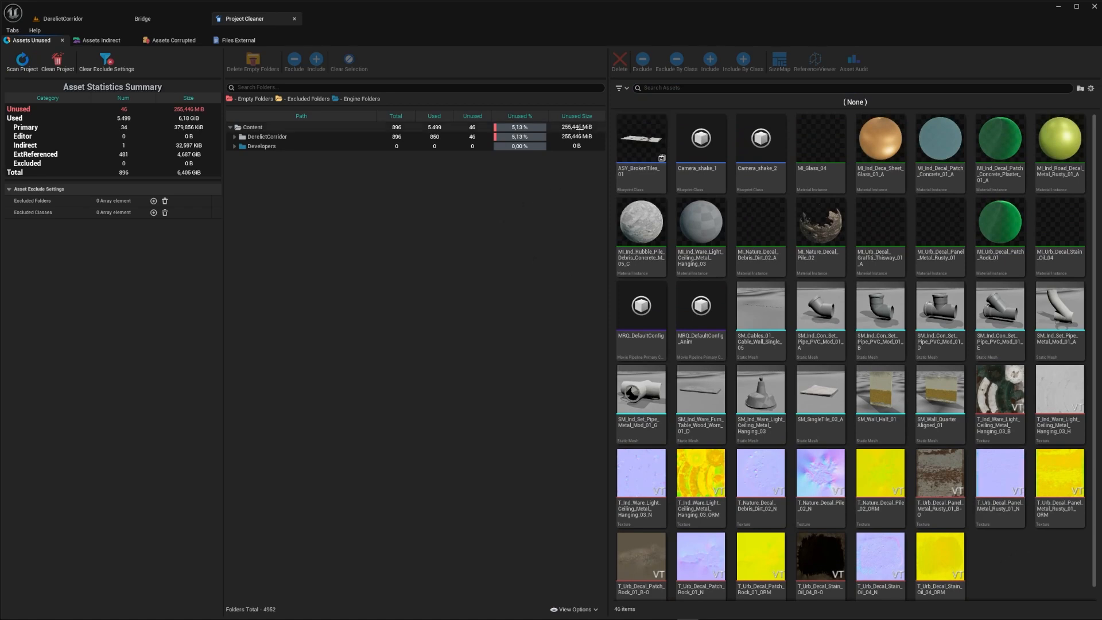
{"action": "left_click", "coordinate": [253, 126]}
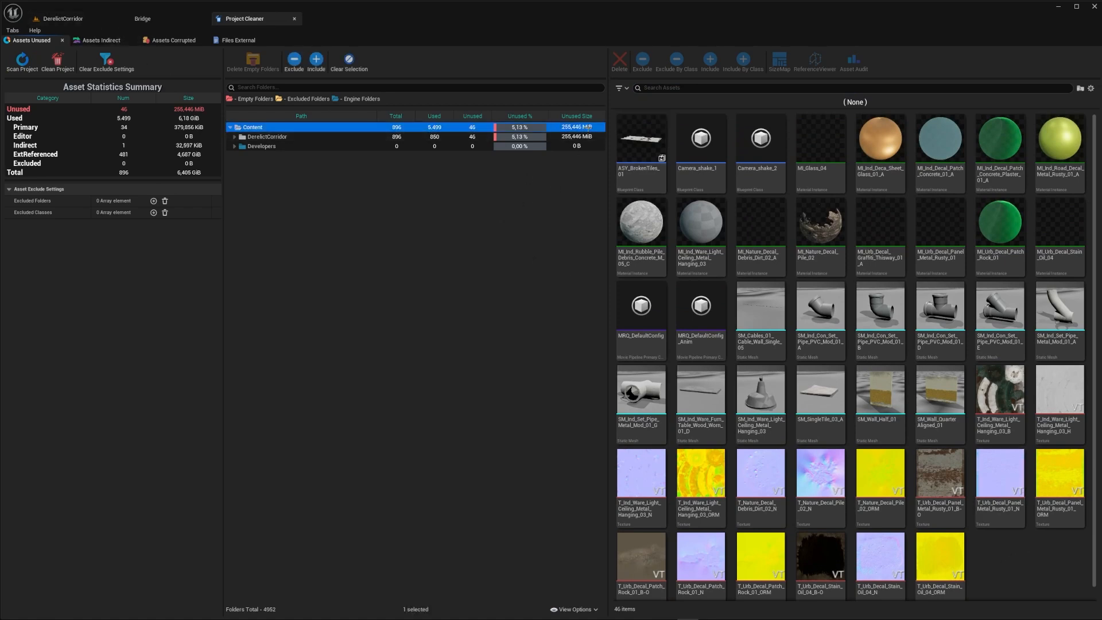
{"action": "mouse_move", "coordinate": [716, 403]}
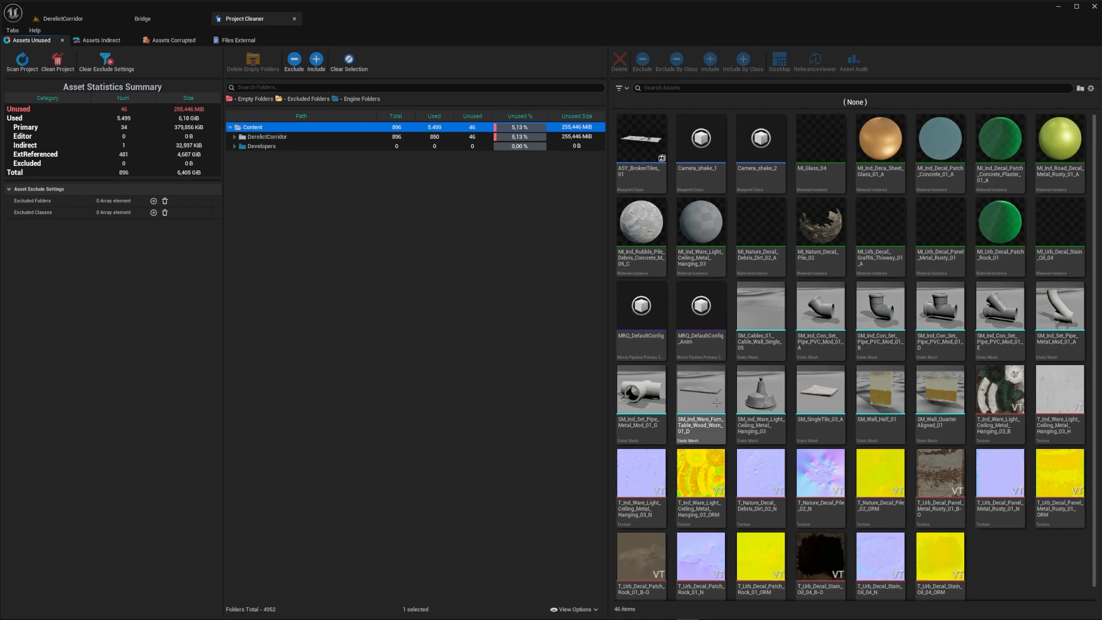
{"action": "scroll", "scroll_direction": "down", "scroll_amount": 3}
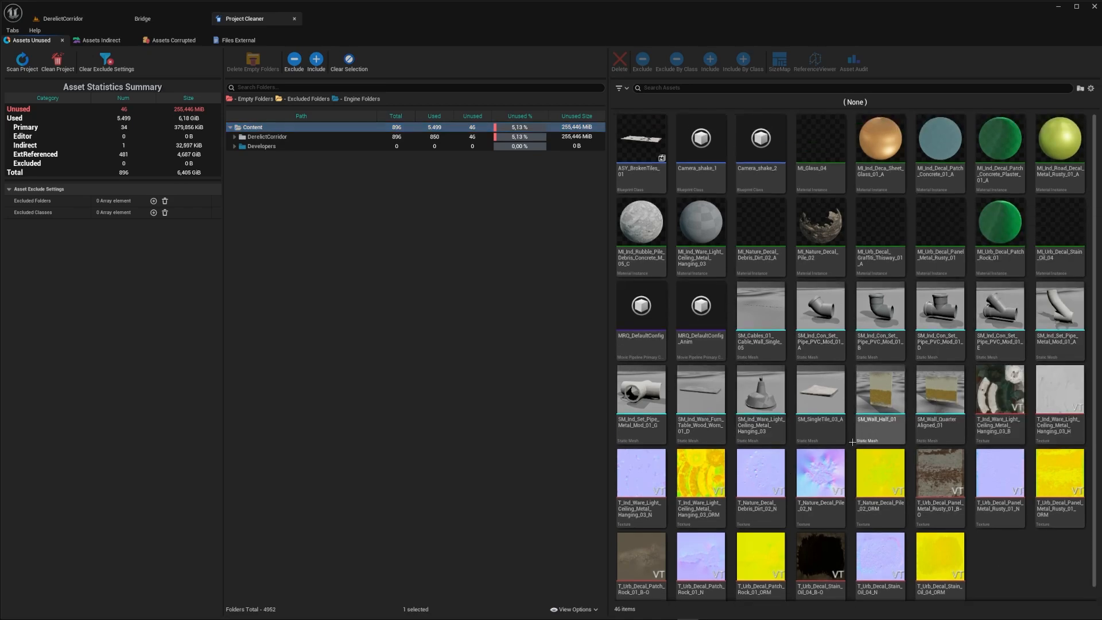
{"action": "mouse_move", "coordinate": [760, 396]}
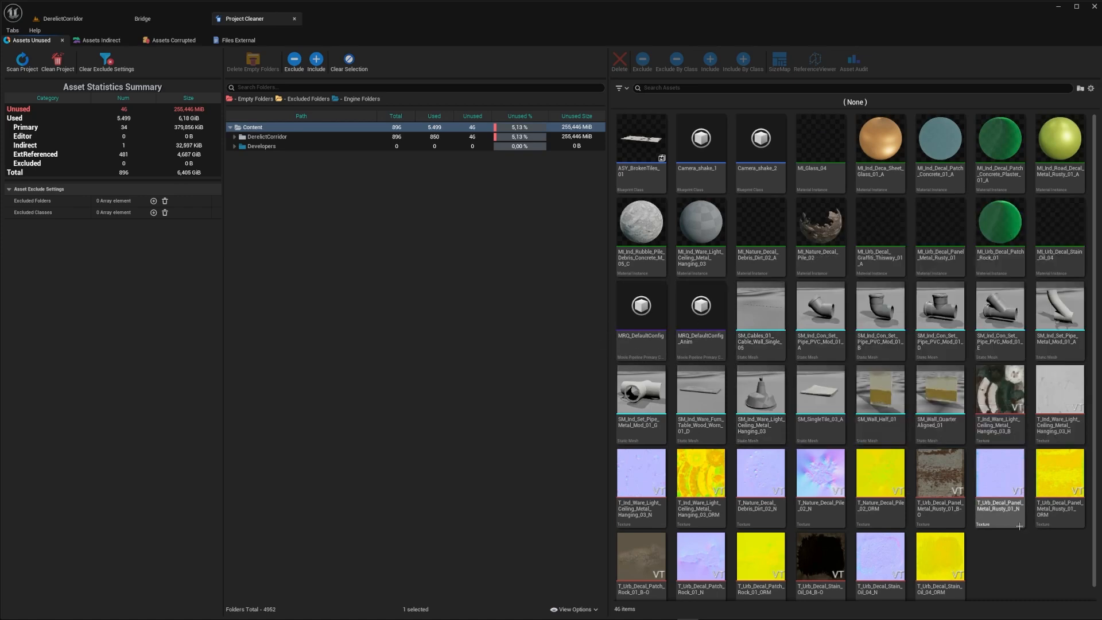
{"action": "left_click", "coordinate": [939, 144]}
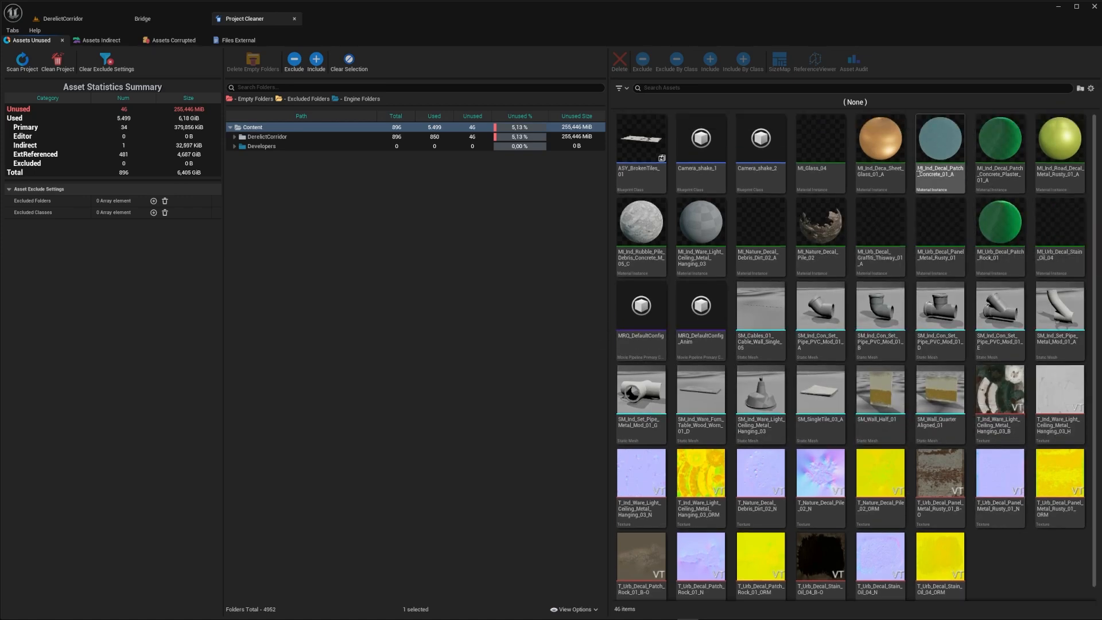
{"action": "left_click", "coordinate": [879, 223]}
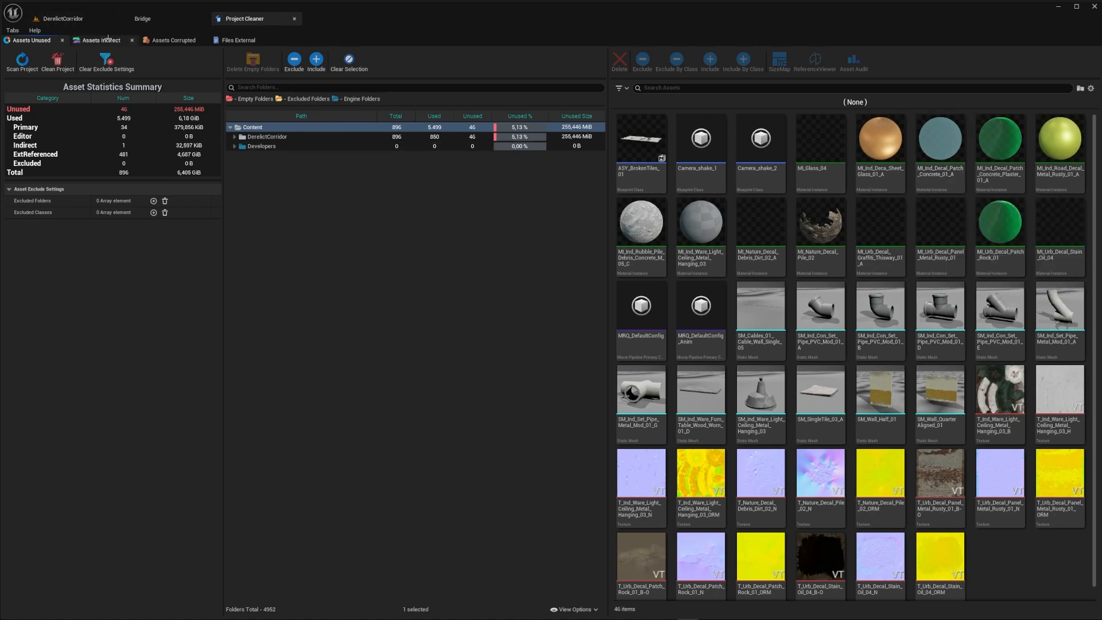
{"action": "left_click", "coordinate": [700, 221]}
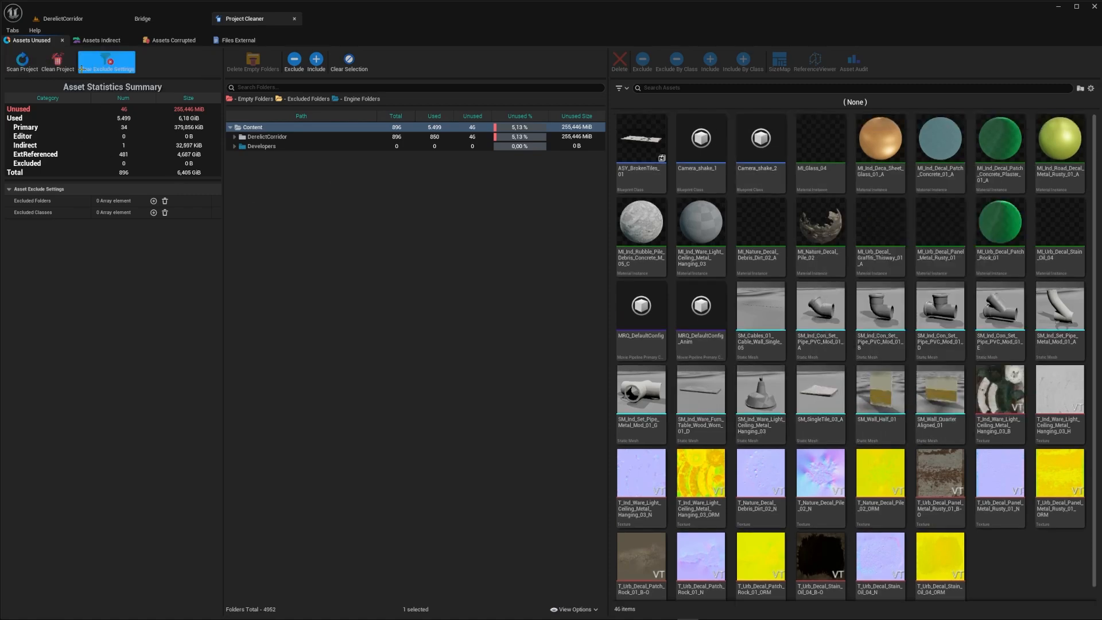
{"action": "left_click", "coordinate": [53, 63]}
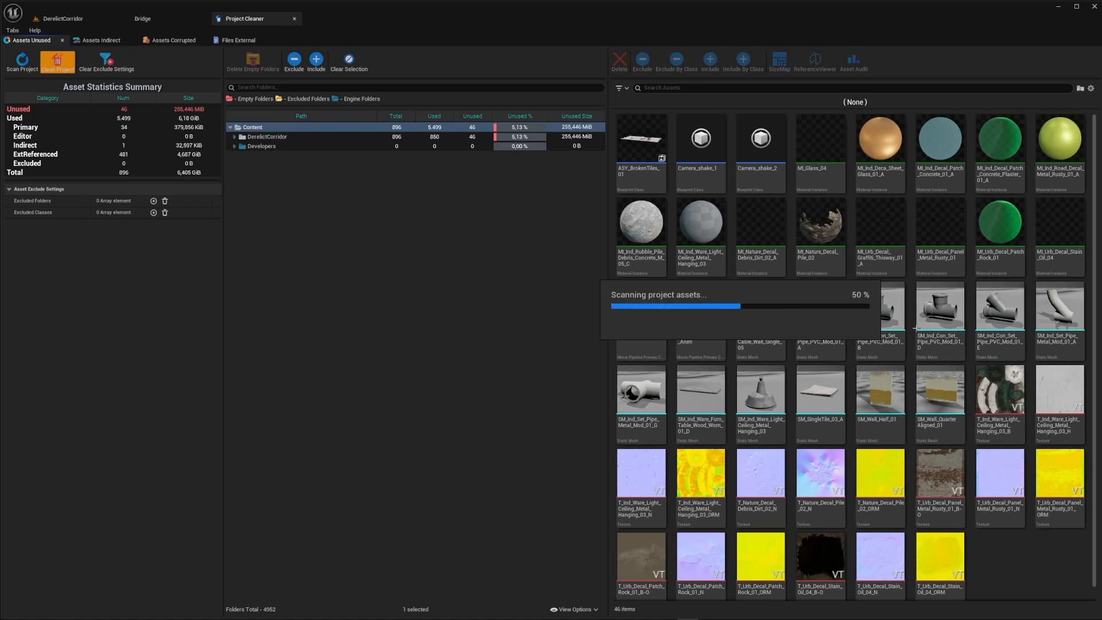
Step: Clean the project, deleting all 46 unused assets
{"action": "left_click", "coordinate": [55, 62]}
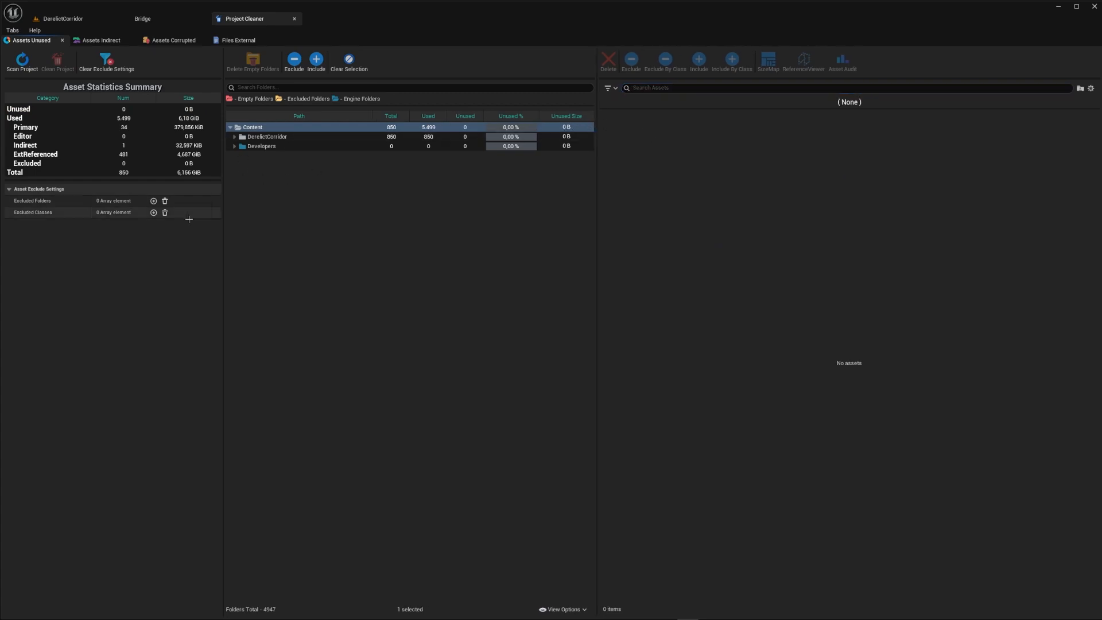
{"action": "mouse_move", "coordinate": [290, 19]}
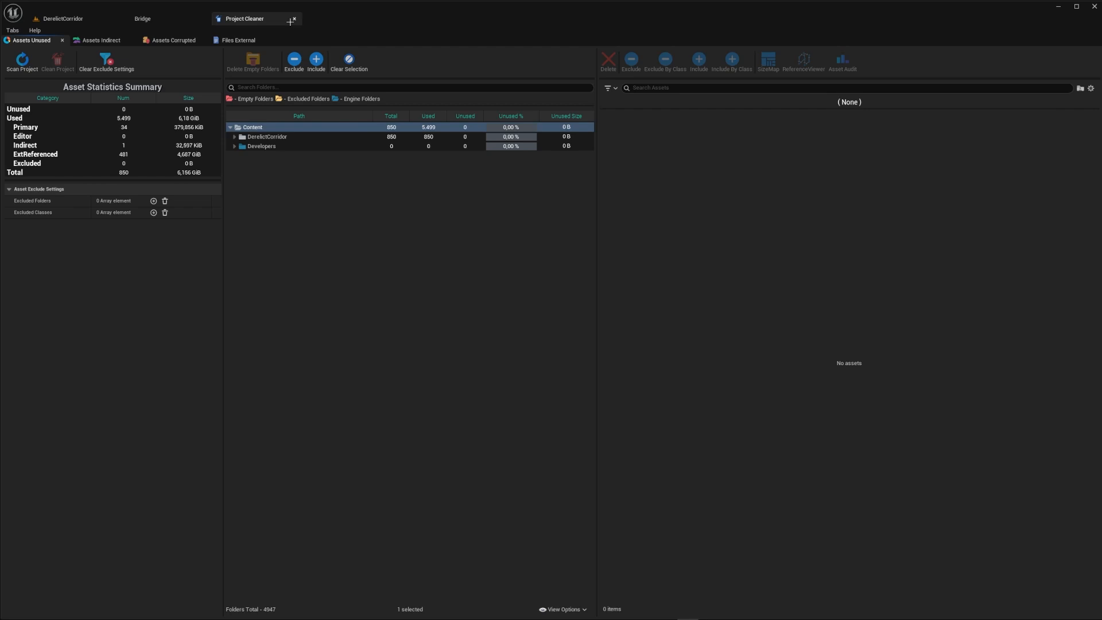
{"action": "mouse_move", "coordinate": [114, 118]}
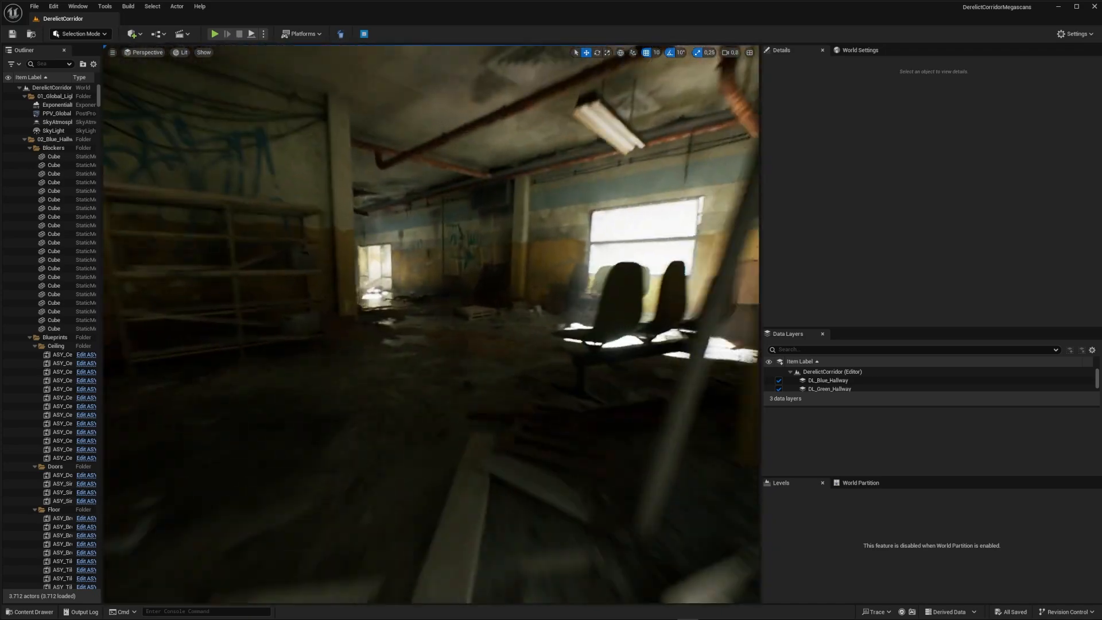
Step: View the DerelictCorridor folder's Size Map by memory size, then by disk size (6.2 GiB)
{"action": "left_click", "coordinate": [32, 610]}
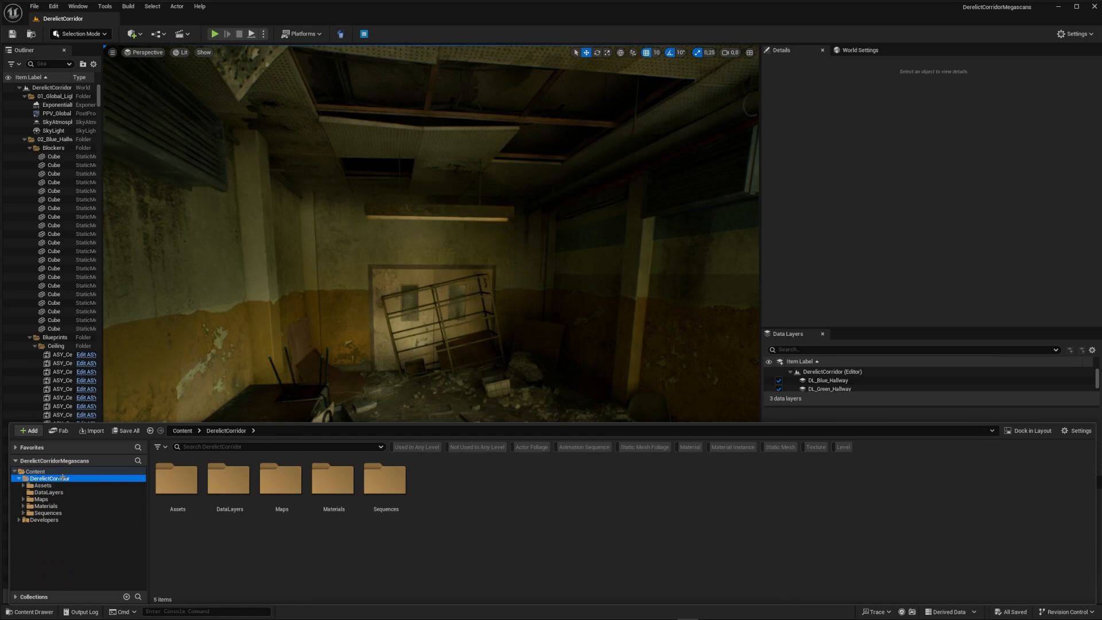
{"action": "right_click", "coordinate": [43, 478]}
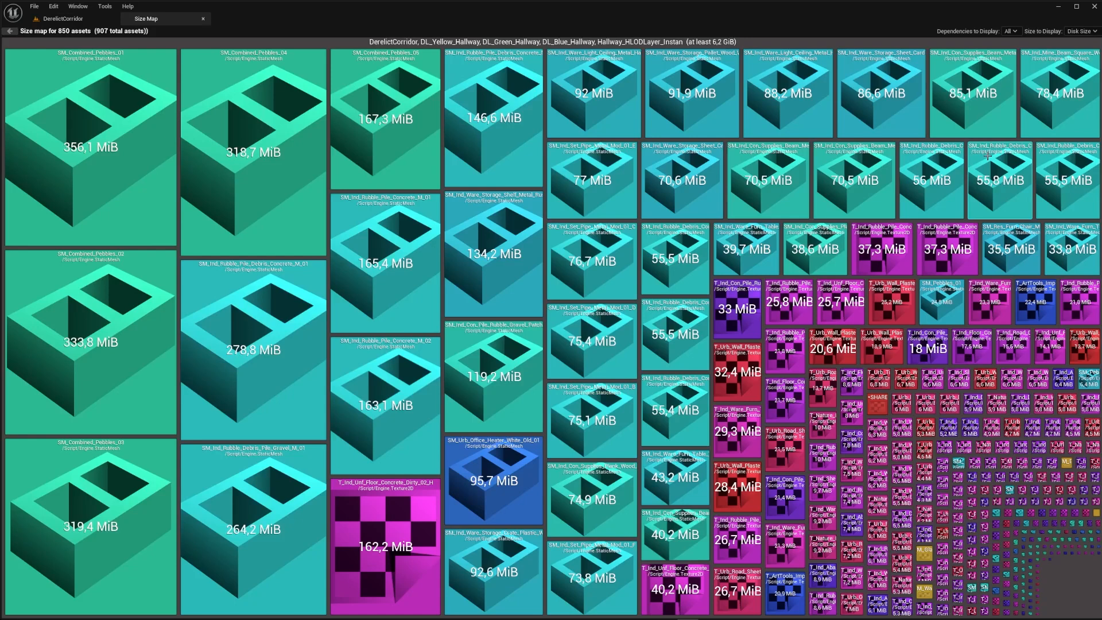
{"action": "left_click", "coordinate": [1081, 31]}
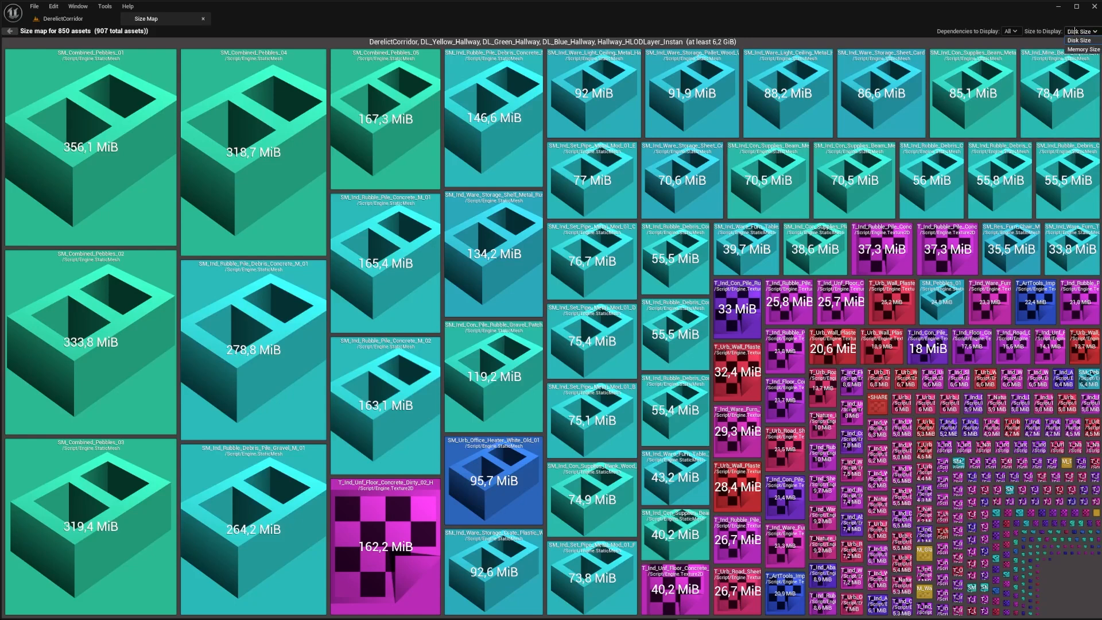
{"action": "left_click", "coordinate": [1085, 48]}
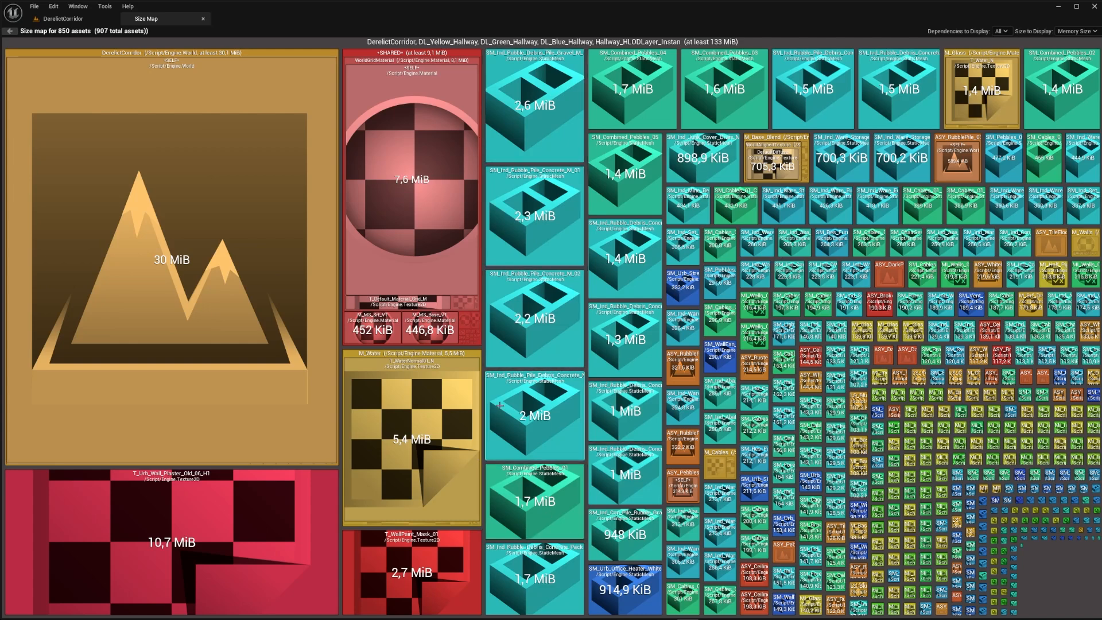
{"action": "left_click", "coordinate": [1082, 31]}
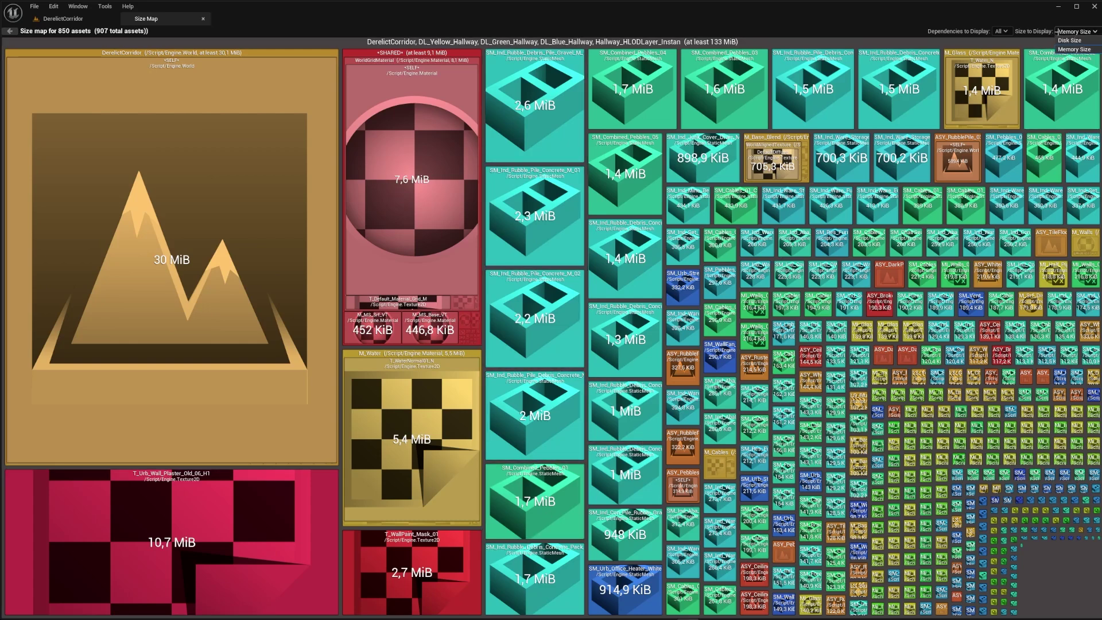
{"action": "left_click", "coordinate": [1070, 41]}
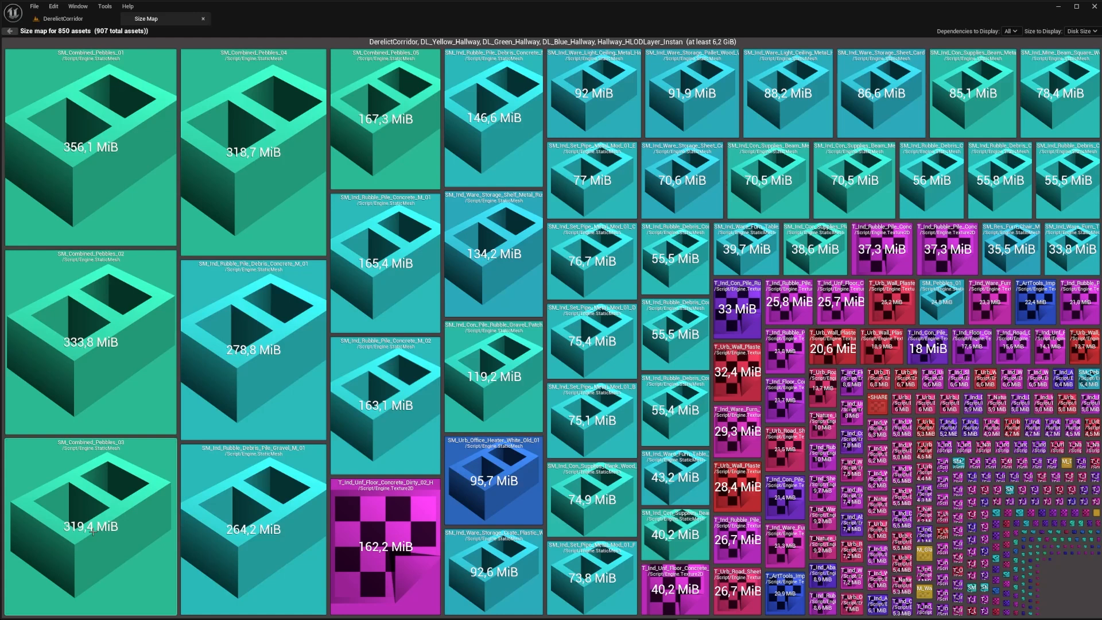
{"action": "mouse_move", "coordinate": [357, 105]}
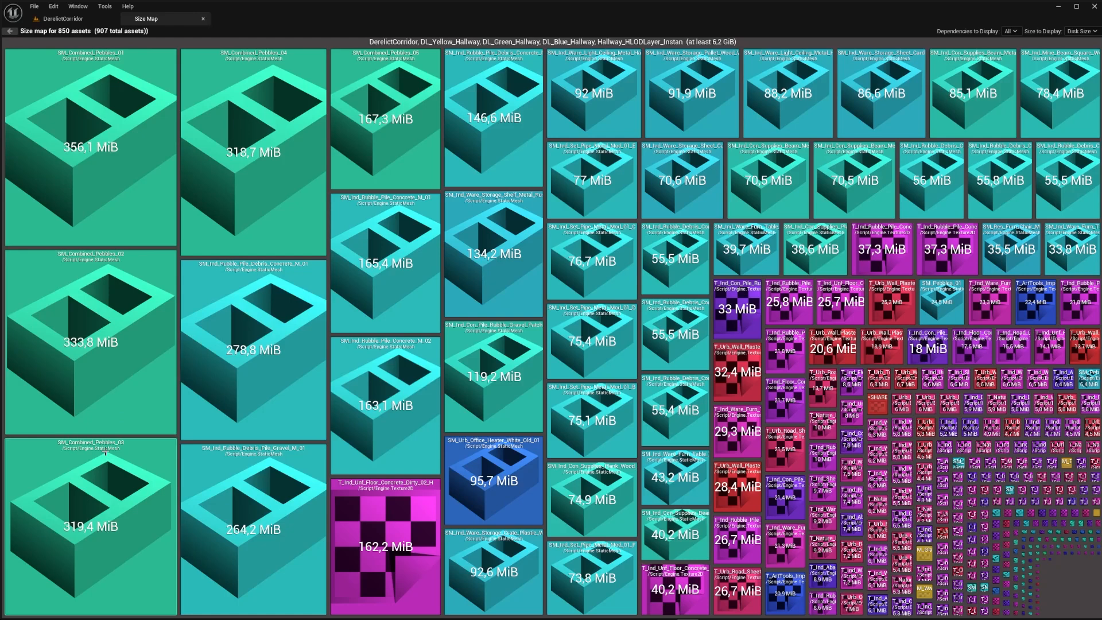
{"action": "mouse_move", "coordinate": [165, 154]}
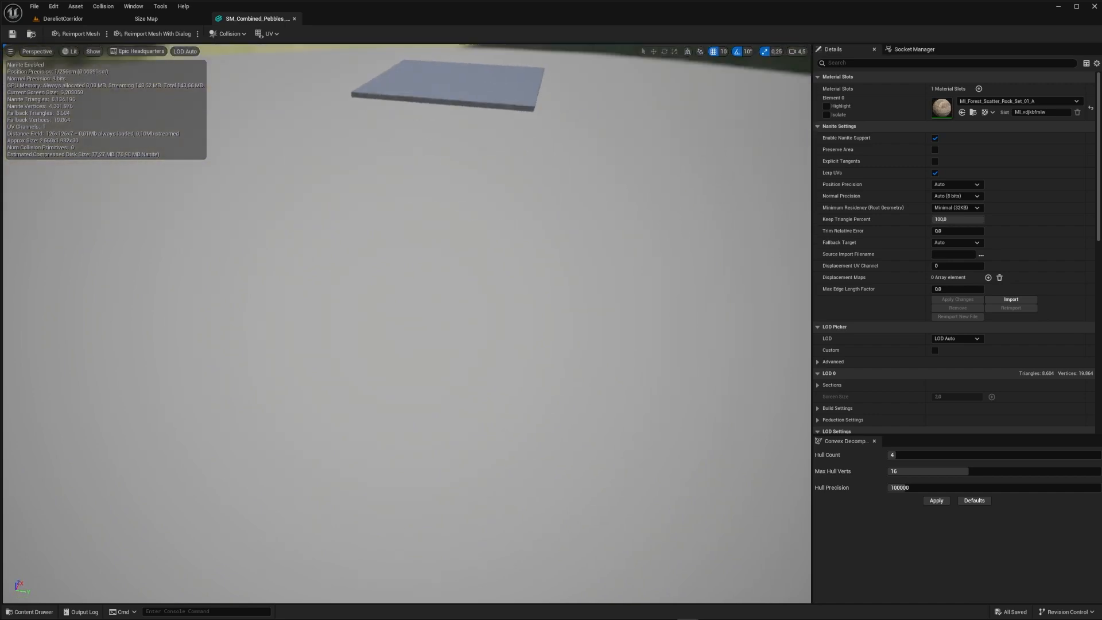
Step: Select all level actors using SM_Combined_Pebbles_01 via Asset Actions
{"action": "left_click", "coordinate": [51, 18]}
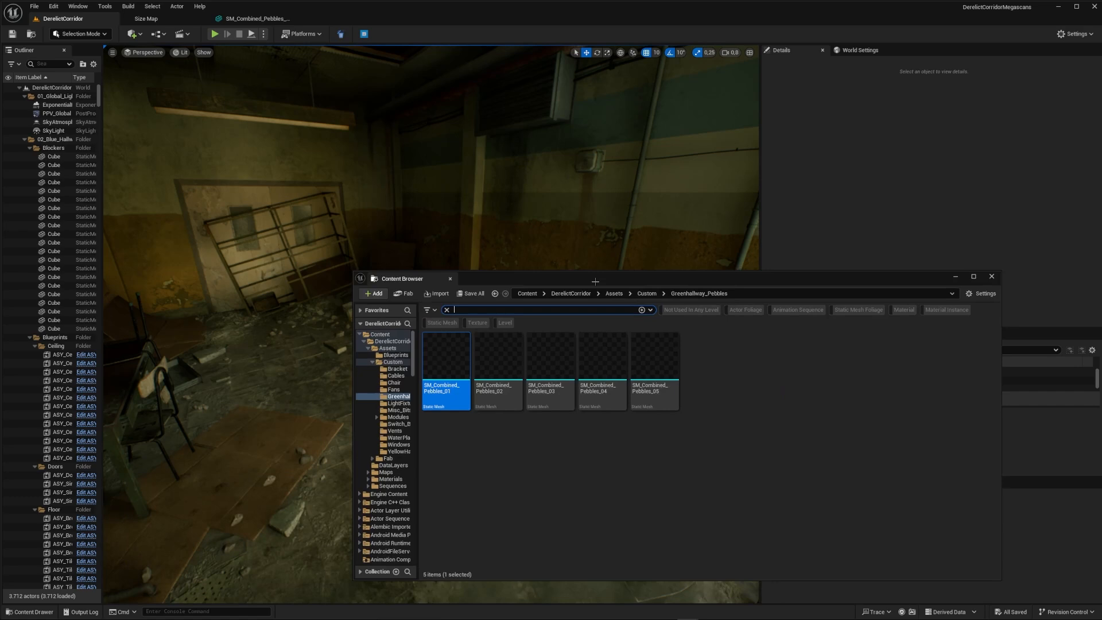
{"action": "right_click", "coordinate": [446, 372]}
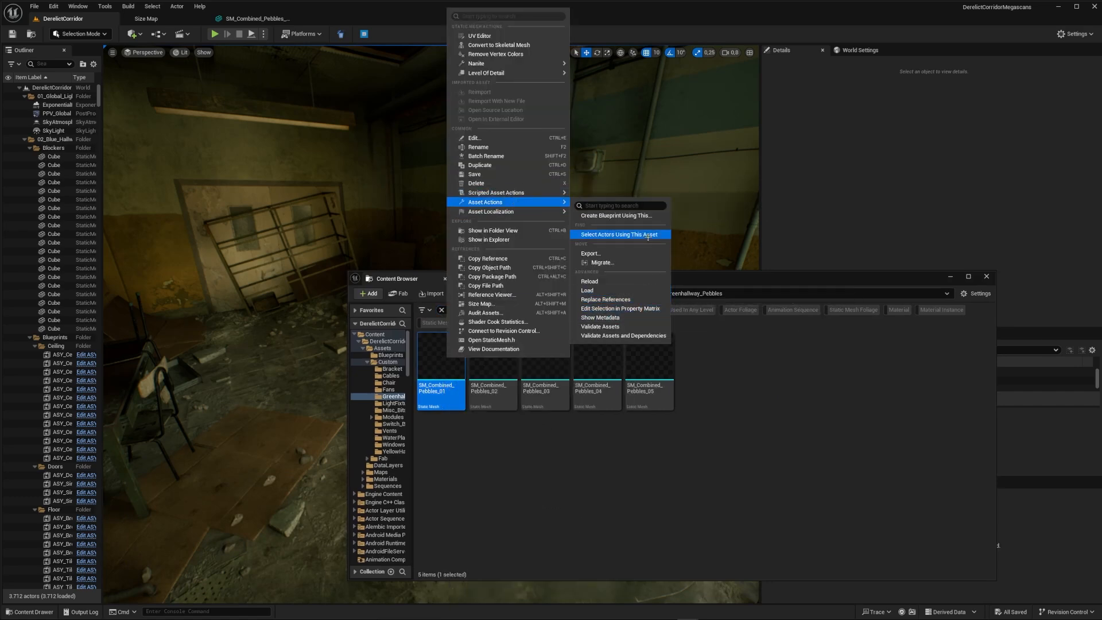
{"action": "left_click", "coordinate": [619, 234]}
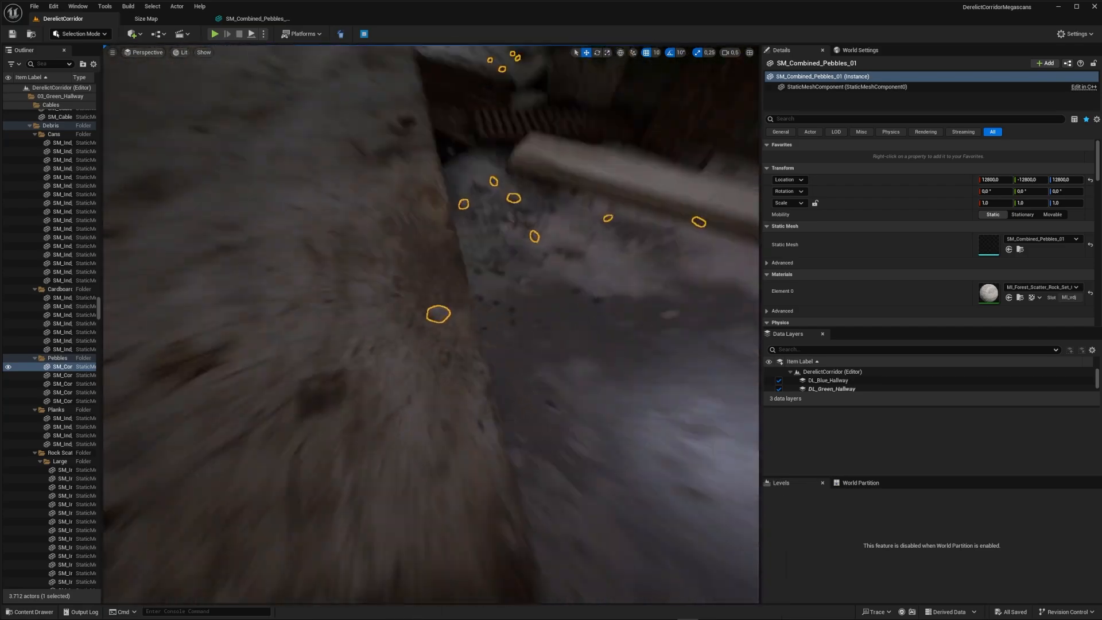
Step: Inspect the pebbles in Wireframe view mode, return to Lit, and show the pebbles folder
{"action": "left_click", "coordinate": [184, 52]}
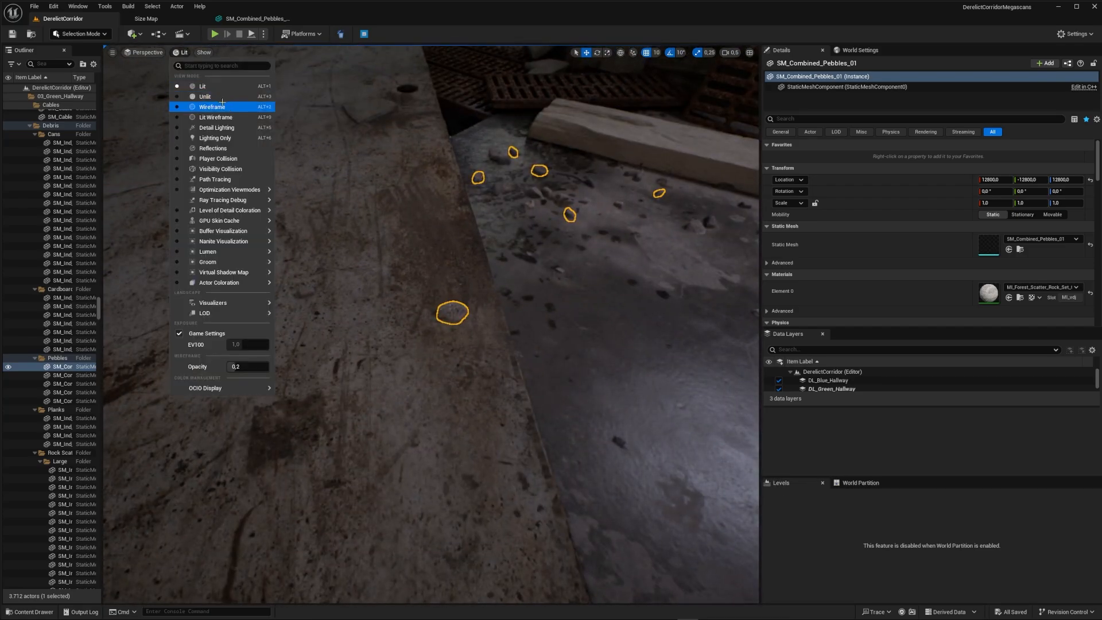
{"action": "left_click", "coordinate": [211, 105]}
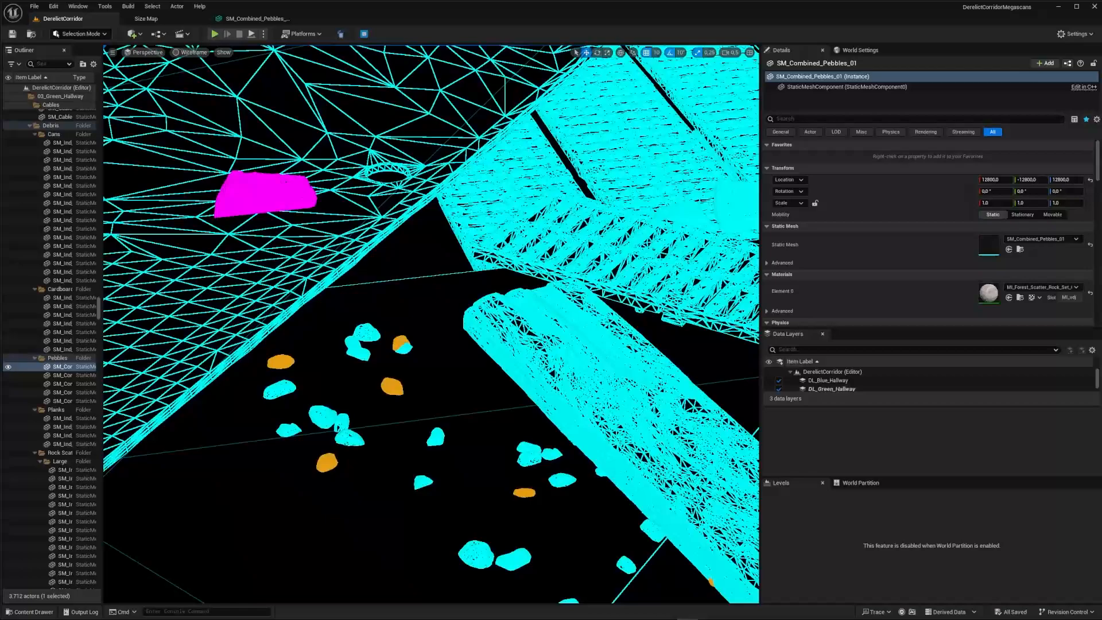
{"action": "left_click", "coordinate": [185, 53]}
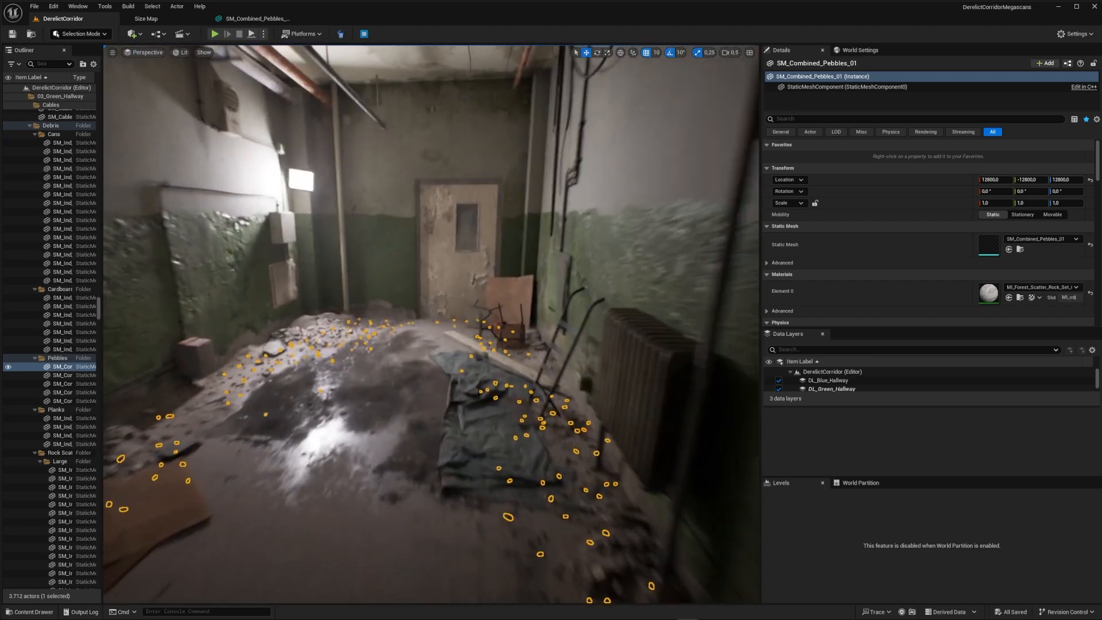
{"action": "left_click", "coordinate": [28, 612]}
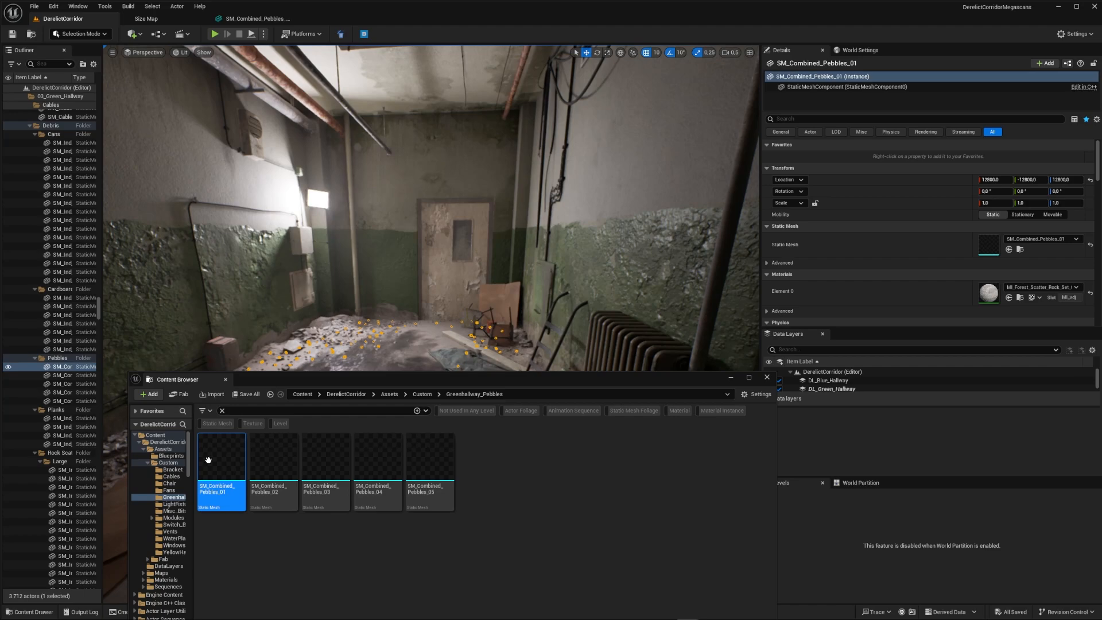
{"action": "mouse_move", "coordinate": [209, 460]}
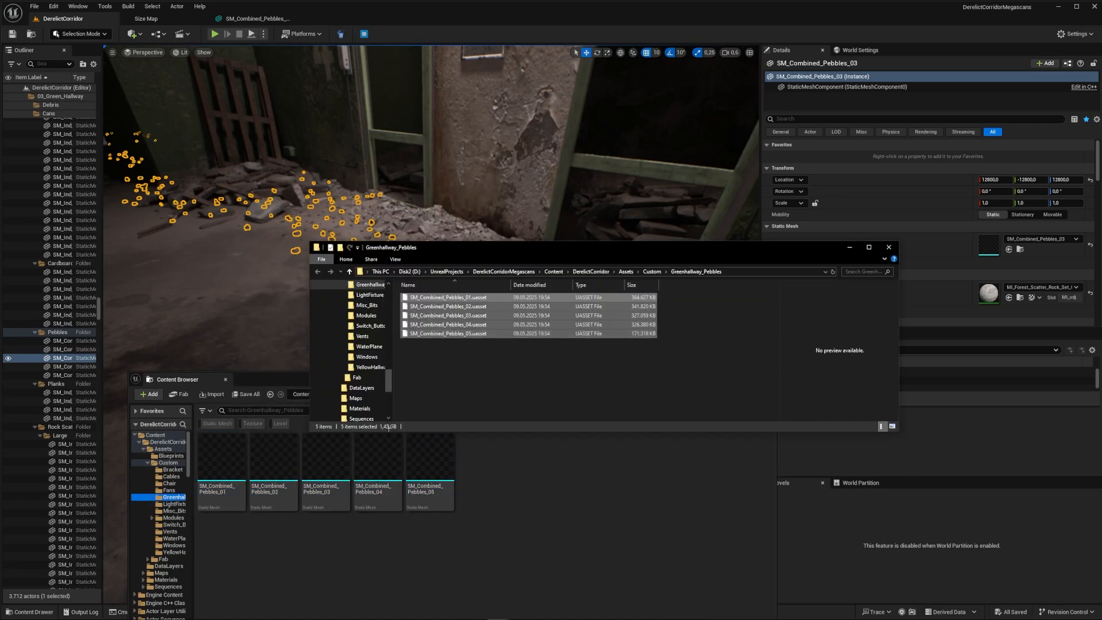
{"action": "mouse_move", "coordinate": [366, 419]}
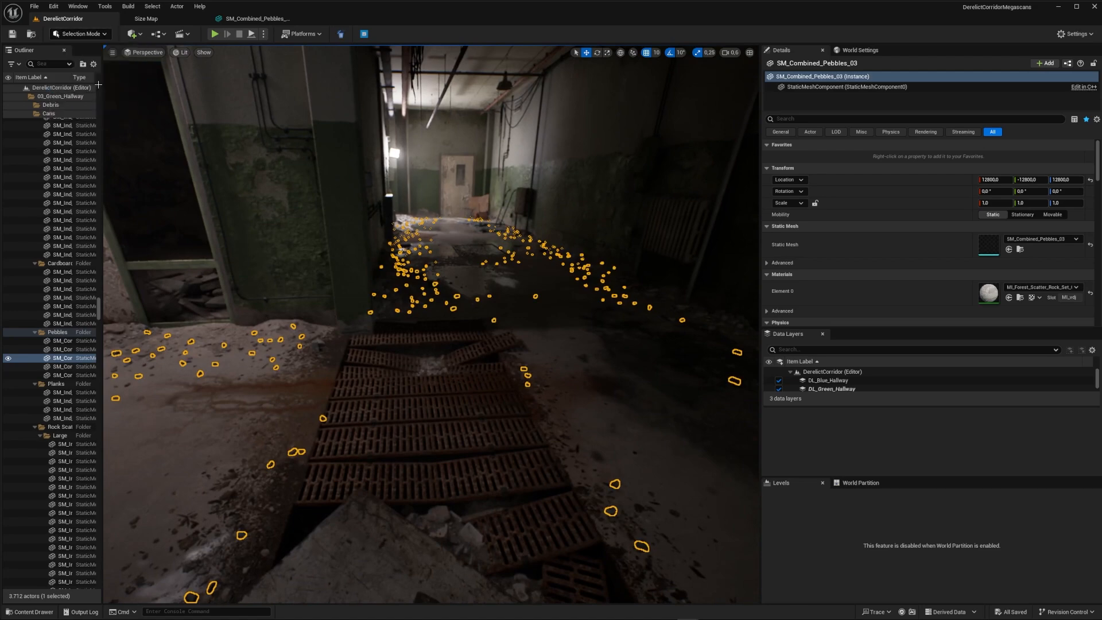
Step: Simplify SM_Combined_Pebbles_03 in Modeling Mode to a 5 percent triangle target and accept
{"action": "left_click", "coordinate": [80, 33]}
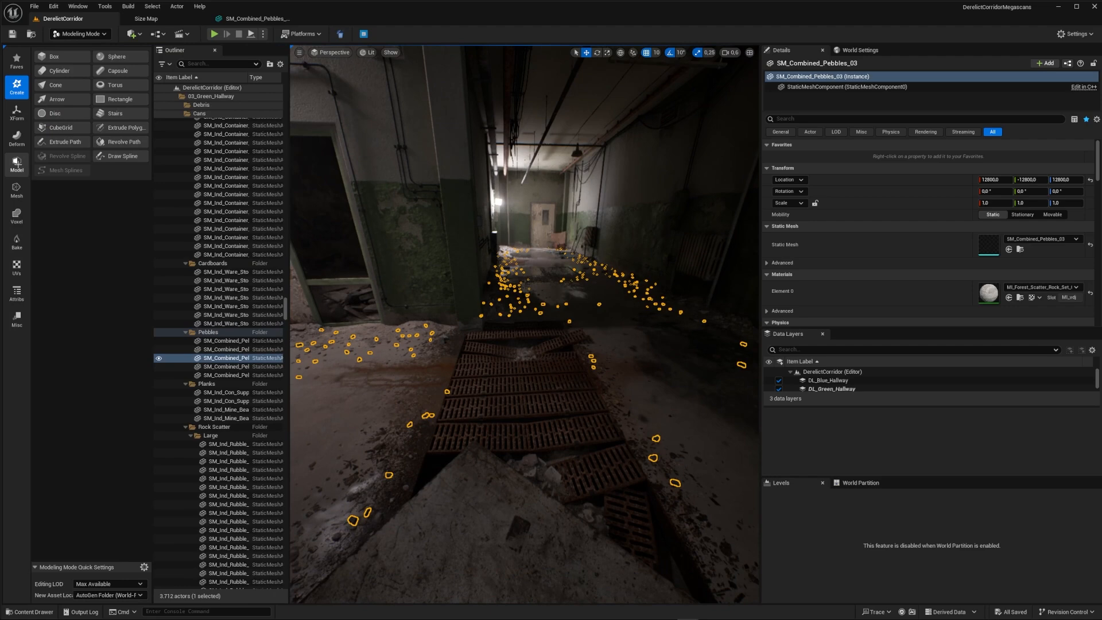
{"action": "left_click", "coordinate": [16, 193]}
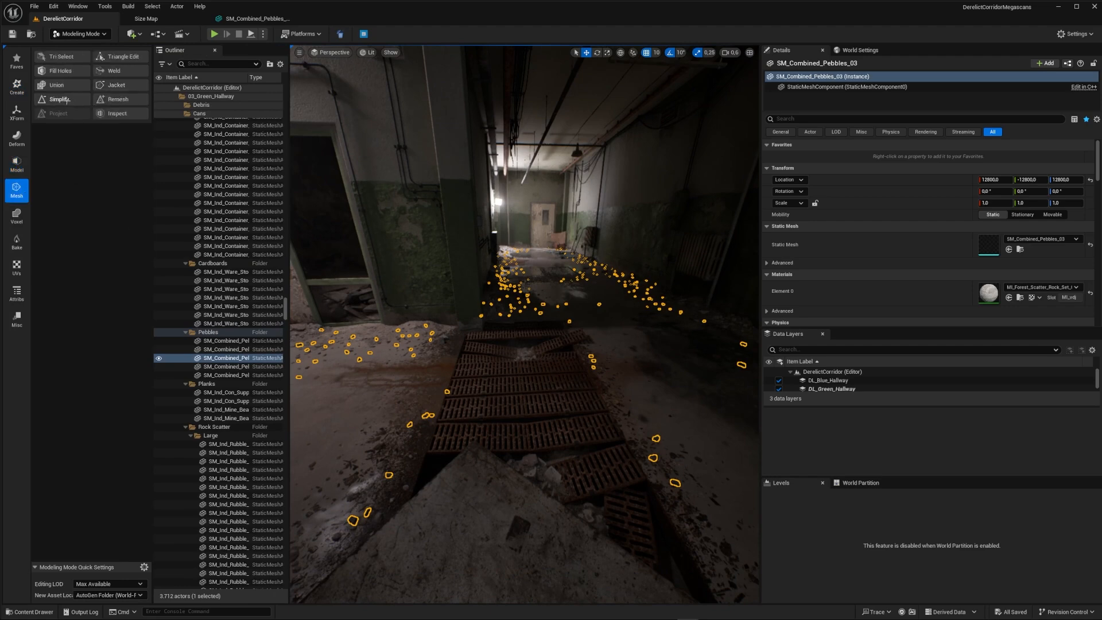
{"action": "left_click", "coordinate": [52, 98]}
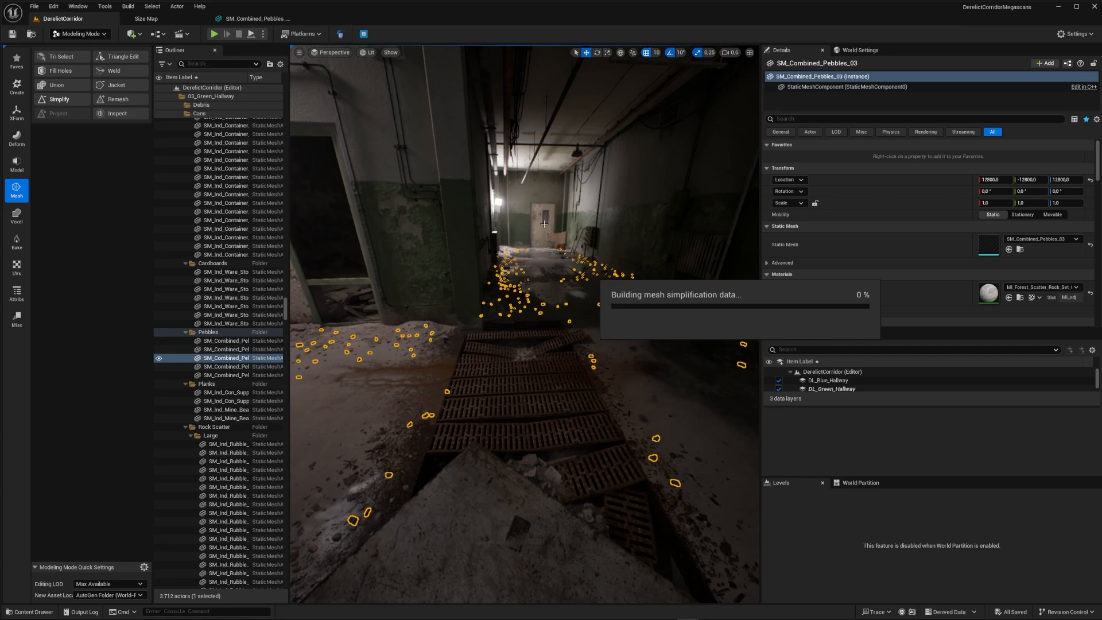
{"action": "left_click", "coordinate": [111, 90]}
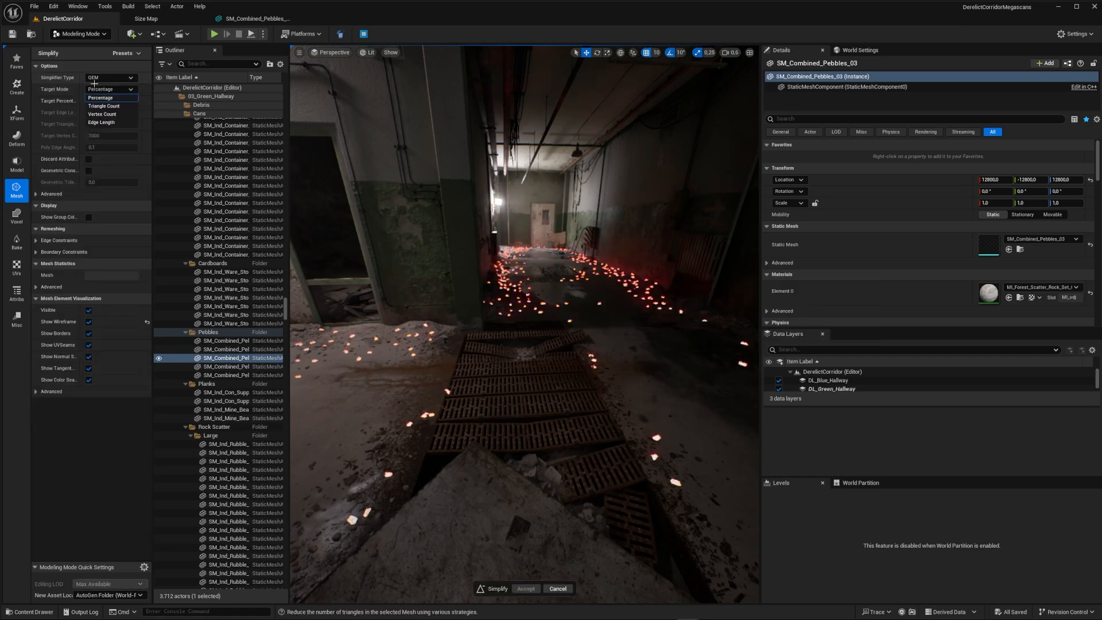
{"action": "left_click", "coordinate": [101, 98]}
{"action": "type", "text": "5"}
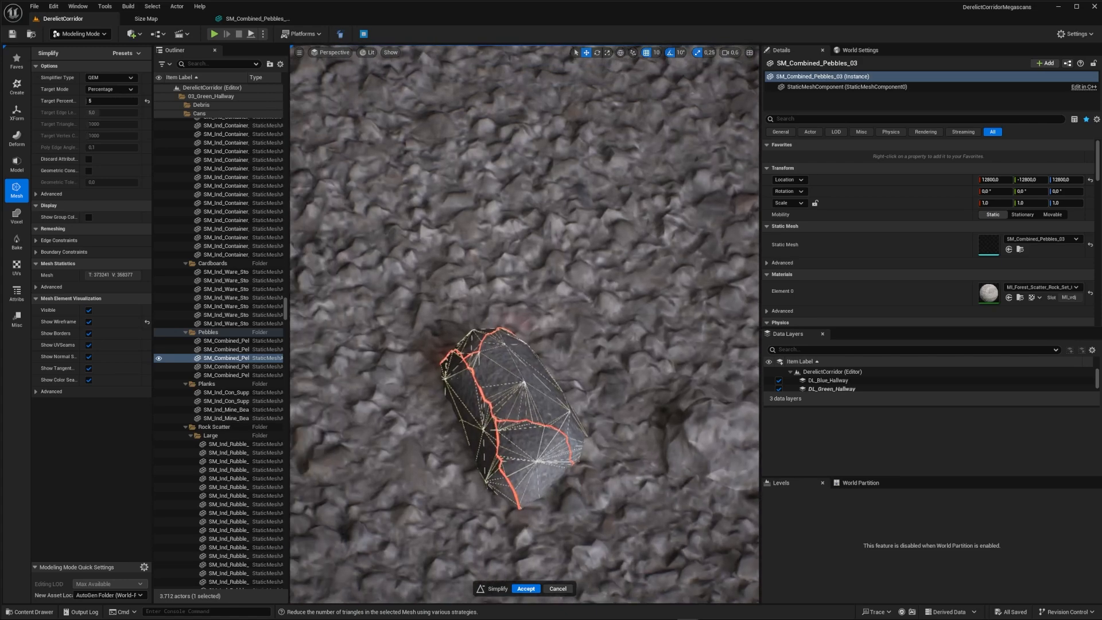
{"action": "left_click", "coordinate": [524, 588]}
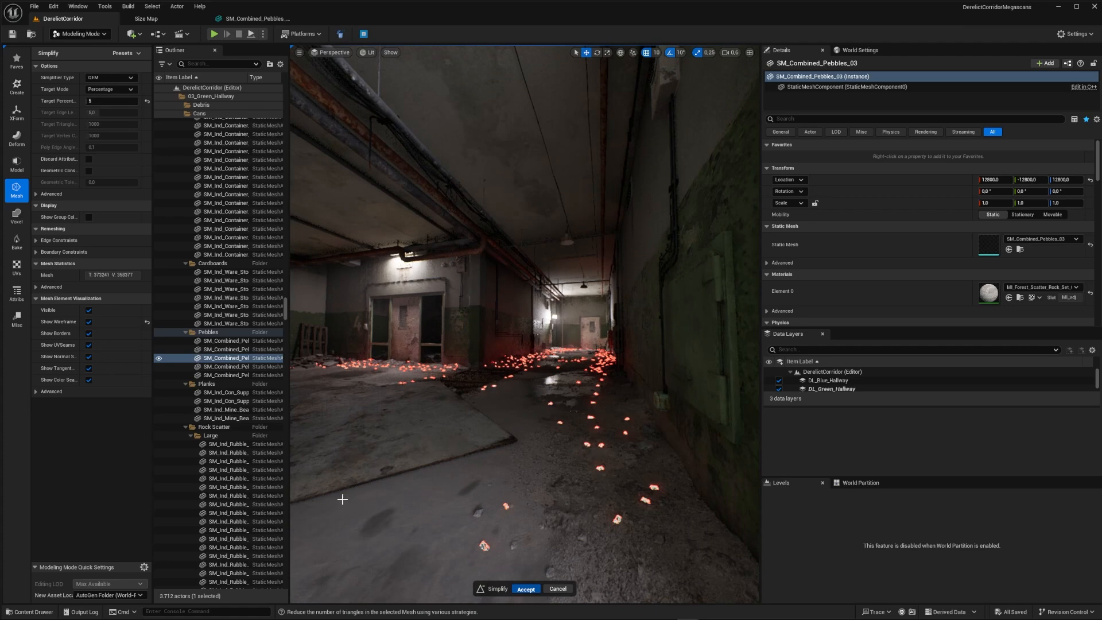
{"action": "left_click", "coordinate": [526, 588]}
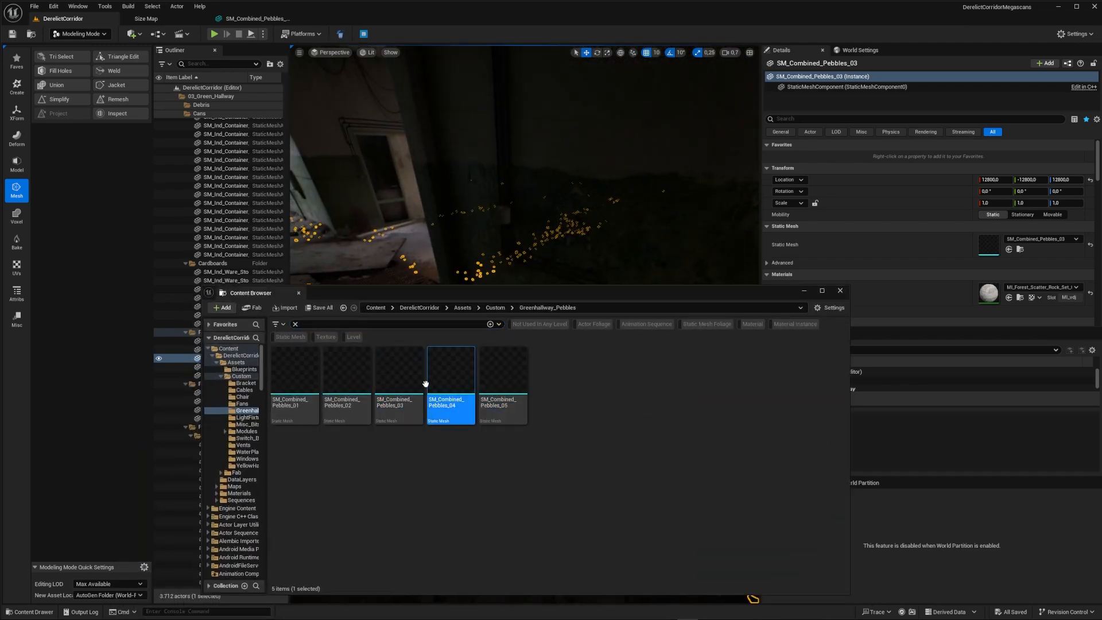
{"action": "left_click", "coordinate": [399, 377]}
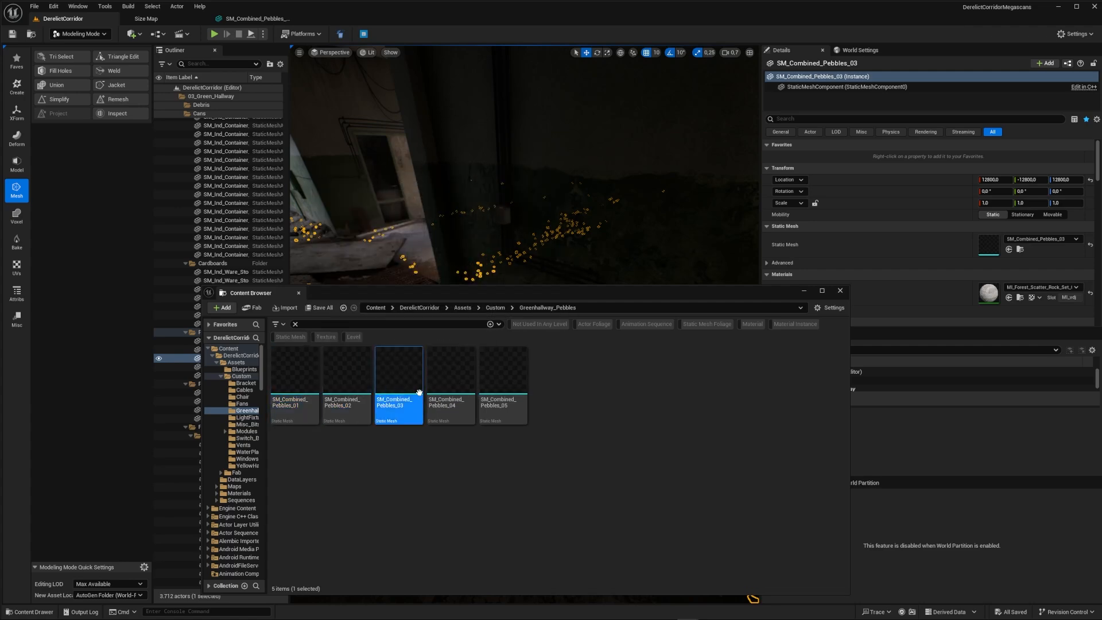
{"action": "left_click", "coordinate": [502, 374]}
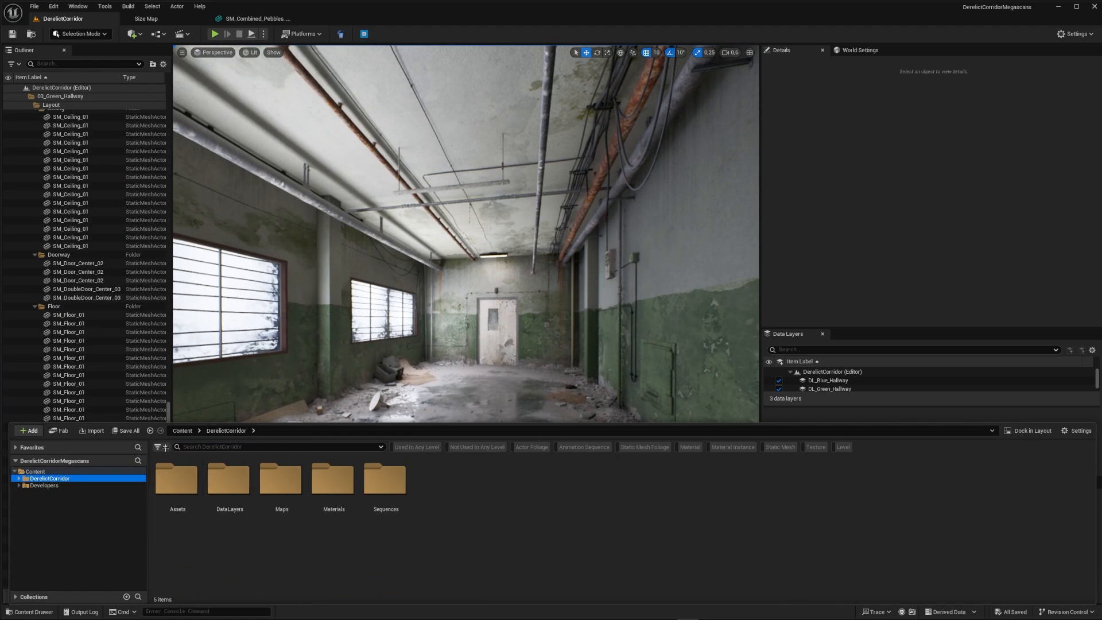
Step: Filter the Content Browser to show only Texture assets and browse through them
{"action": "left_click", "coordinate": [160, 447]}
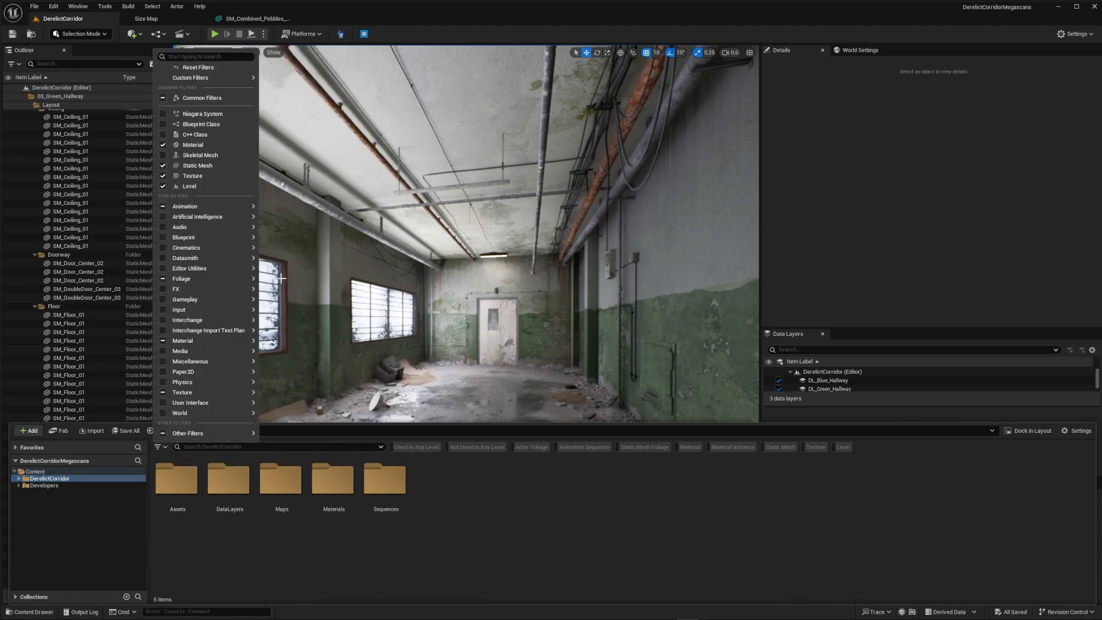
{"action": "mouse_move", "coordinate": [193, 176]}
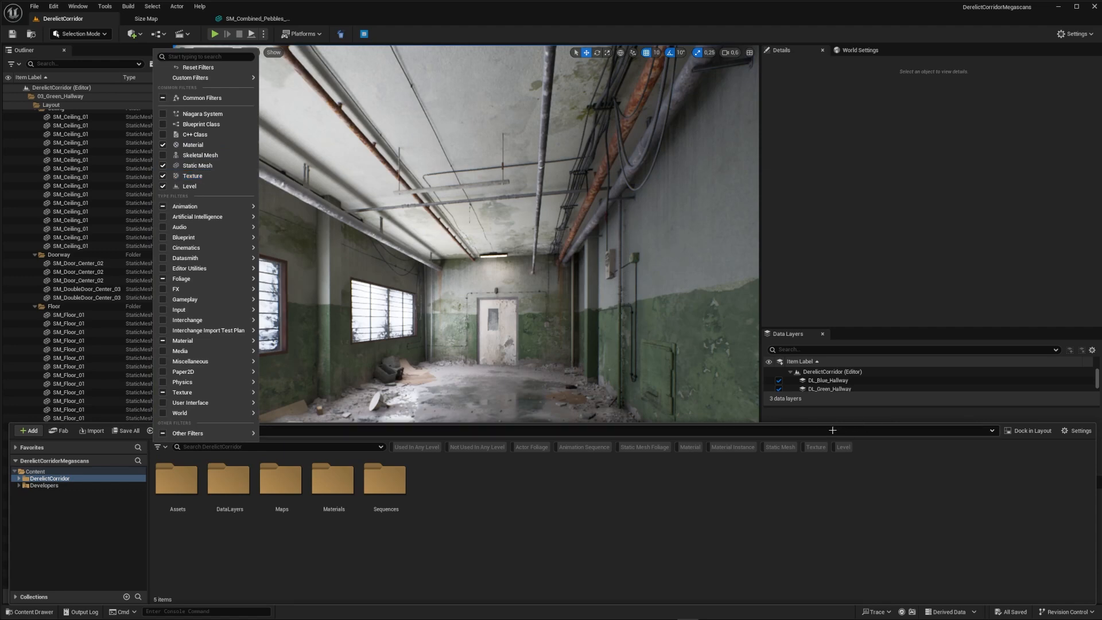
{"action": "left_click", "coordinate": [815, 447]}
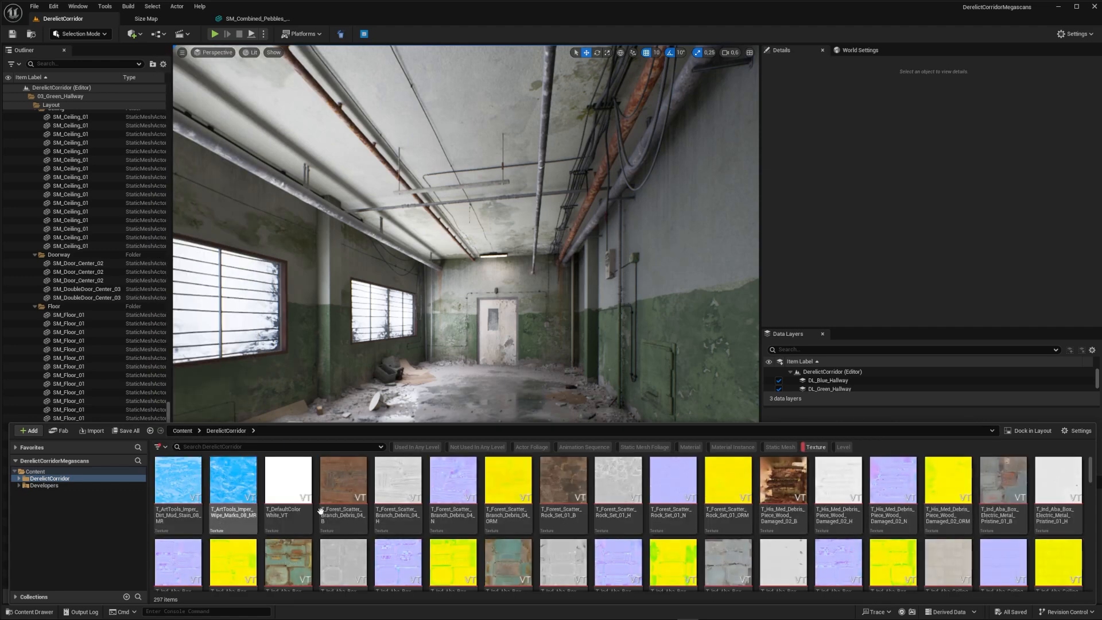
{"action": "scroll", "scroll_direction": "down", "scroll_amount": 3}
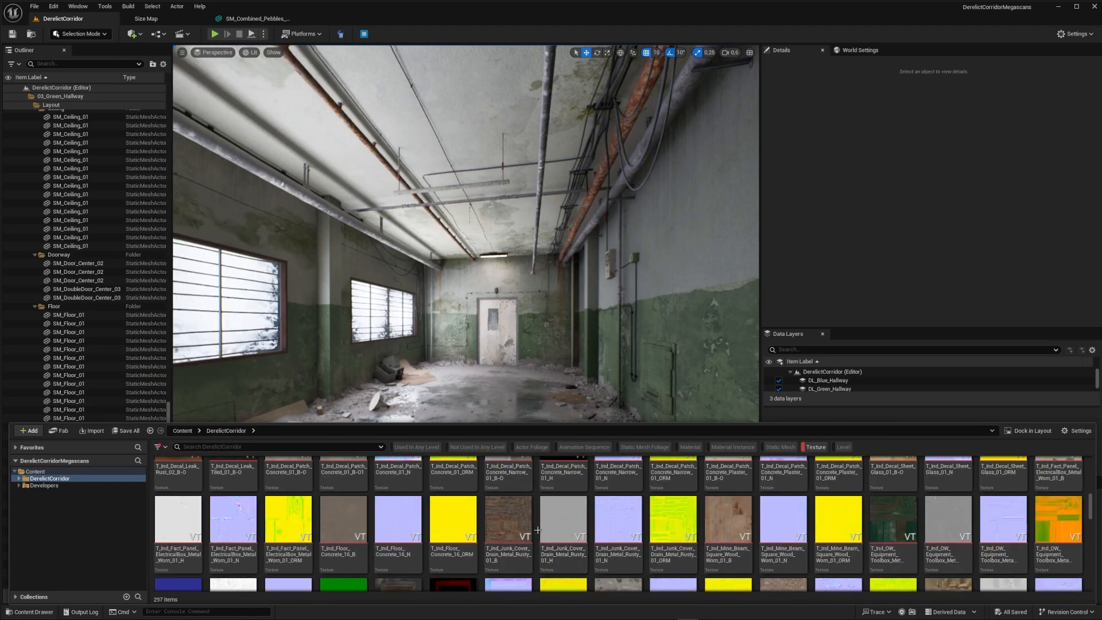
{"action": "scroll", "scroll_direction": "down", "scroll_amount": 3}
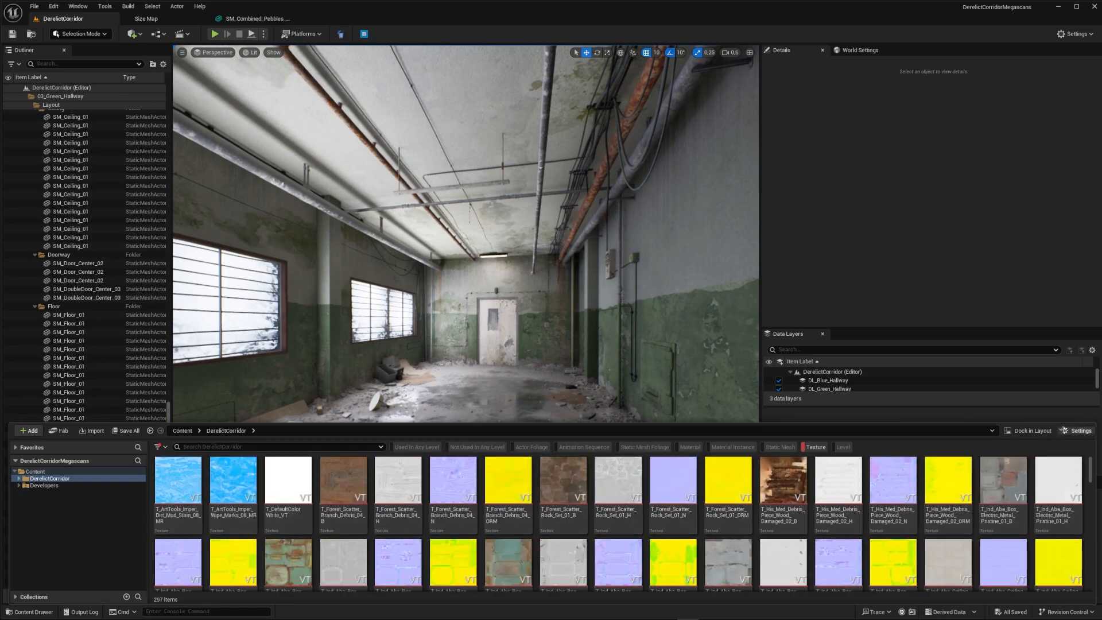
Step: Show textures as a detailed column list sorted by dimensions, largest first
{"action": "left_click", "coordinate": [1077, 430]}
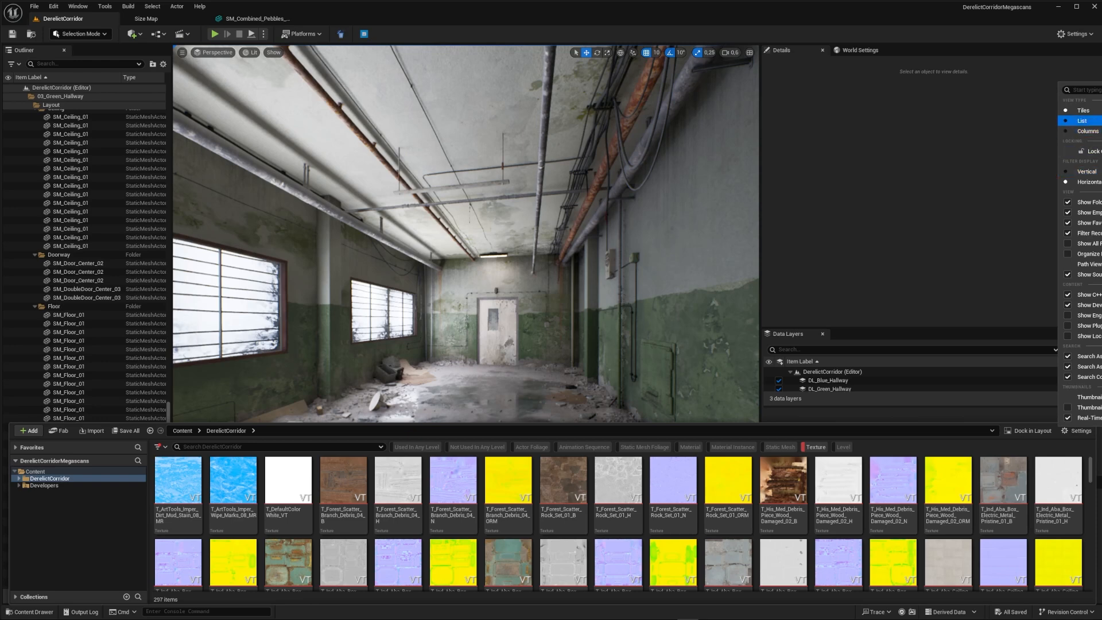
{"action": "left_click", "coordinate": [161, 447]}
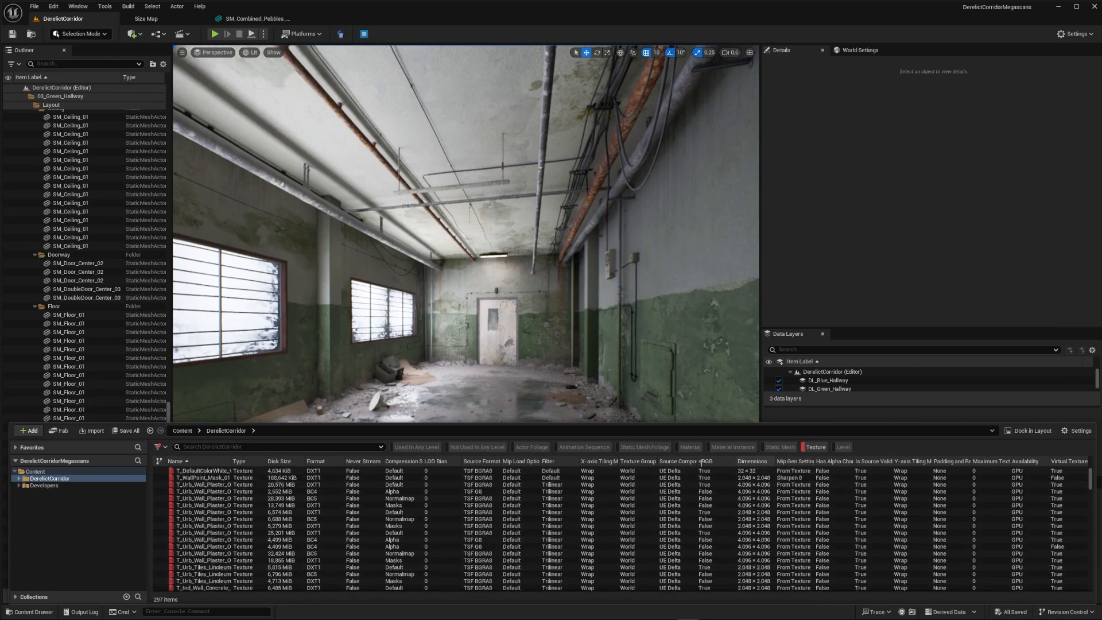
{"action": "left_click", "coordinate": [751, 461]}
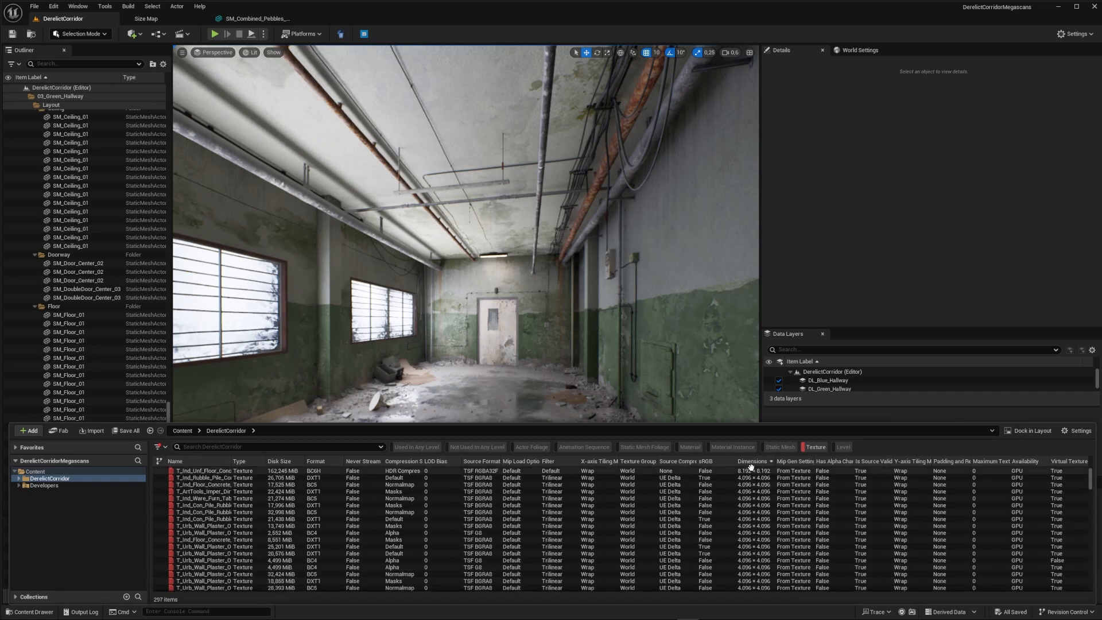
{"action": "mouse_move", "coordinate": [205, 471]}
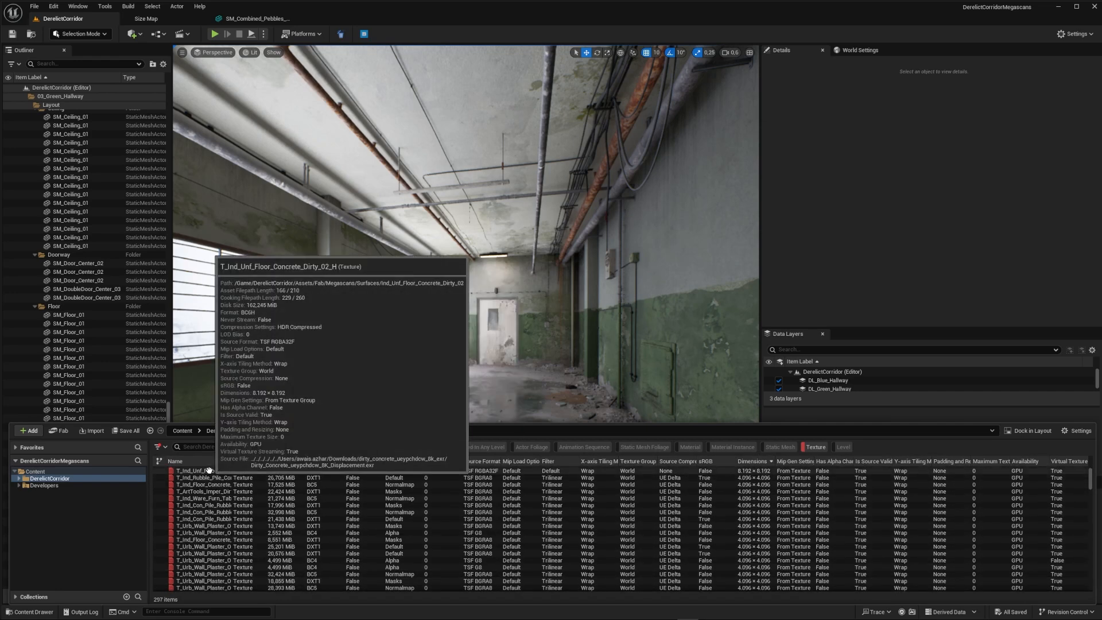
Step: Inspect the largest floor concrete texture's green channel in the Texture Editor, then close it
{"action": "double_click", "coordinate": [189, 471]}
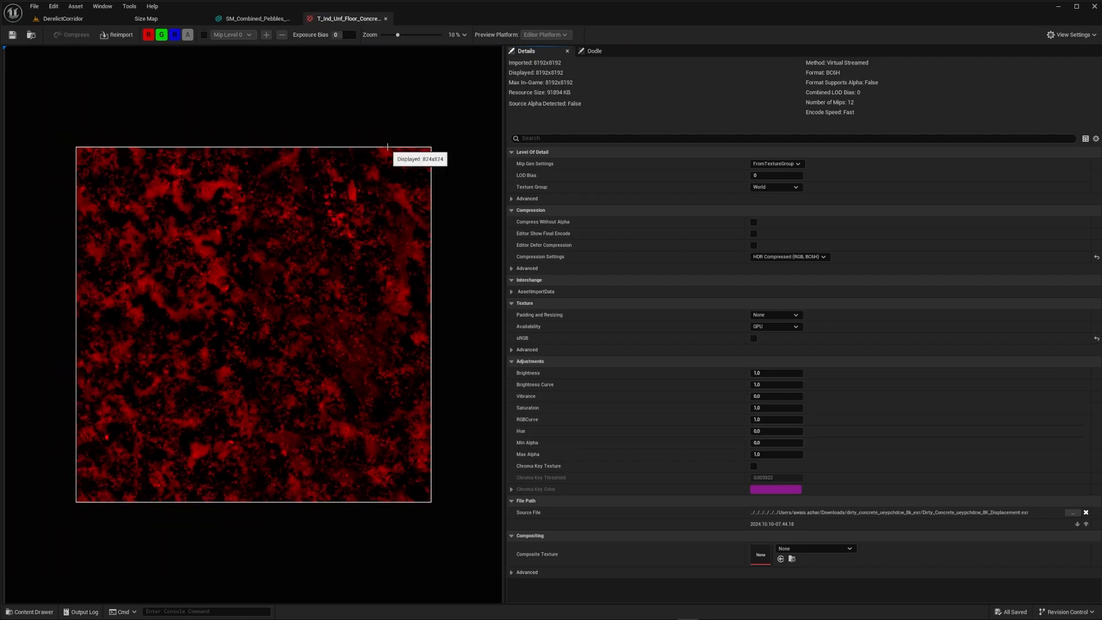
{"action": "left_click", "coordinate": [165, 34]}
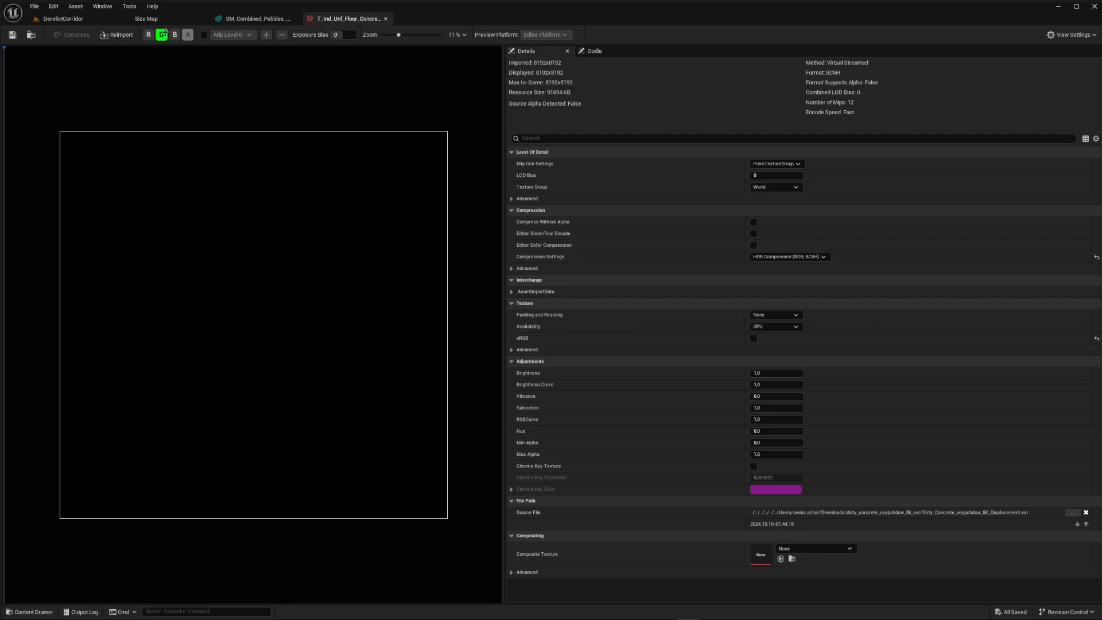
{"action": "left_click", "coordinate": [256, 19]}
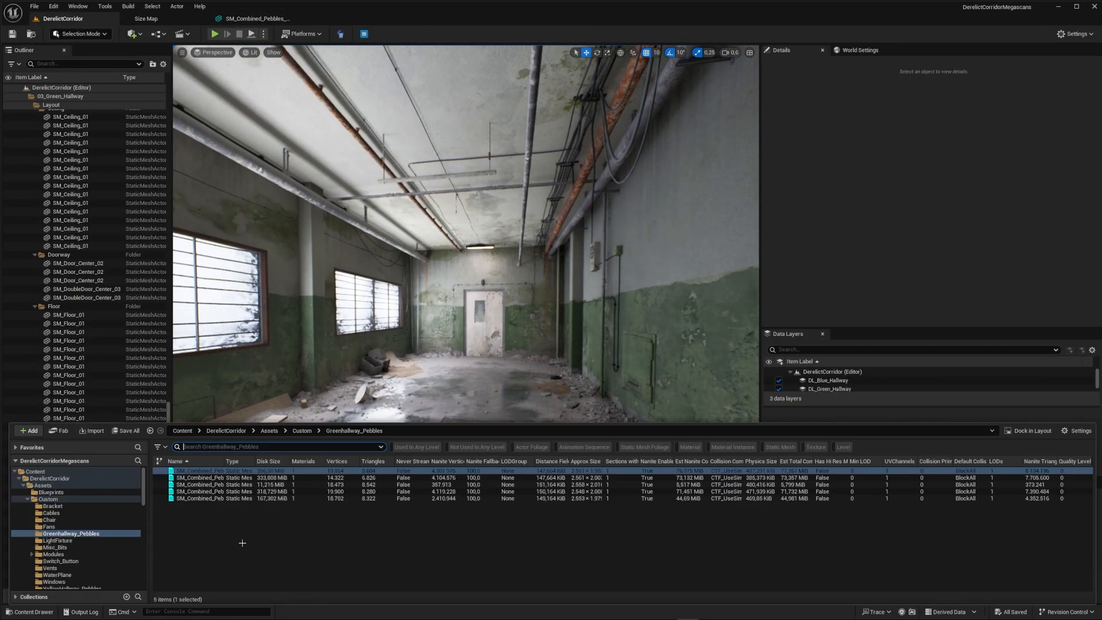
{"action": "mouse_move", "coordinate": [204, 470]}
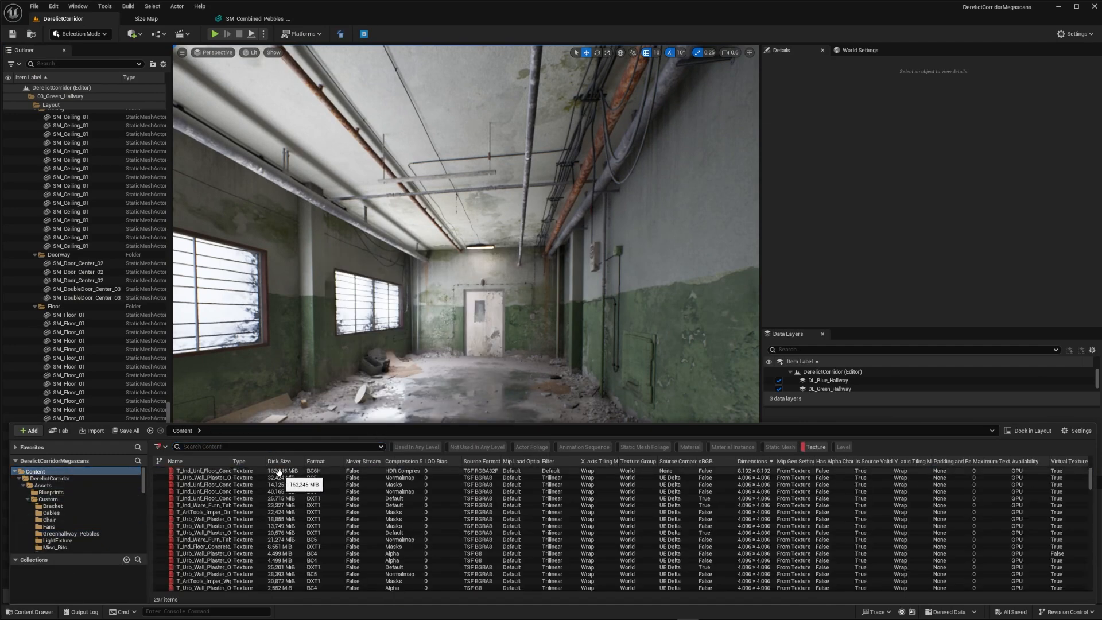
Step: Reopen the floor concrete texture for a zoomed look, close it and return to the level editor
{"action": "left_click", "coordinate": [207, 470]}
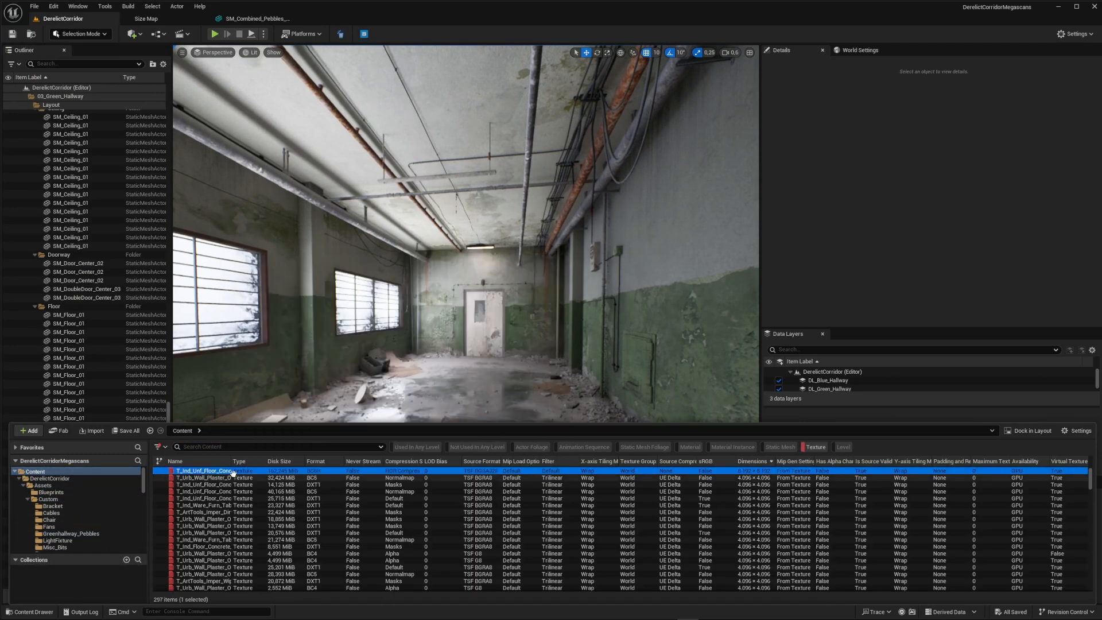
{"action": "double_click", "coordinate": [201, 471]}
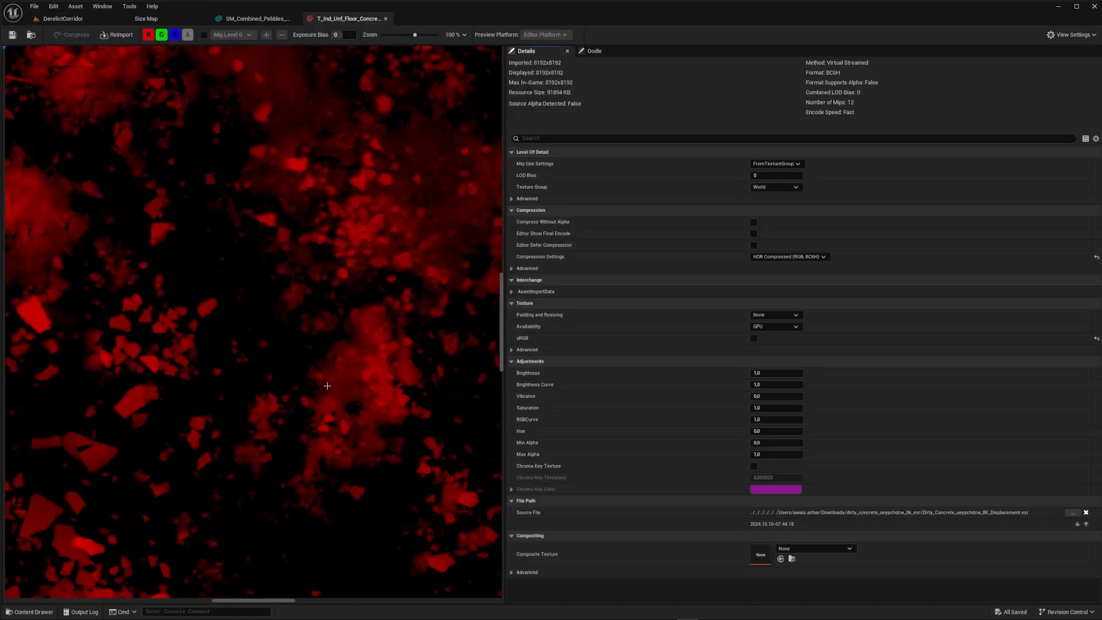
{"action": "scroll", "scroll_direction": "down", "scroll_amount": 3}
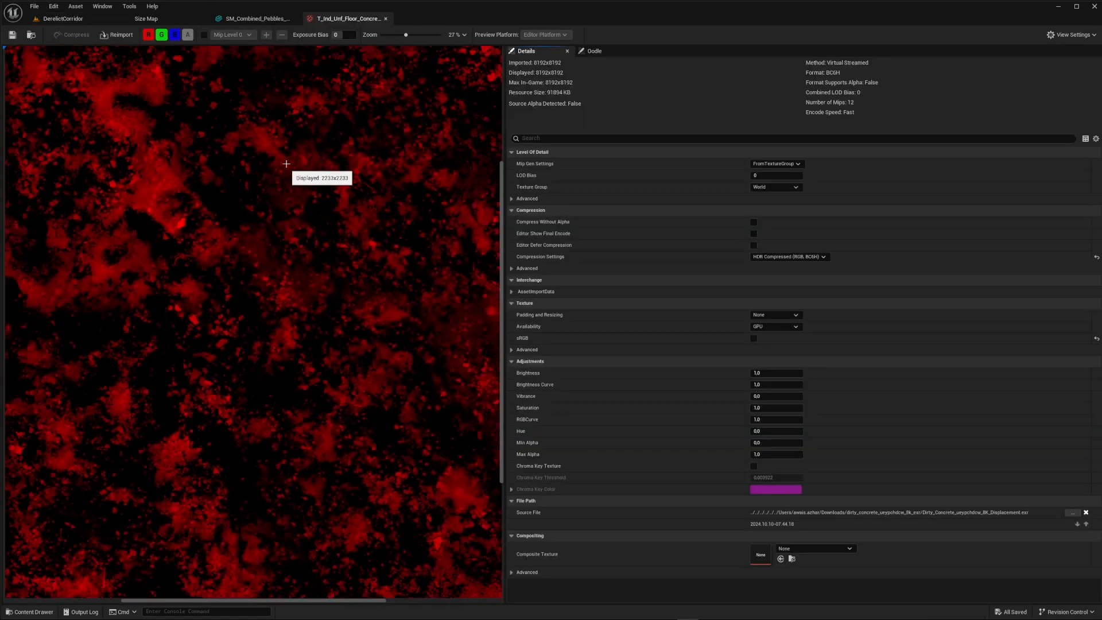
{"action": "left_click", "coordinate": [261, 19]}
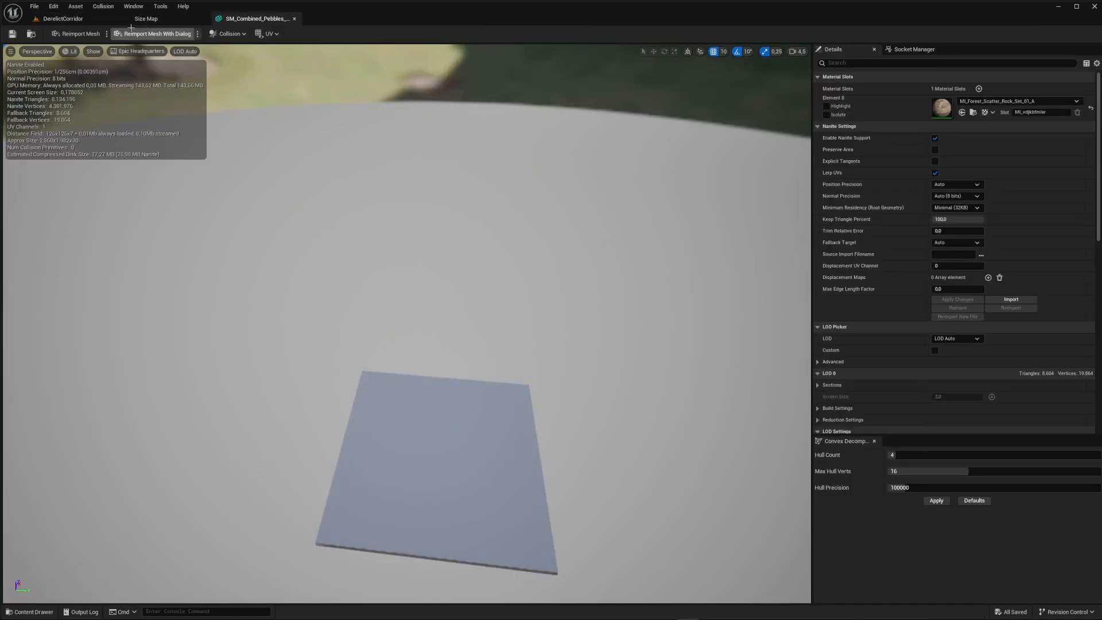
{"action": "left_click", "coordinate": [46, 18]}
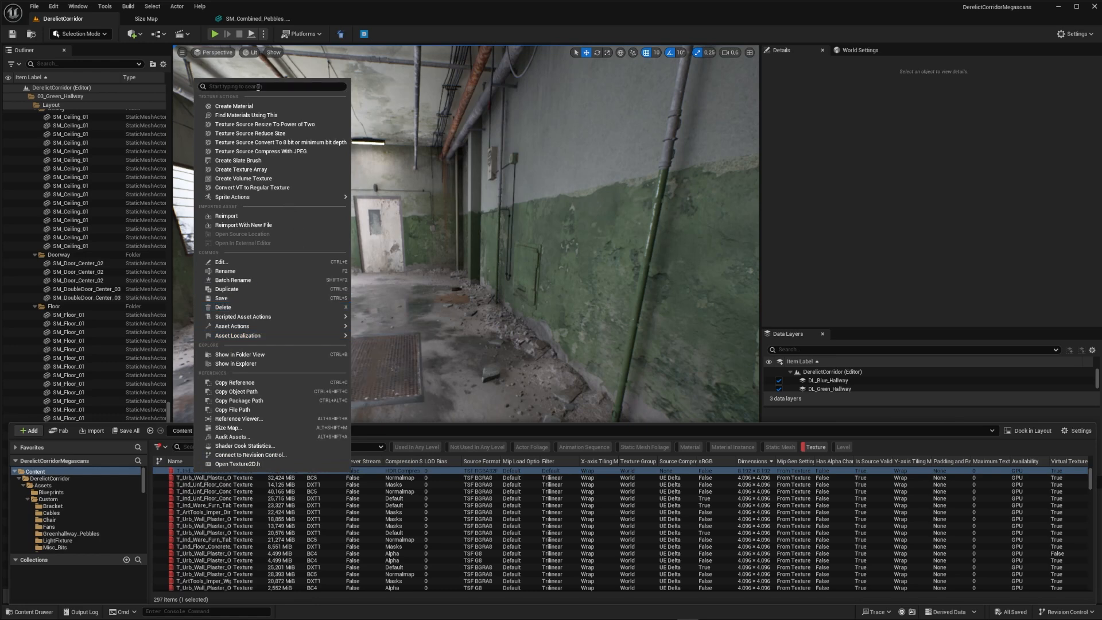
Step: Launch the Reference Viewer for the asset via the 'refer' menu search
{"action": "type", "text": "refer"}
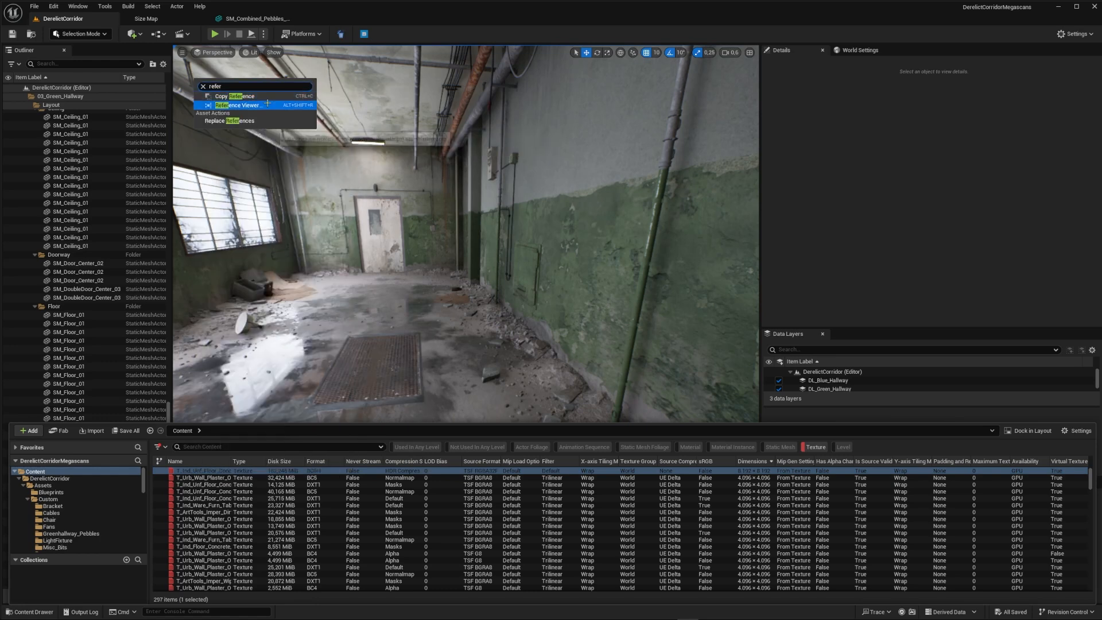
{"action": "left_click", "coordinate": [238, 105]}
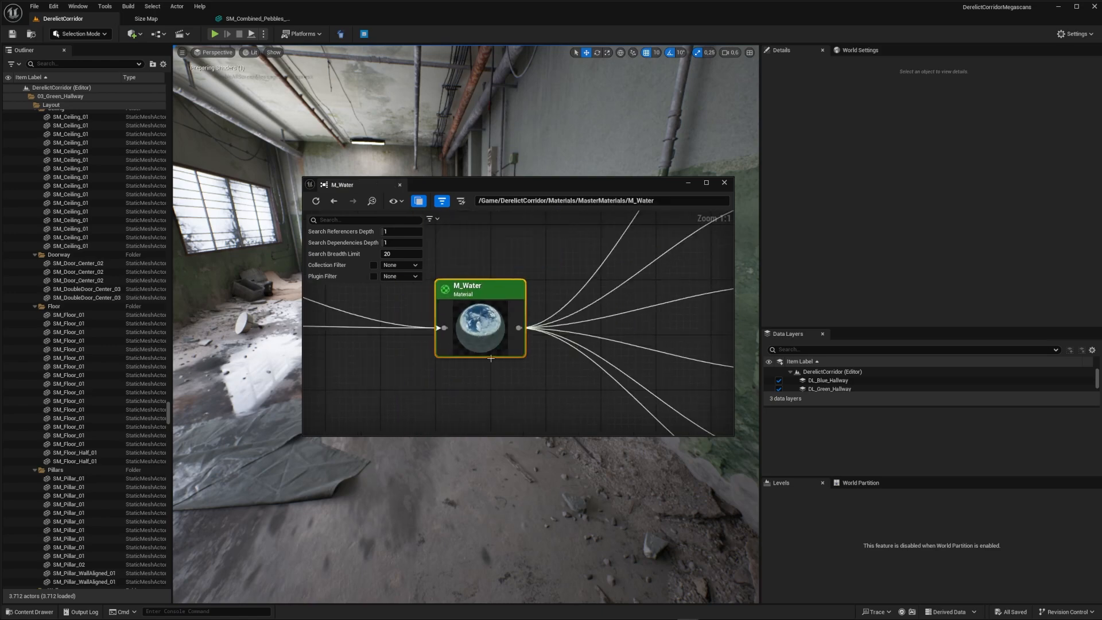
Step: Close the Reference Viewer and select the floor mesh in the corridor viewport
{"action": "left_click", "coordinate": [723, 182]}
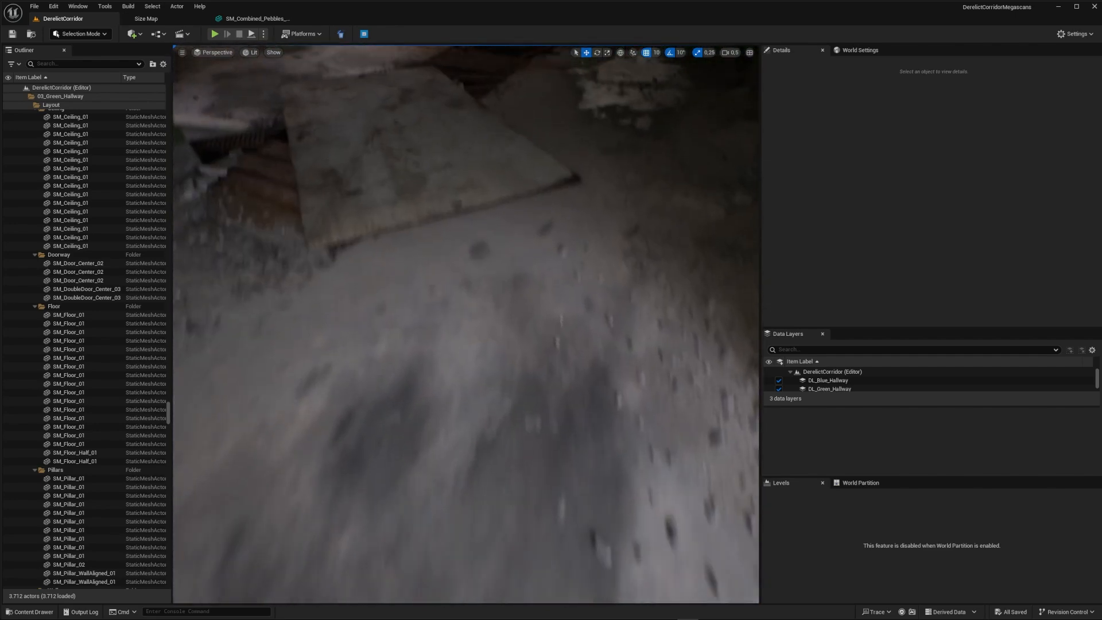
{"action": "left_click", "coordinate": [69, 408]}
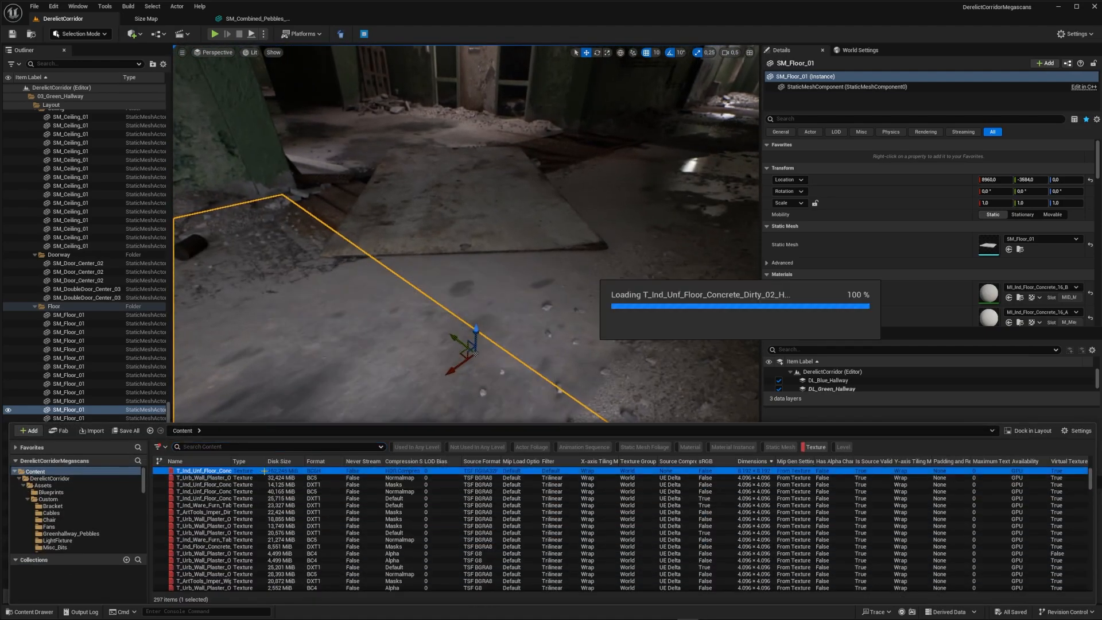
Step: Set the floor concrete texture's Maximum Texture Size, trying 1024 then 2048
{"action": "double_click", "coordinate": [204, 471]}
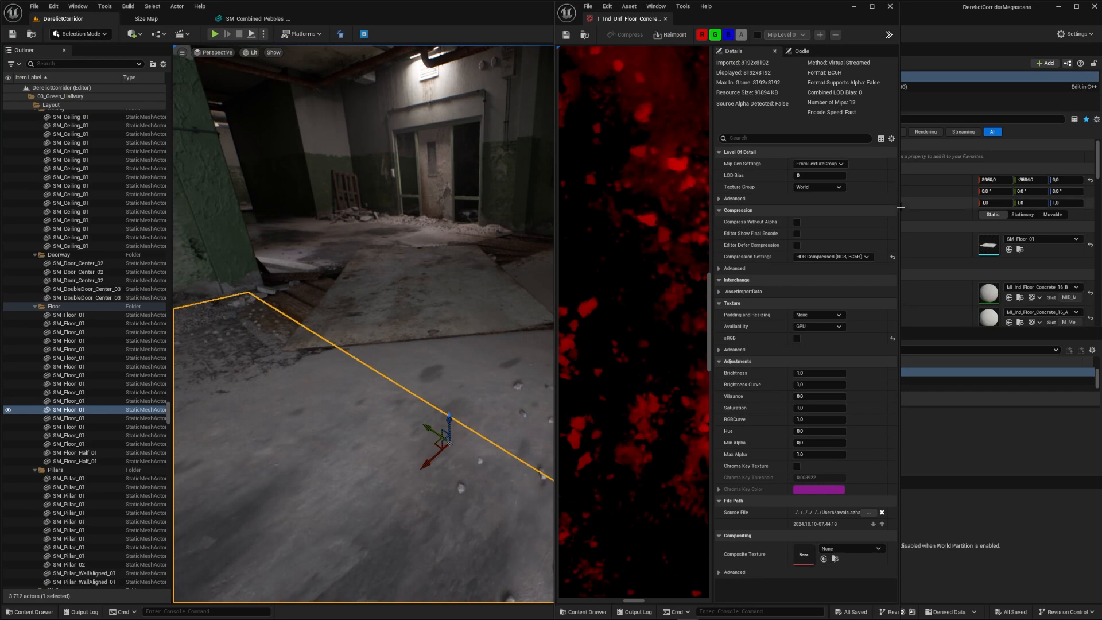
{"action": "type", "text": "maximum"}
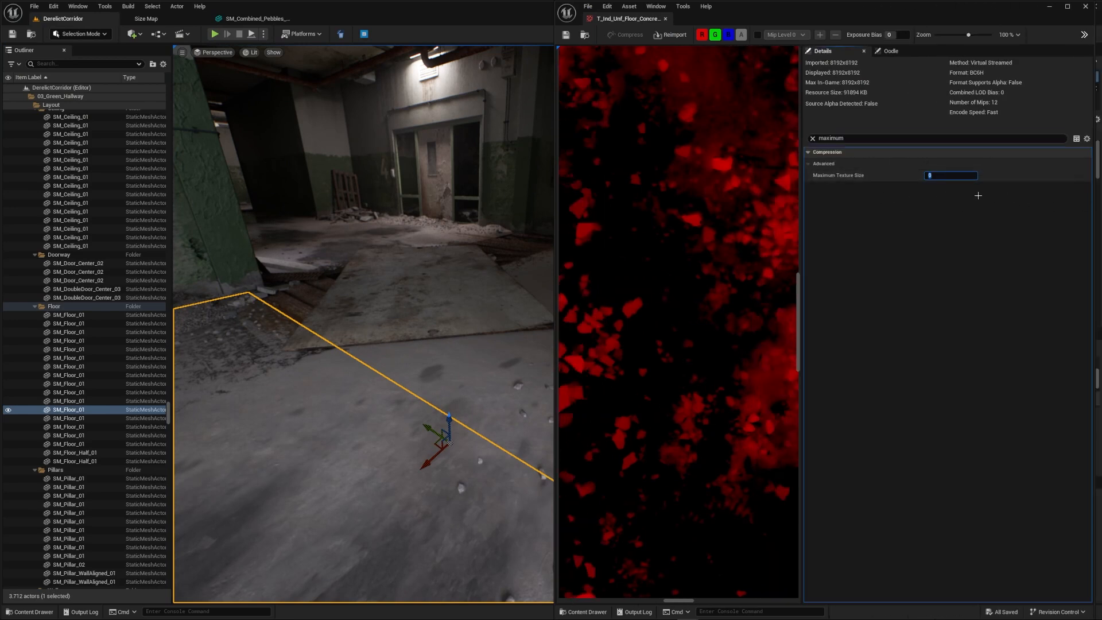
{"action": "type", "text": "1024"}
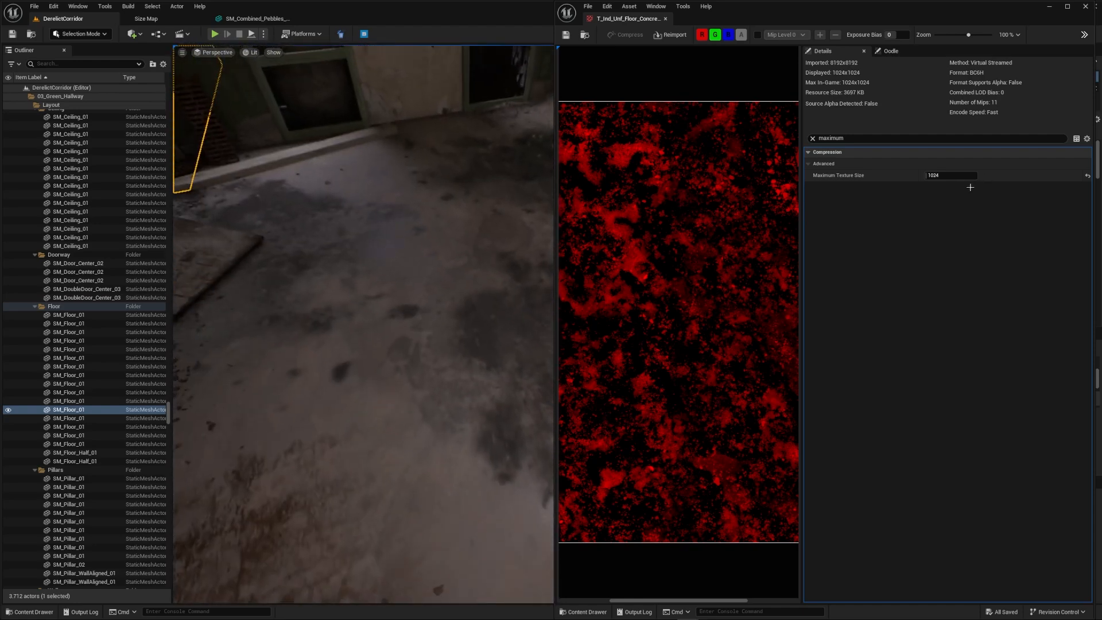
{"action": "type", "text": "2048"}
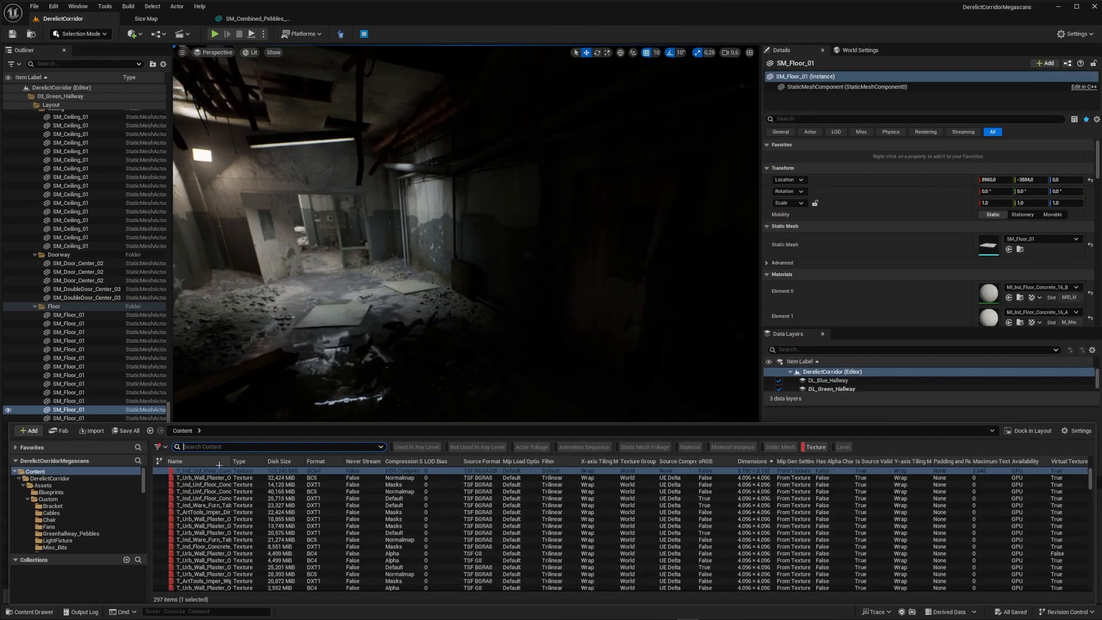
Step: Run the scripted Texture Resize 1024 action on the floor concrete texture
{"action": "left_click", "coordinate": [257, 325]}
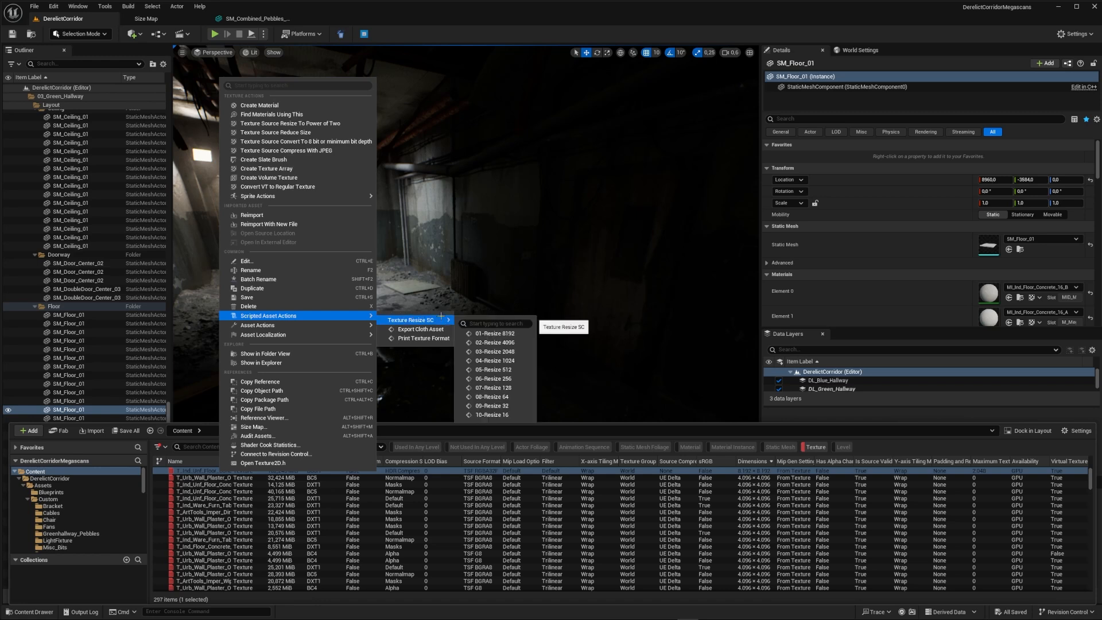
{"action": "mouse_move", "coordinate": [510, 360]}
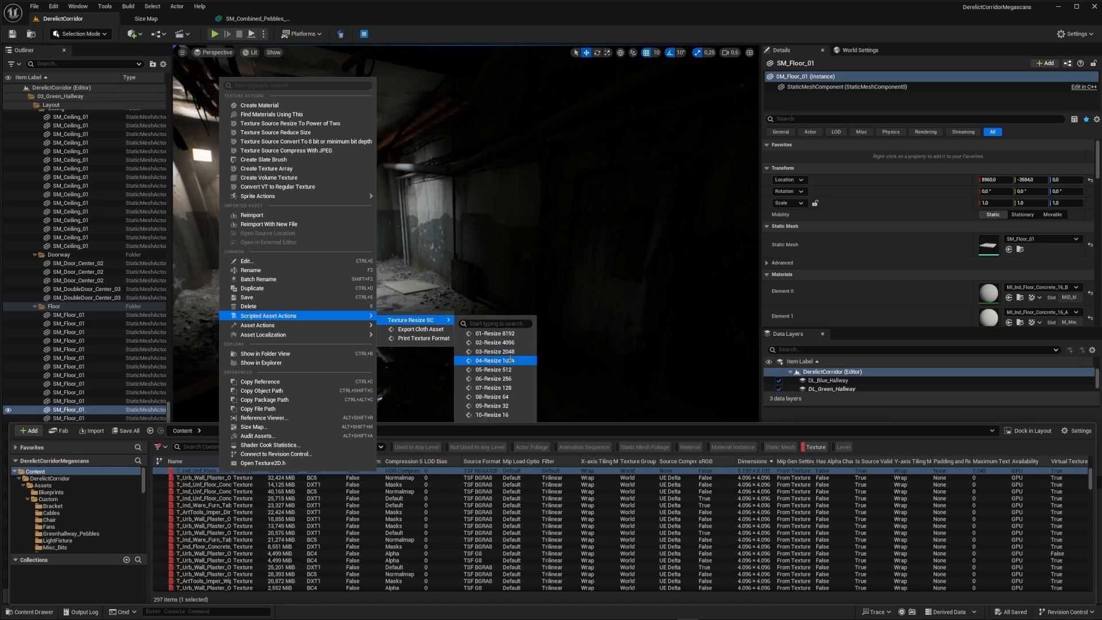
{"action": "left_click", "coordinate": [491, 361]}
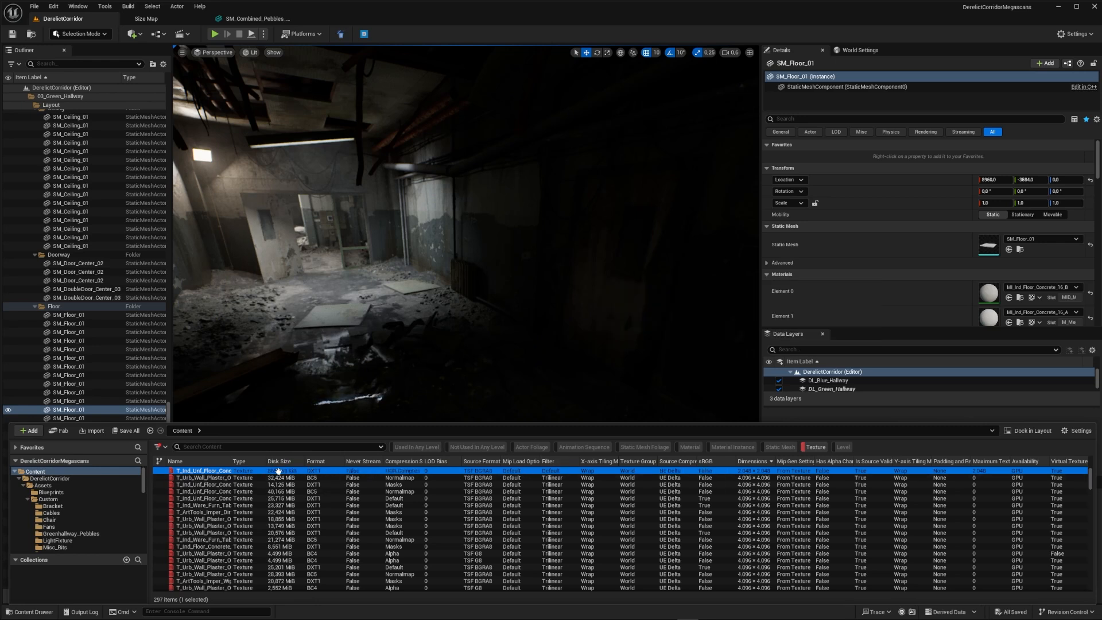
{"action": "mouse_move", "coordinate": [280, 470]}
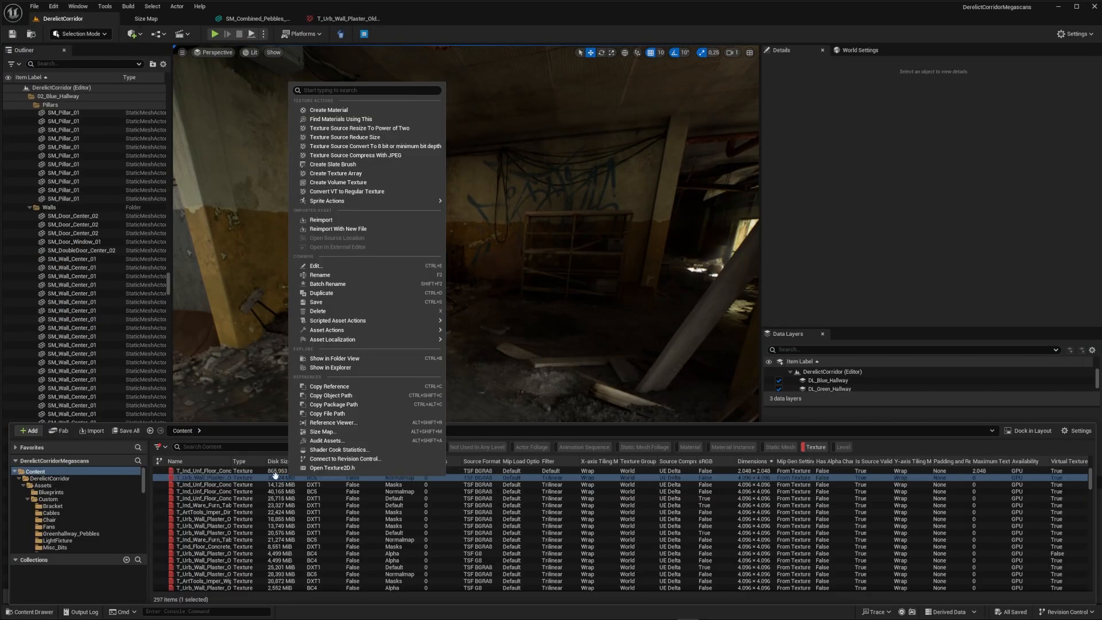
{"action": "mouse_move", "coordinate": [327, 330]}
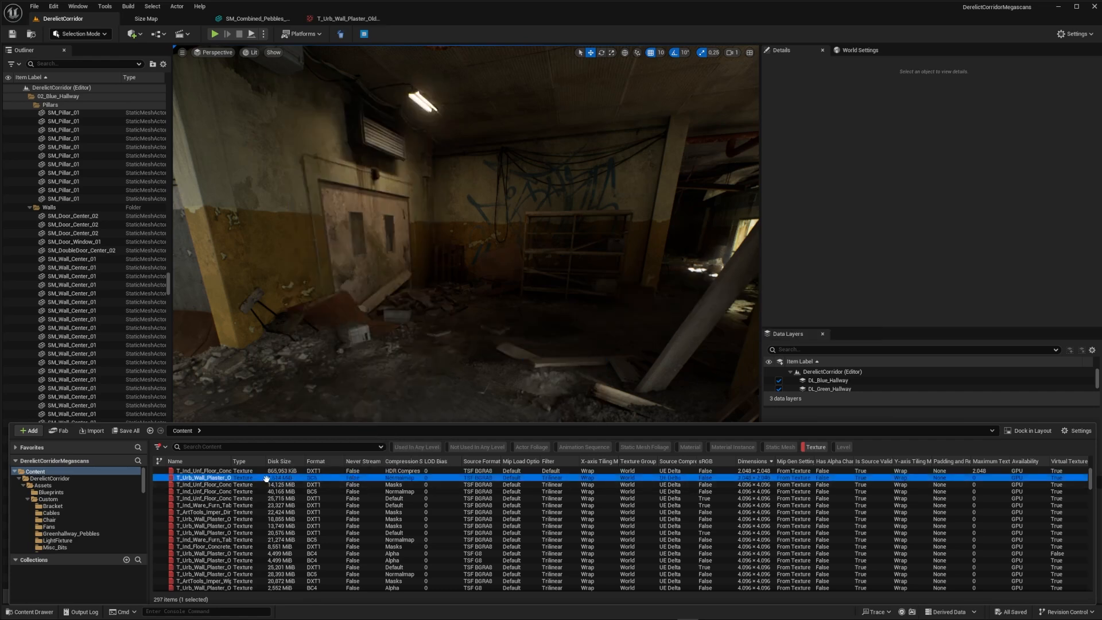
{"action": "mouse_move", "coordinate": [269, 478]}
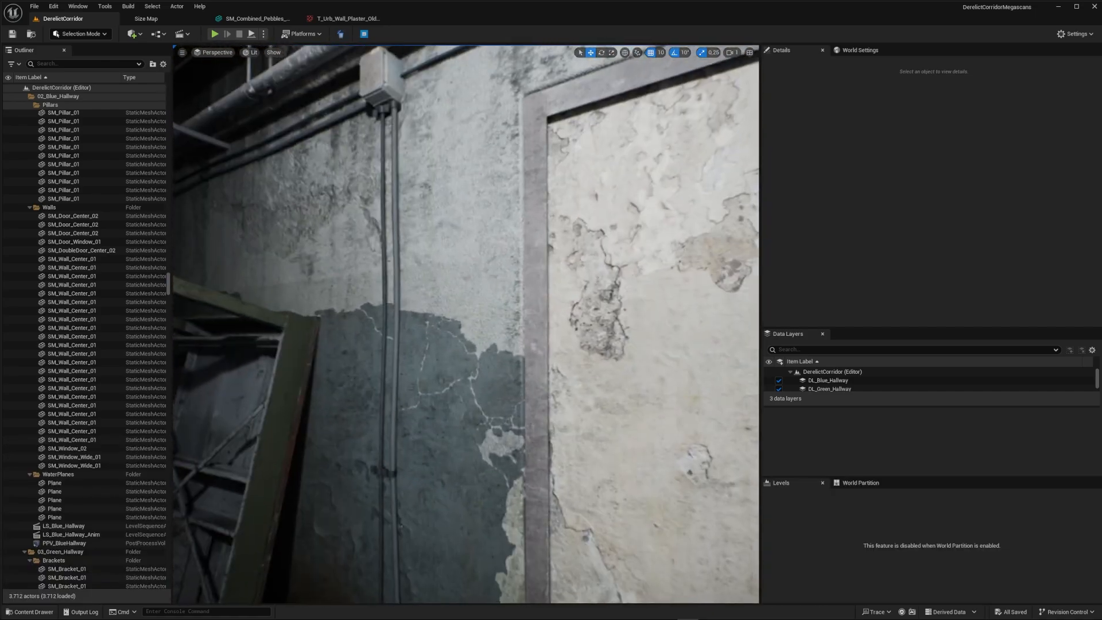
Step: Check the rubble pile texture, return to the level and list project textures in the Content Drawer
{"action": "left_click", "coordinate": [28, 612]}
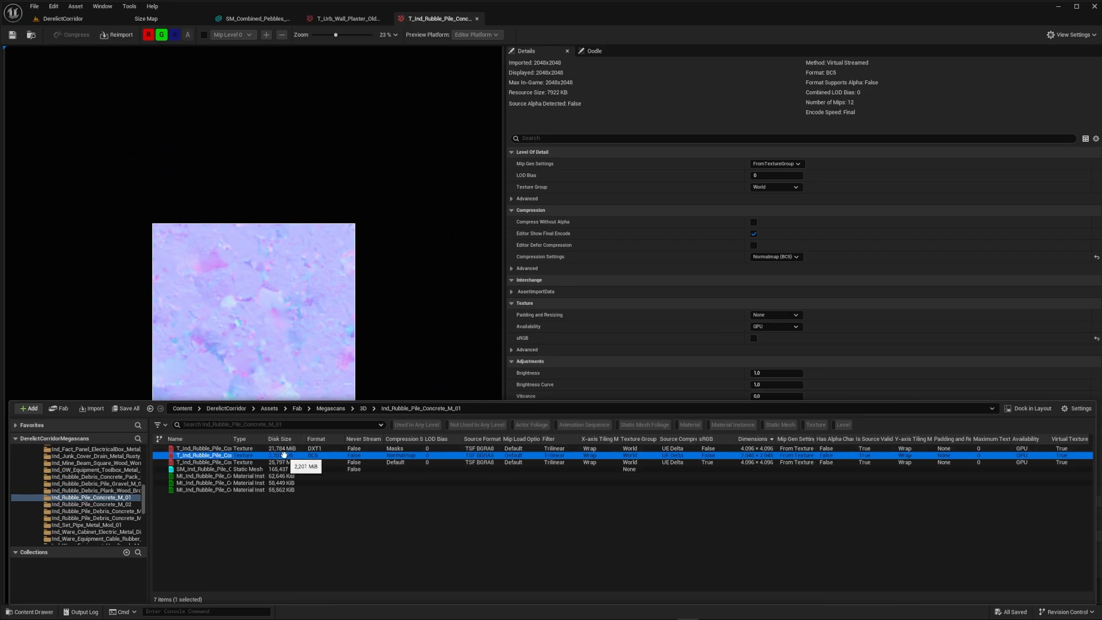
{"action": "left_click", "coordinate": [60, 34]}
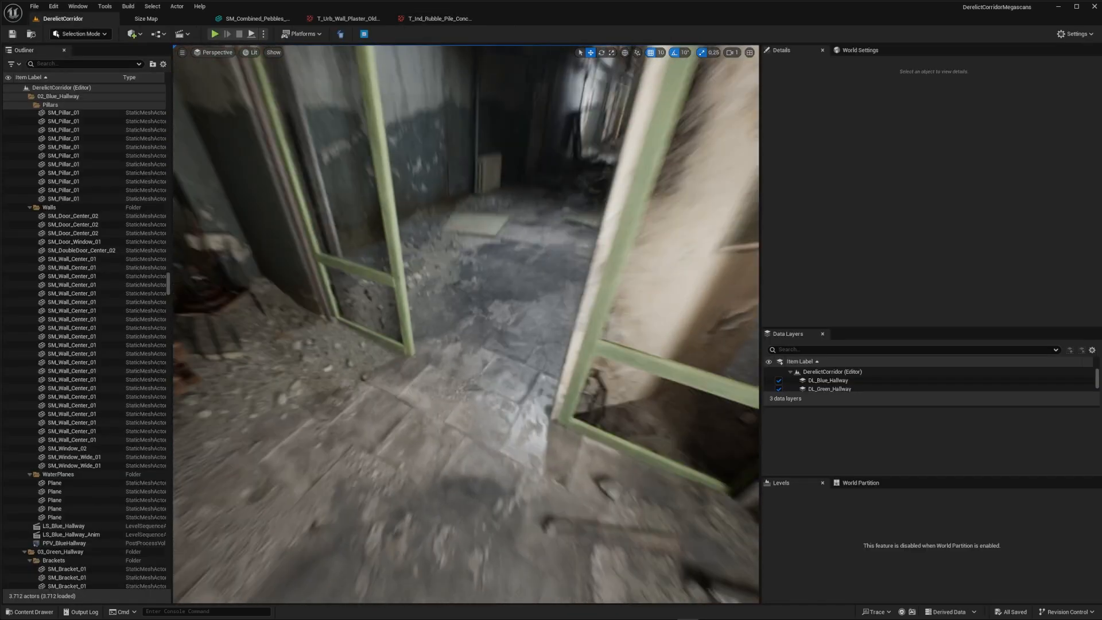
{"action": "left_click", "coordinate": [26, 610]}
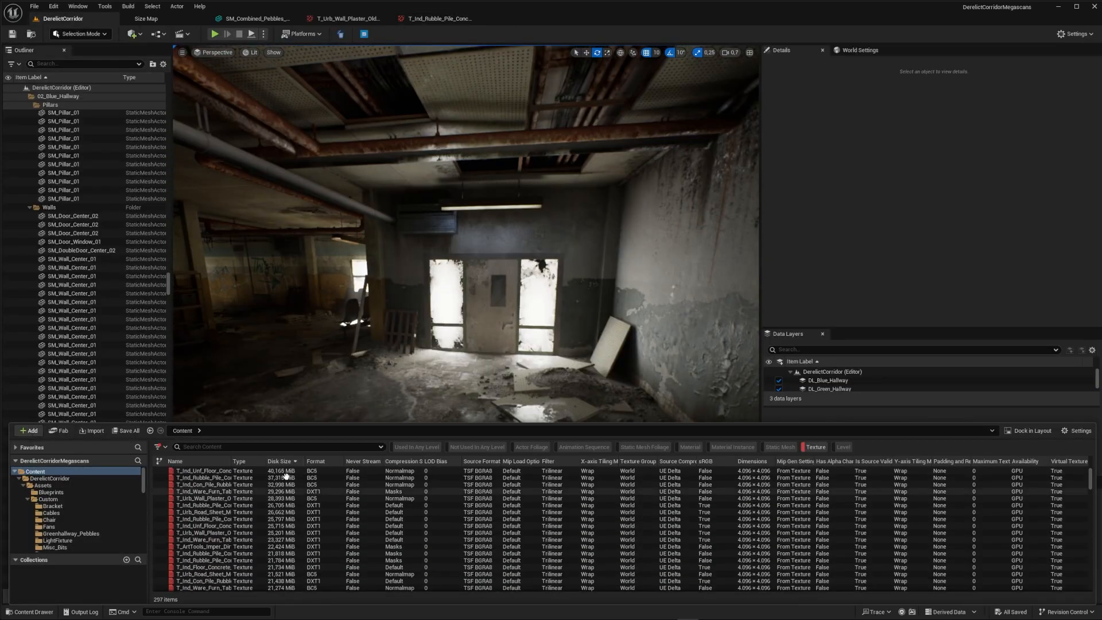
Step: Show the Size Map for the whole Content folder
{"action": "right_click", "coordinate": [34, 471]}
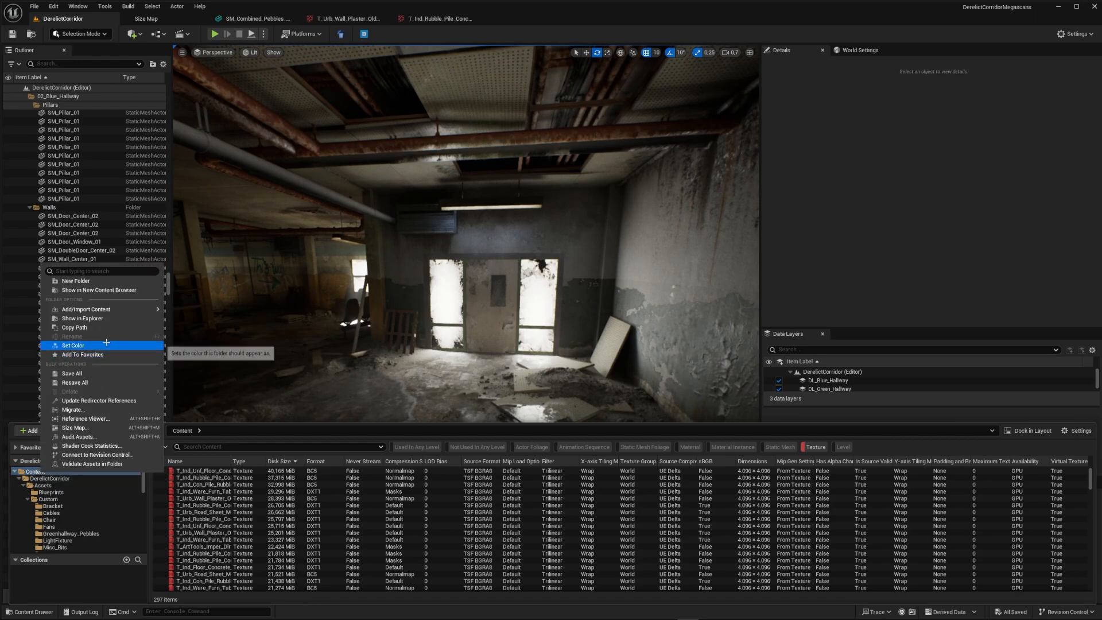
{"action": "left_click", "coordinate": [74, 427]}
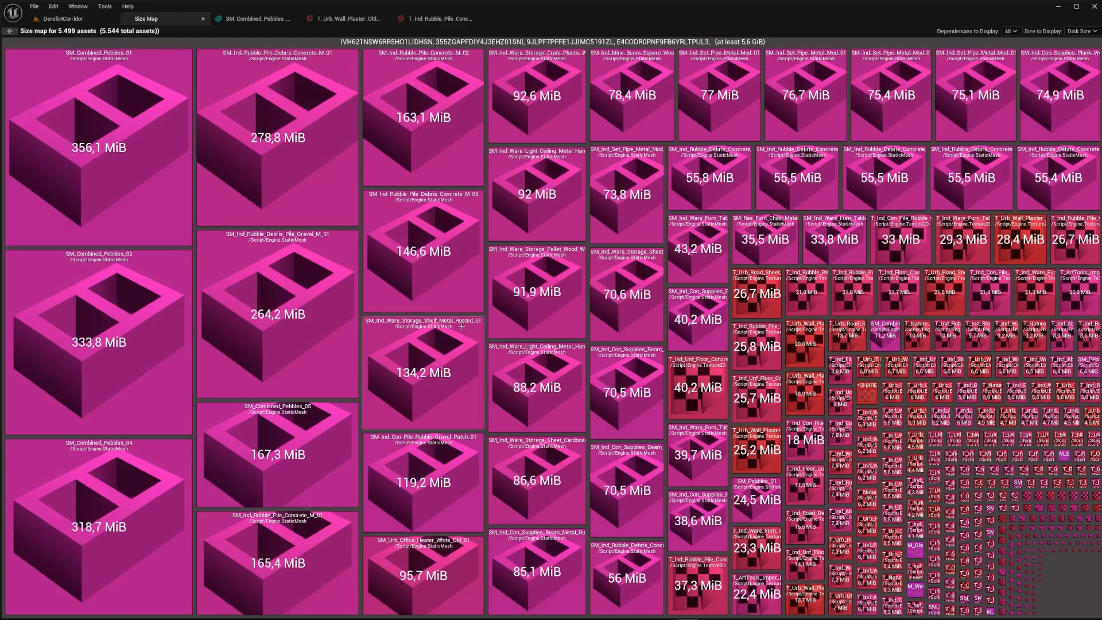
{"action": "mouse_move", "coordinate": [296, 568]}
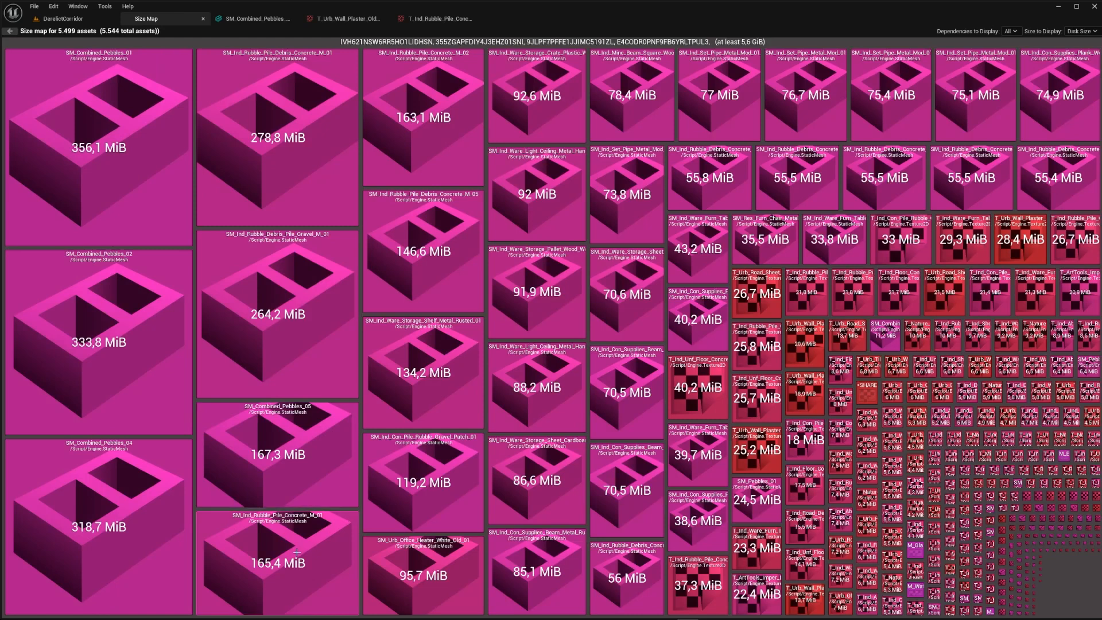
{"action": "mouse_move", "coordinate": [313, 200]}
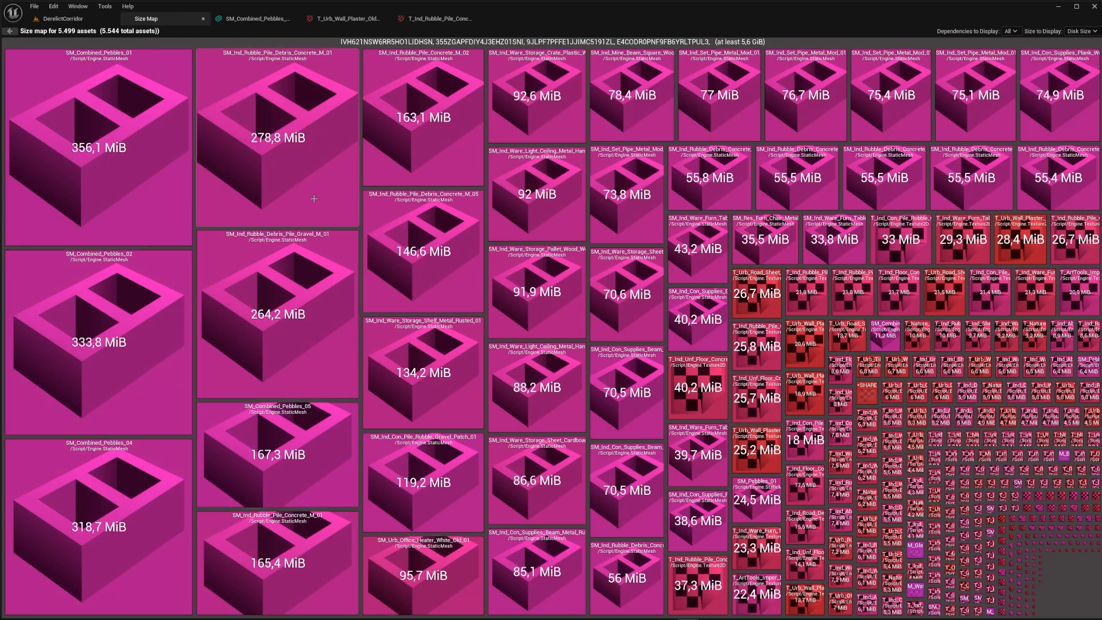
{"action": "mouse_move", "coordinate": [566, 161]}
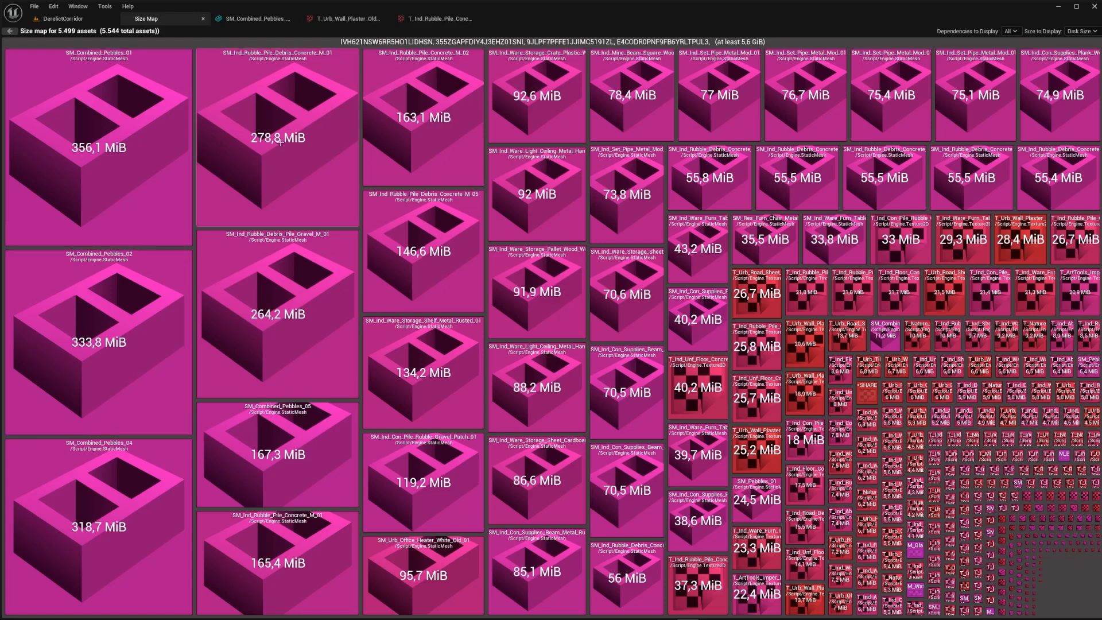
Step: Browse to the heavy SM_Ind_Rubble_Pile_Debris_Concrete_M_01 mesh and open it in the static mesh editor
{"action": "right_click", "coordinate": [279, 144]}
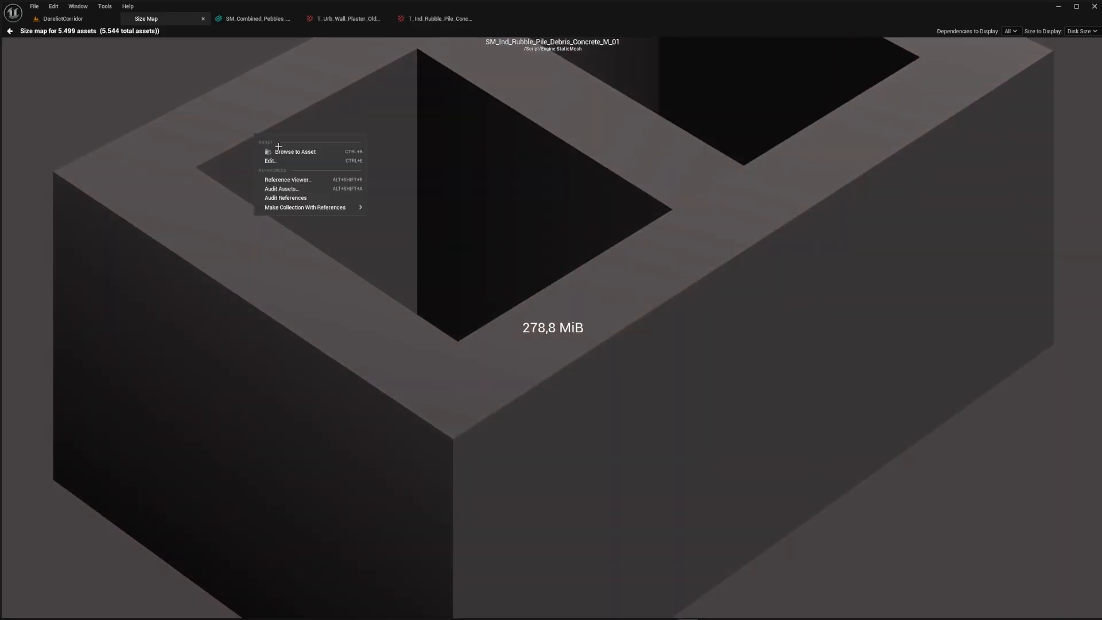
{"action": "left_click", "coordinate": [294, 151]}
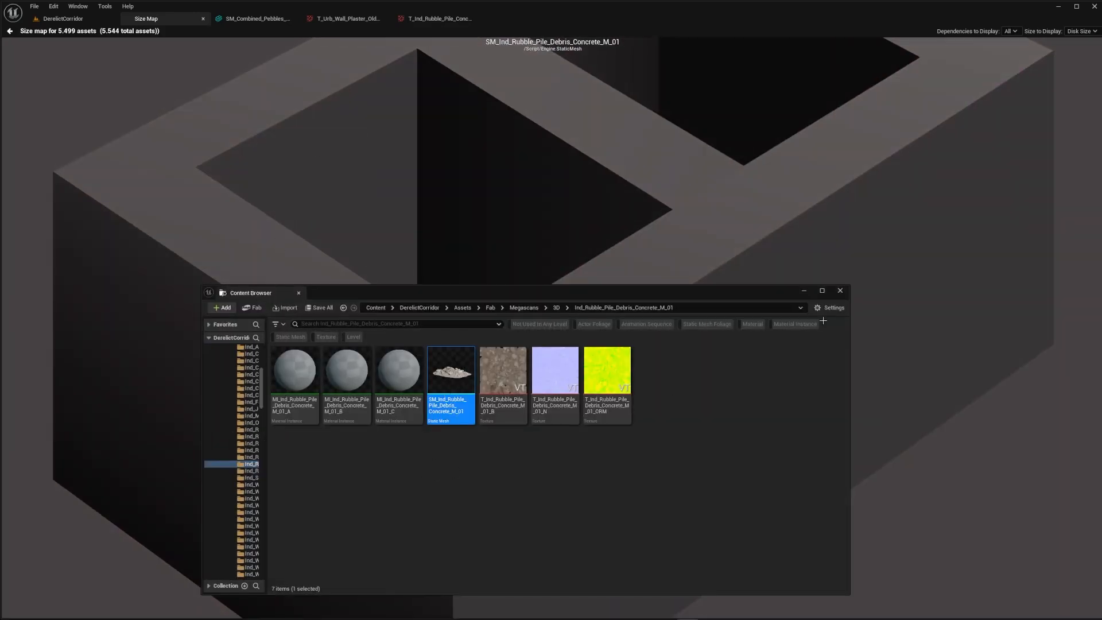
{"action": "double_click", "coordinate": [450, 370]}
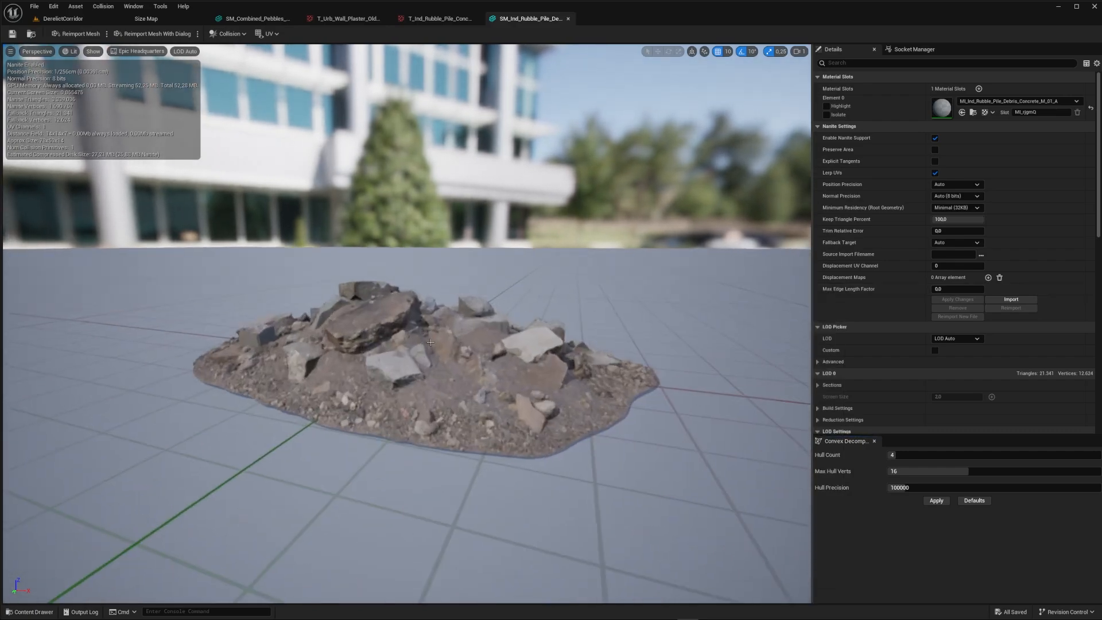
Step: View the rubble debris mesh in Wireframe to reveal its dense triangulation, then return to Lit shading
{"action": "left_click_drag", "start_coordinate": [431, 343], "coordinate": [430, 360]}
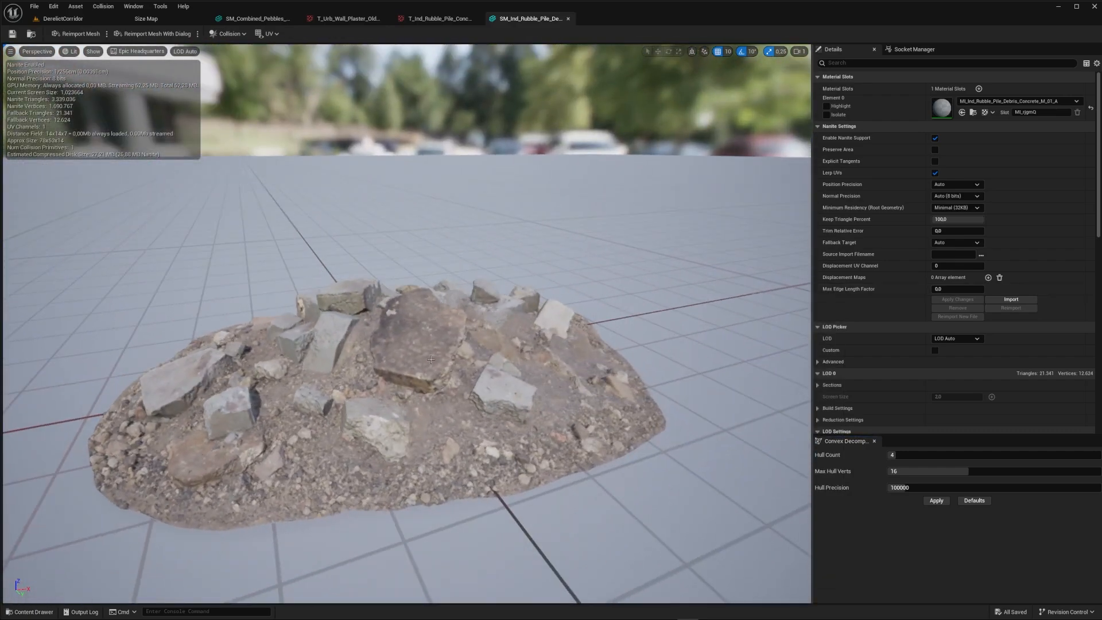
{"action": "left_click", "coordinate": [71, 51]}
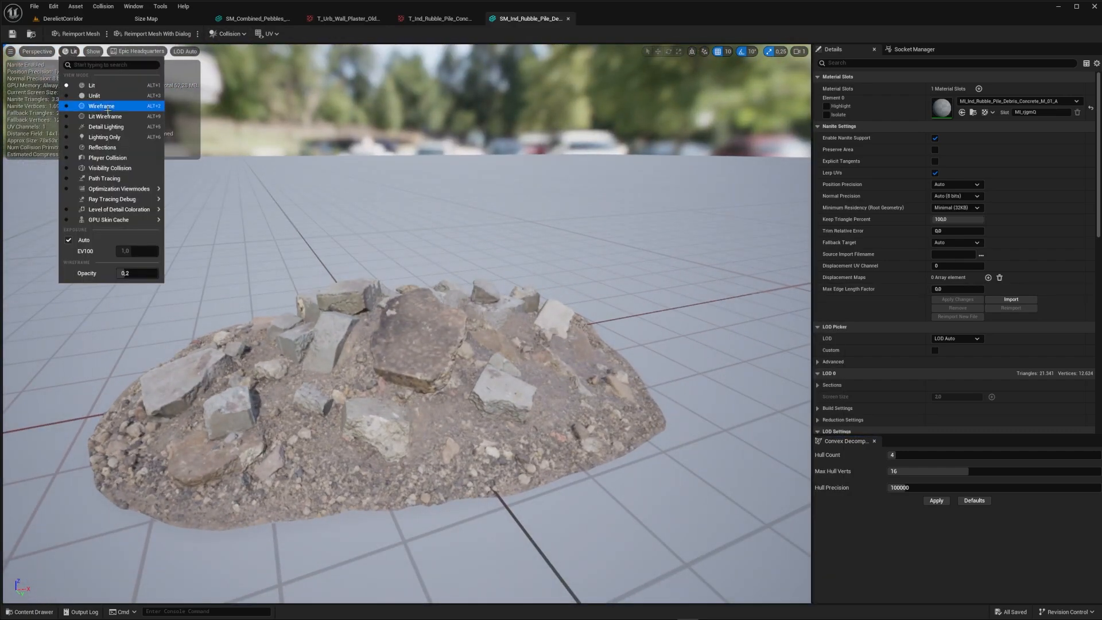
{"action": "left_click", "coordinate": [101, 106]}
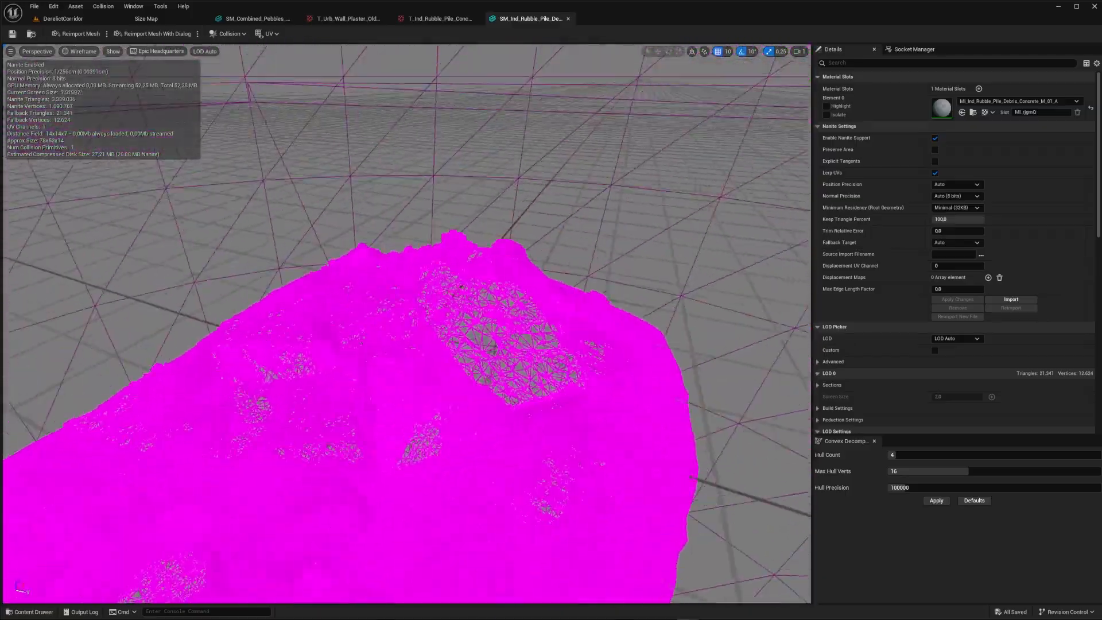
{"action": "left_click", "coordinate": [79, 52]}
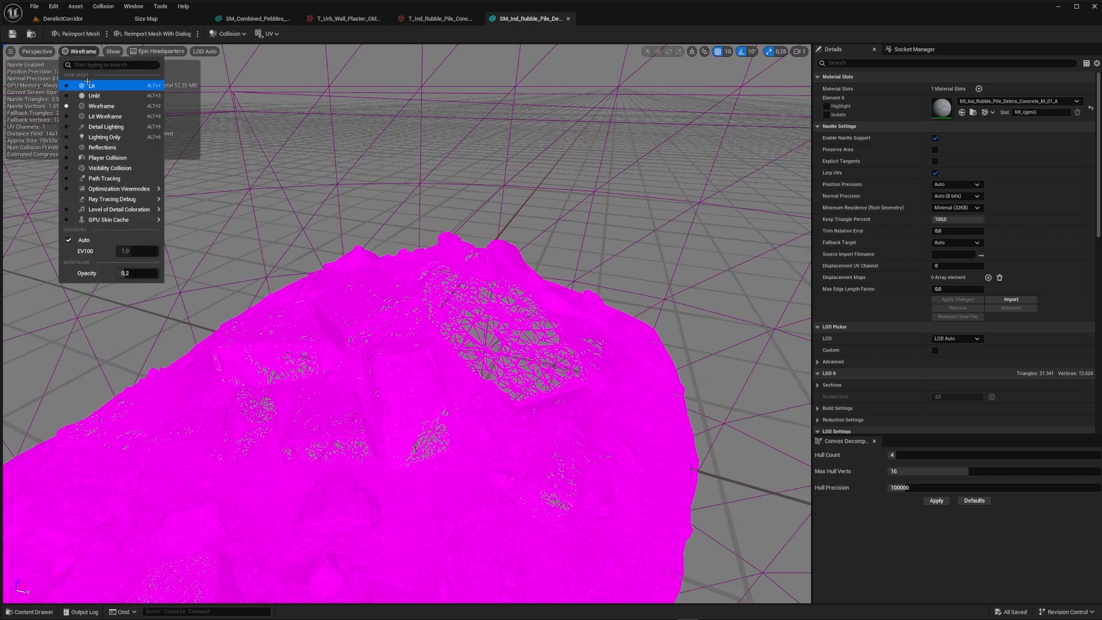
{"action": "left_click", "coordinate": [94, 85]}
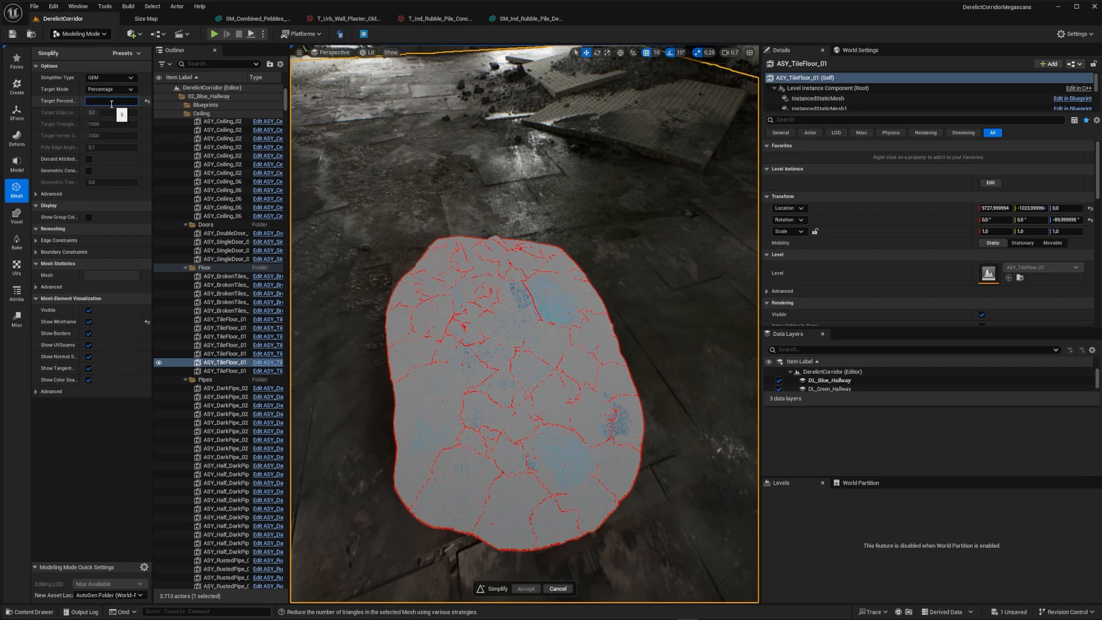
Step: Simplify the rubble pile to a low percentage target and accept the reduced mesh
{"action": "type", "text": "30"}
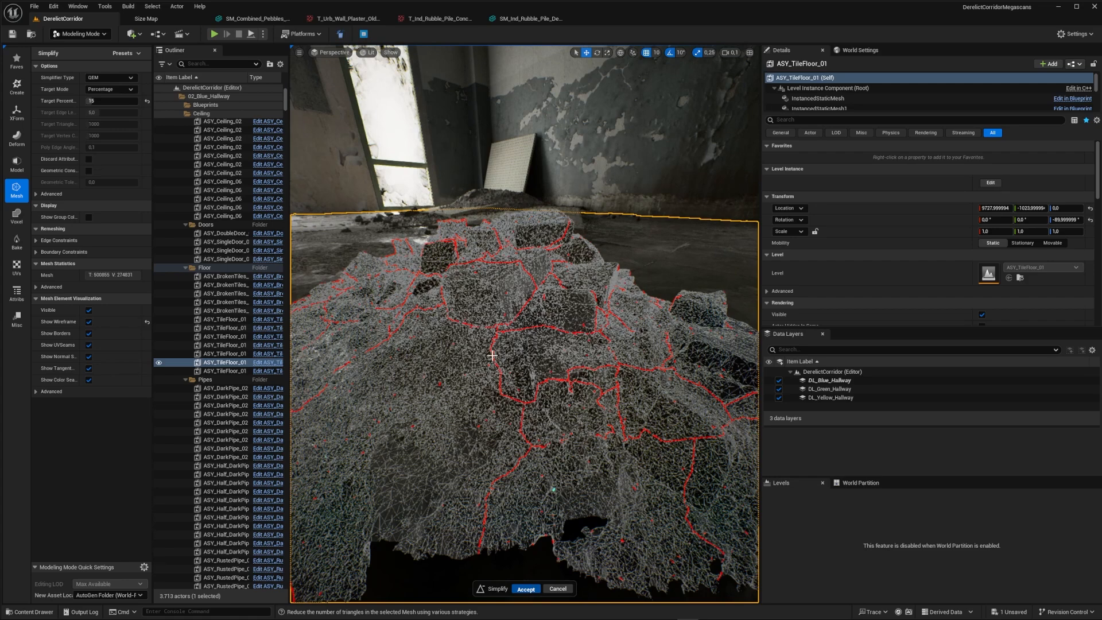
{"action": "left_click", "coordinate": [536, 19]}
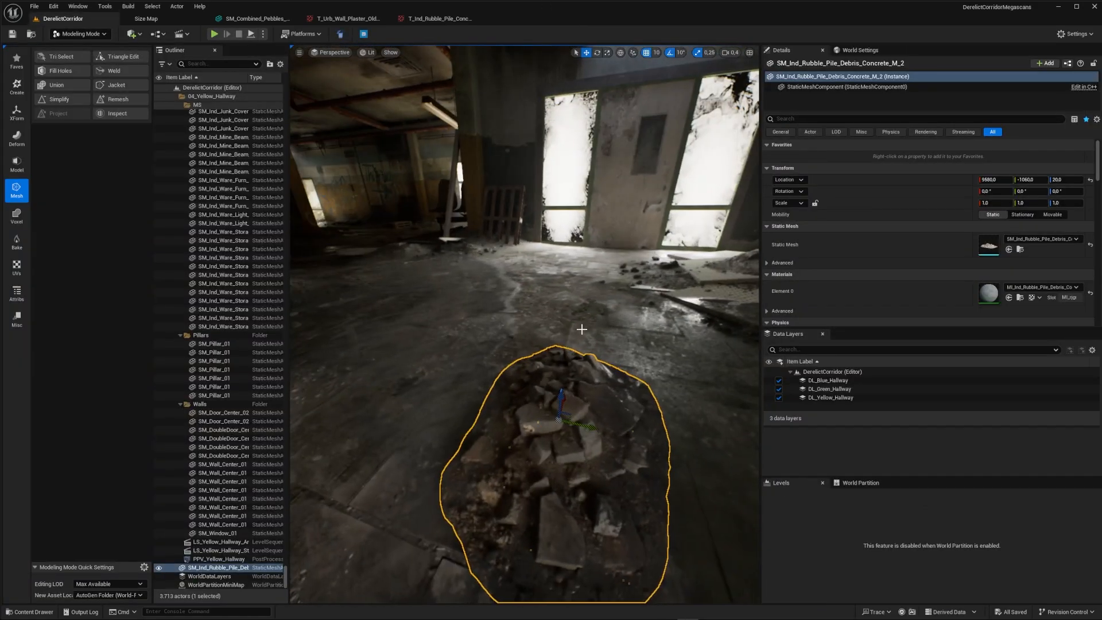
Step: Inspect the 95.7 MiB SM_Urb_Office_Heater mesh in wireframe and lit views, then return to the Size Map
{"action": "left_click", "coordinate": [144, 19]}
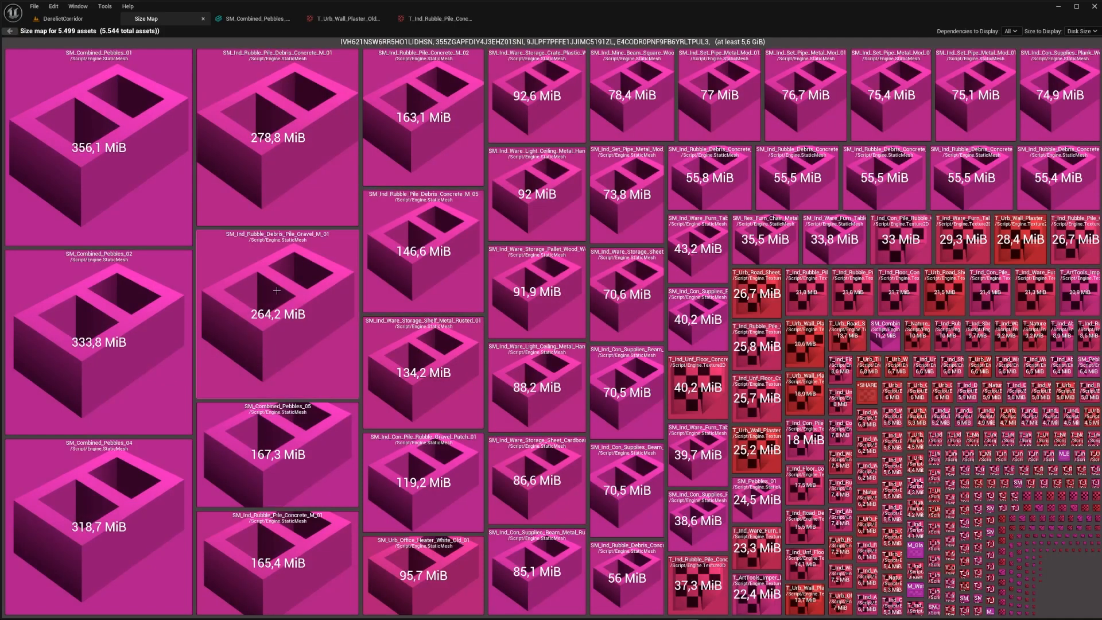
{"action": "mouse_move", "coordinate": [303, 566]}
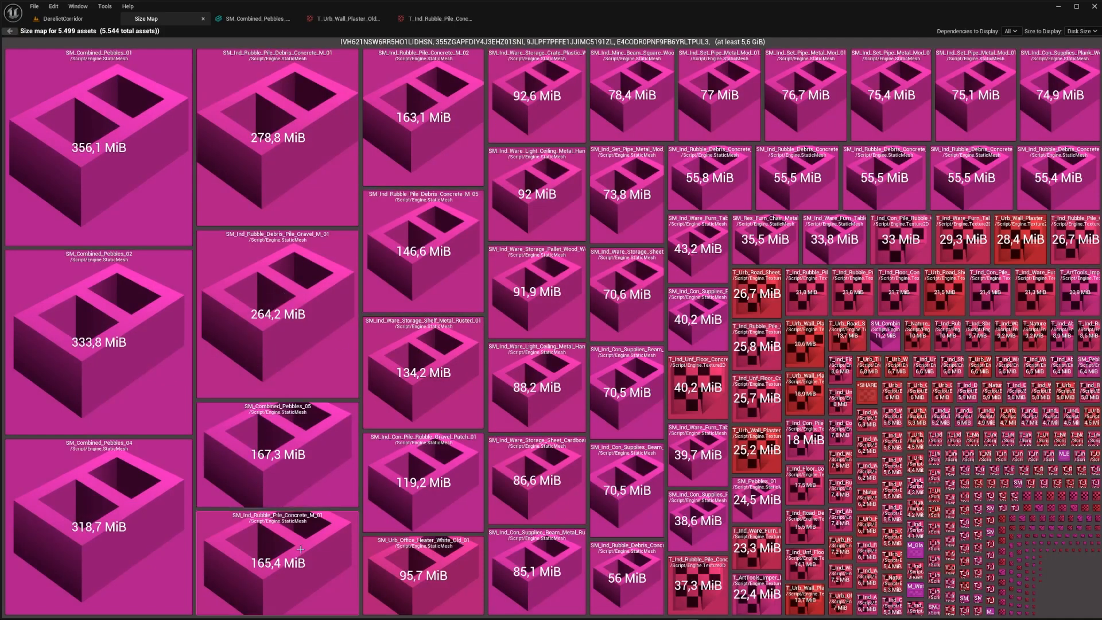
{"action": "right_click", "coordinate": [287, 549]}
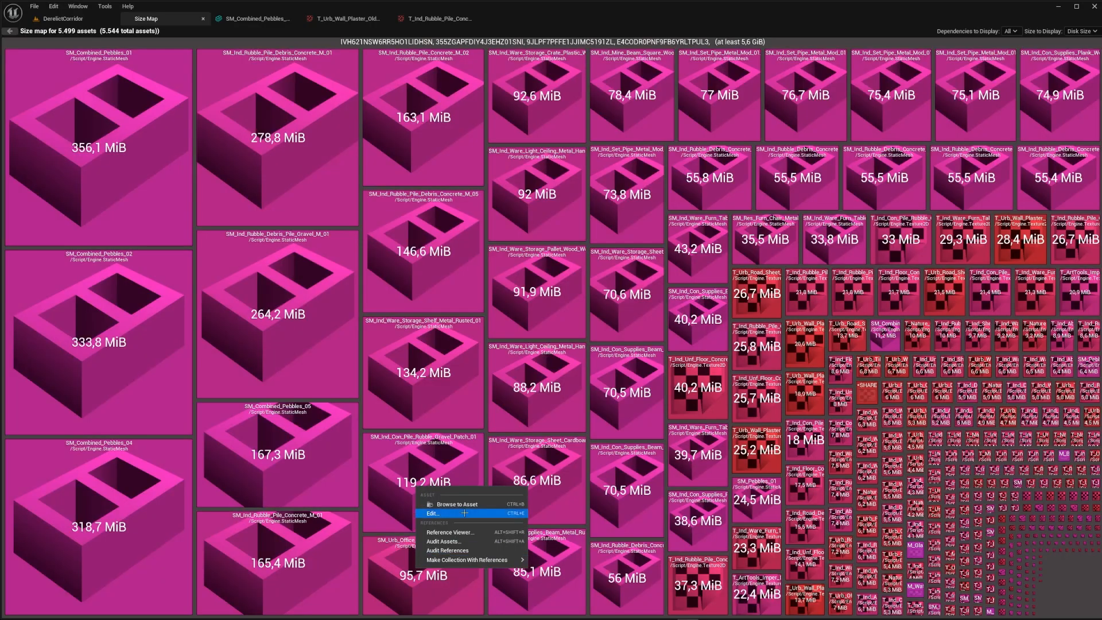
{"action": "left_click", "coordinate": [431, 513]}
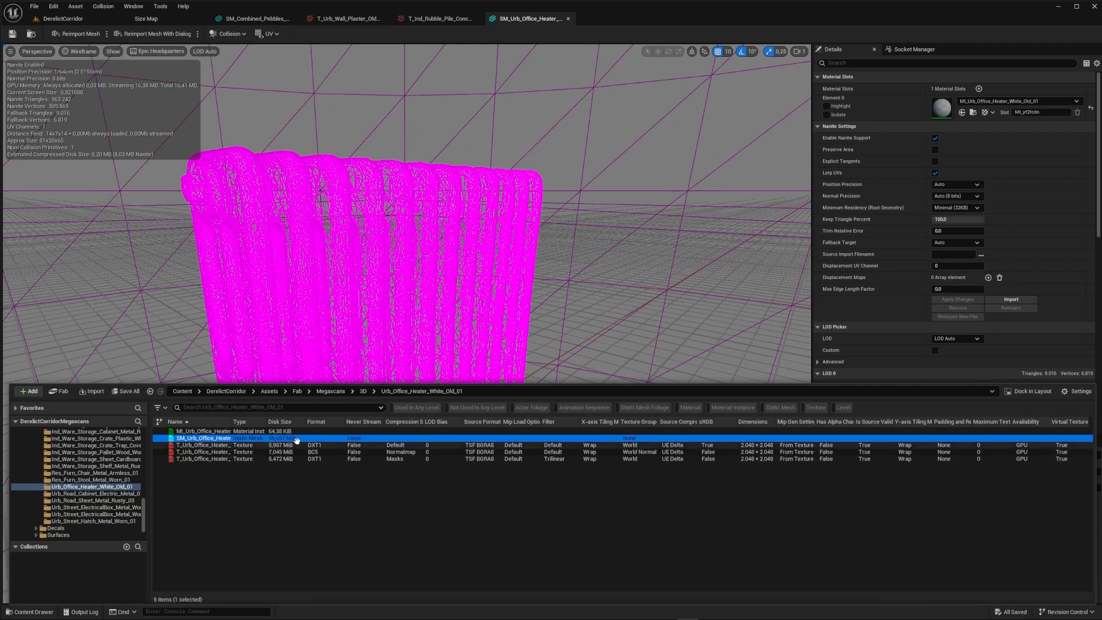
{"action": "left_click", "coordinate": [75, 52]}
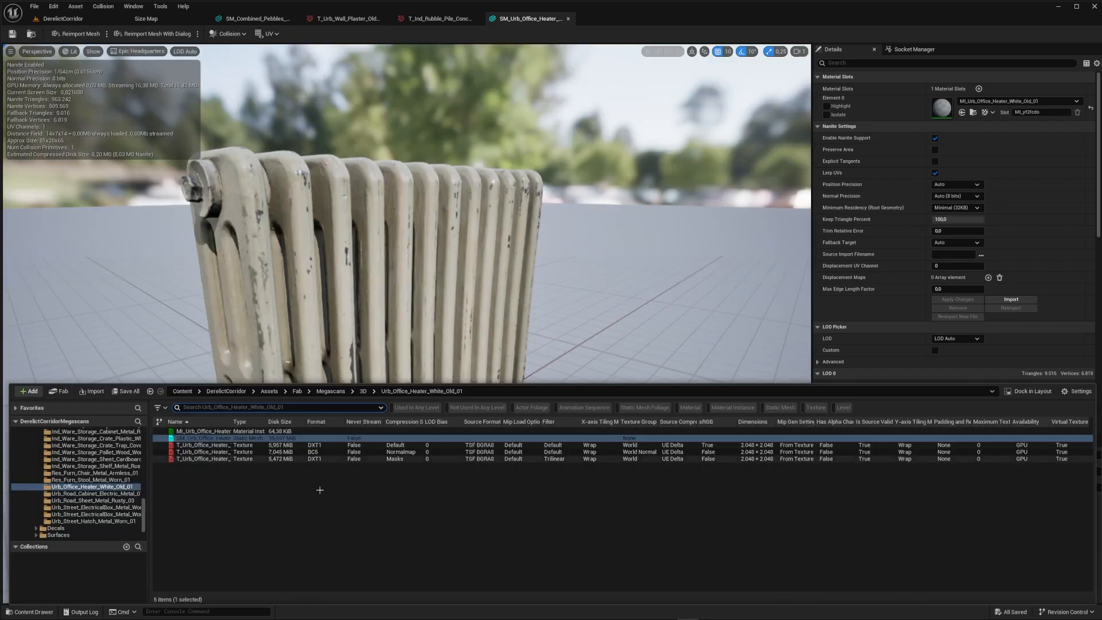
{"action": "left_click", "coordinate": [151, 21]}
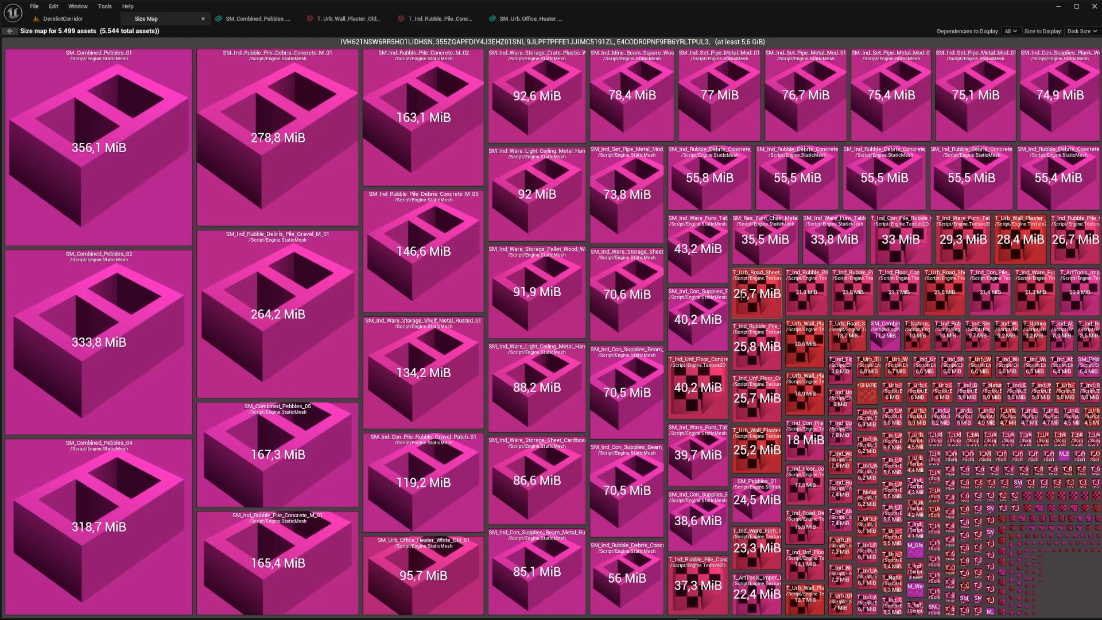
{"action": "mouse_move", "coordinate": [714, 379]}
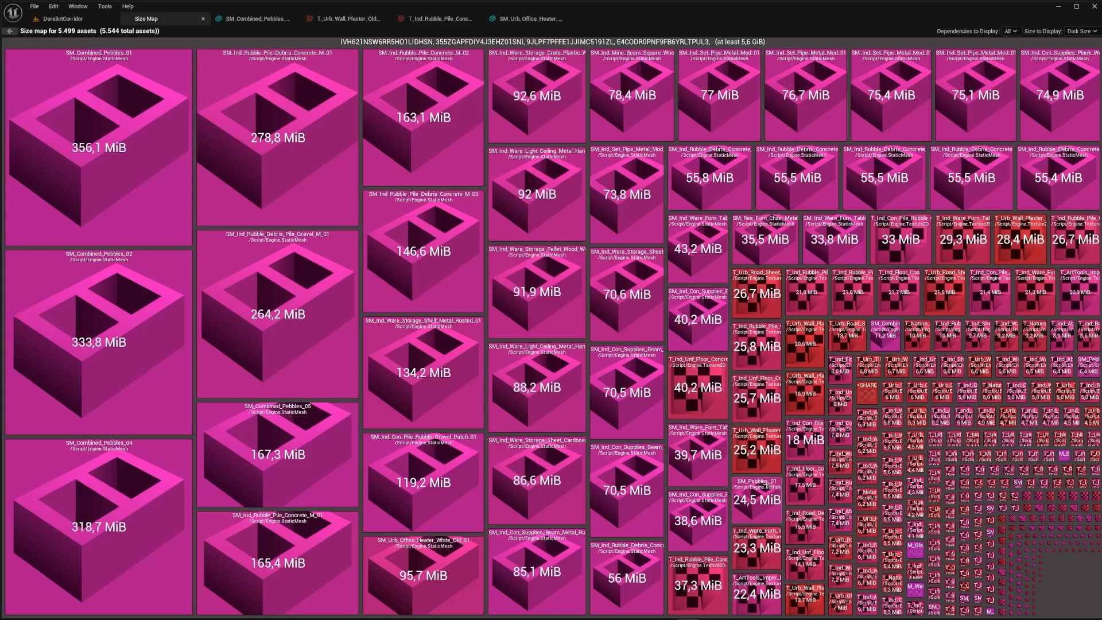
Step: Inspect the flat cardboard sheet mesh from the Size Map, then return to the DerelictCorridor level
{"action": "right_click", "coordinate": [625, 295]}
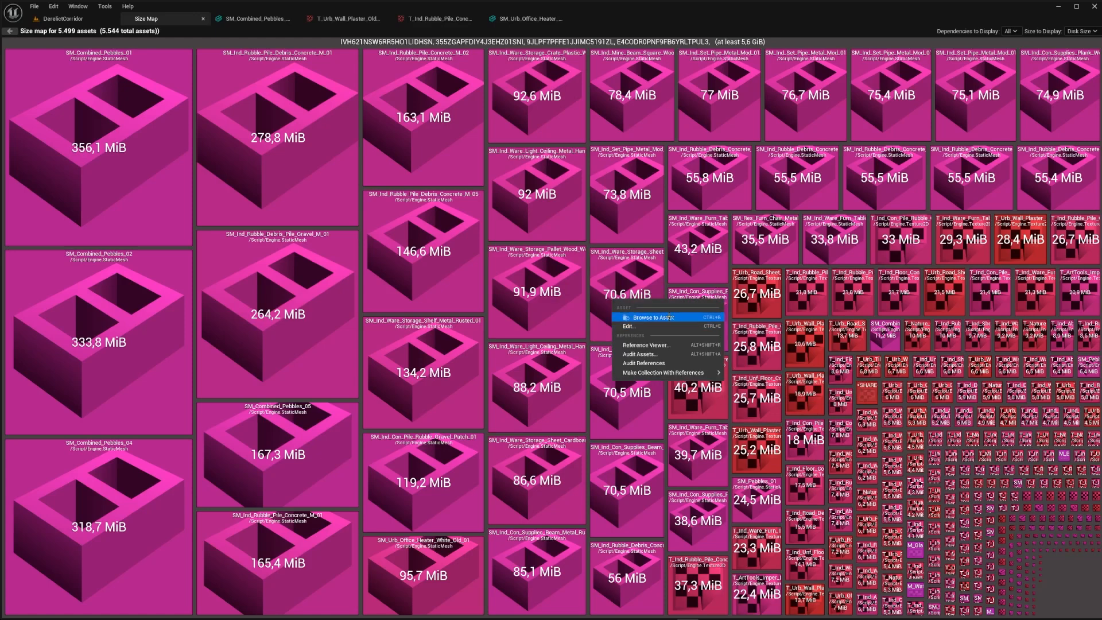
{"action": "left_click", "coordinate": [642, 317]}
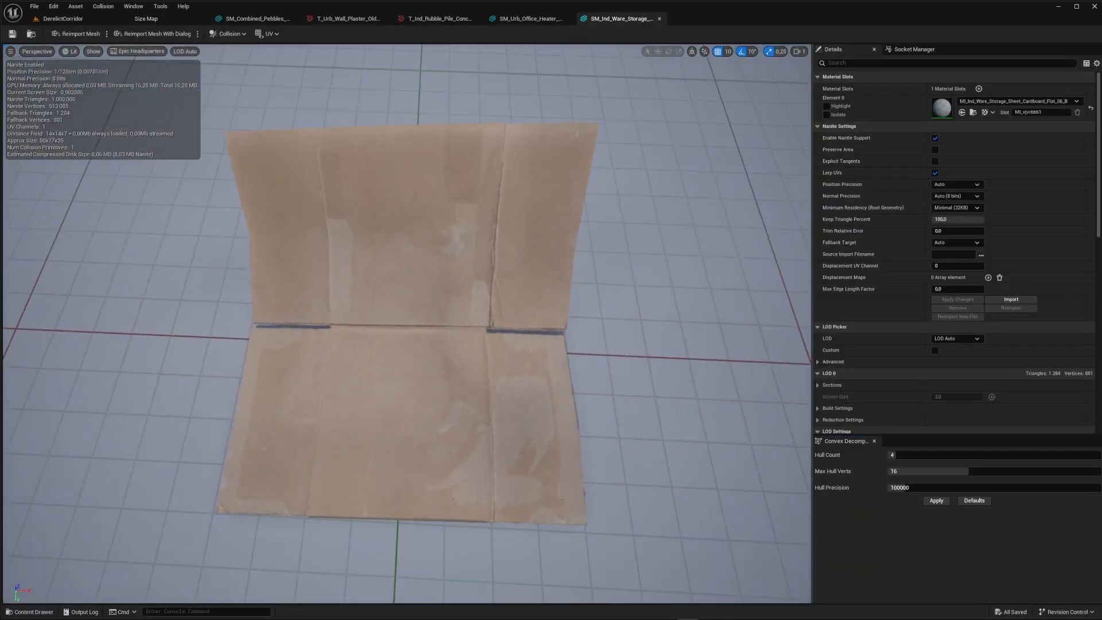
{"action": "left_click", "coordinate": [46, 20]}
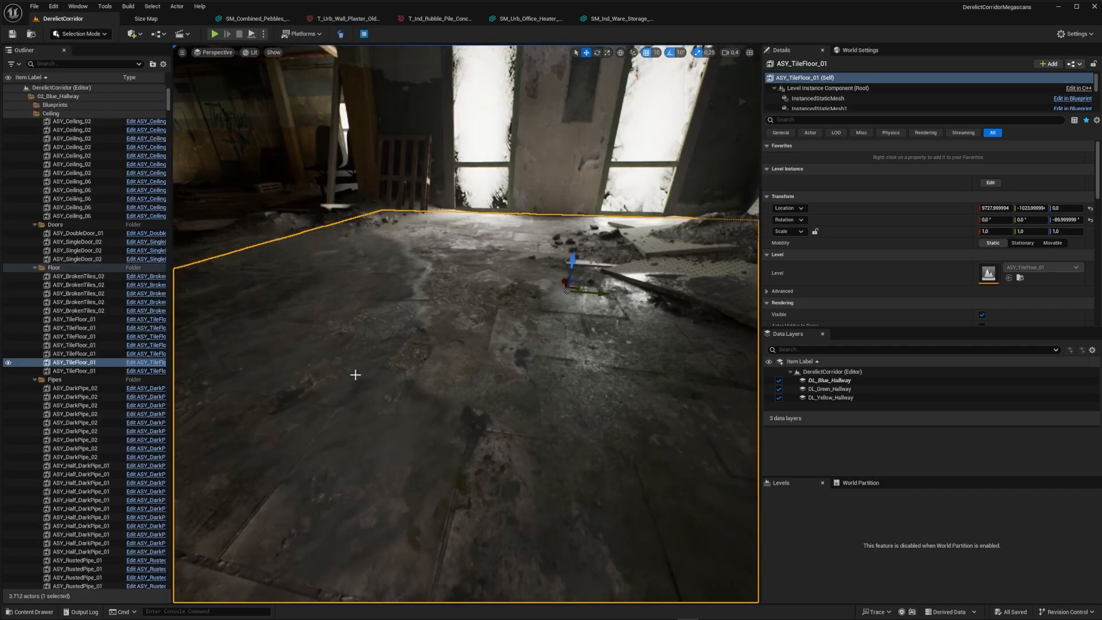